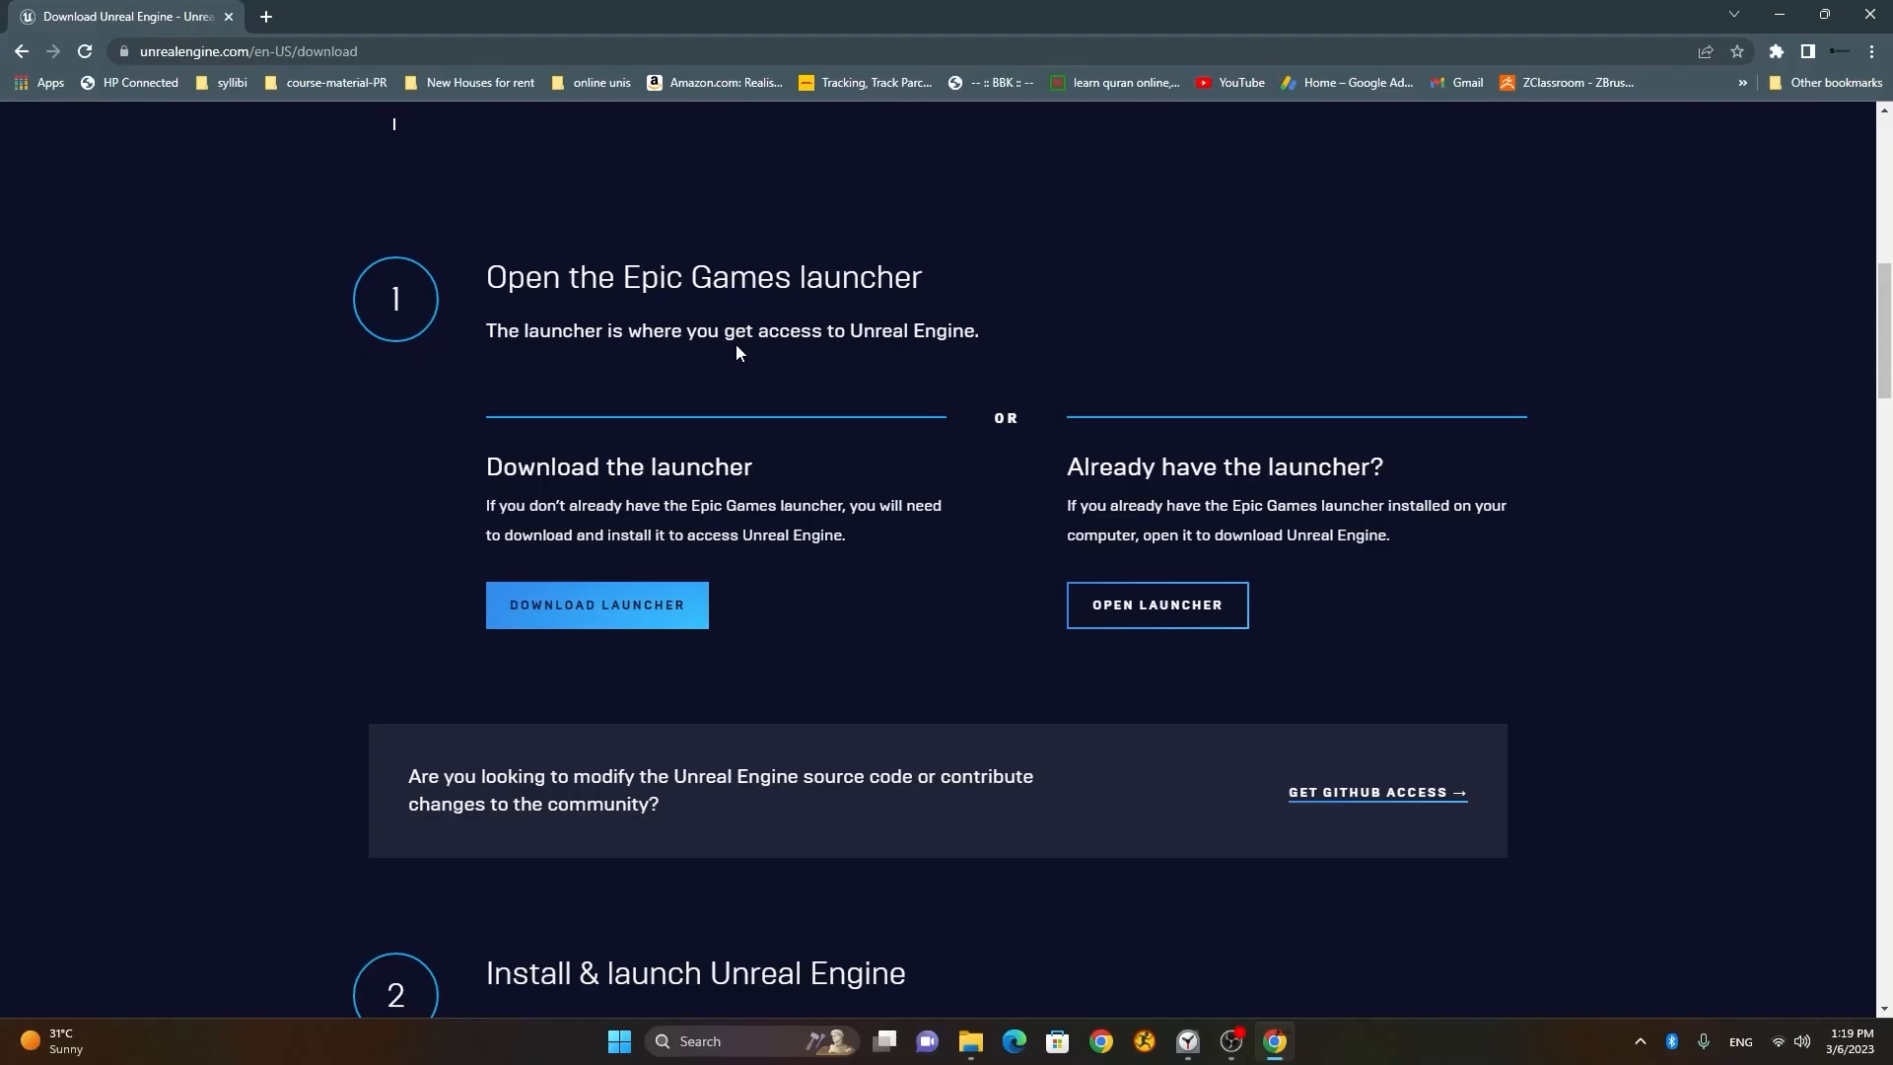
- Bring up the unrealengine.com home page in the browser
click(1316, 1049)
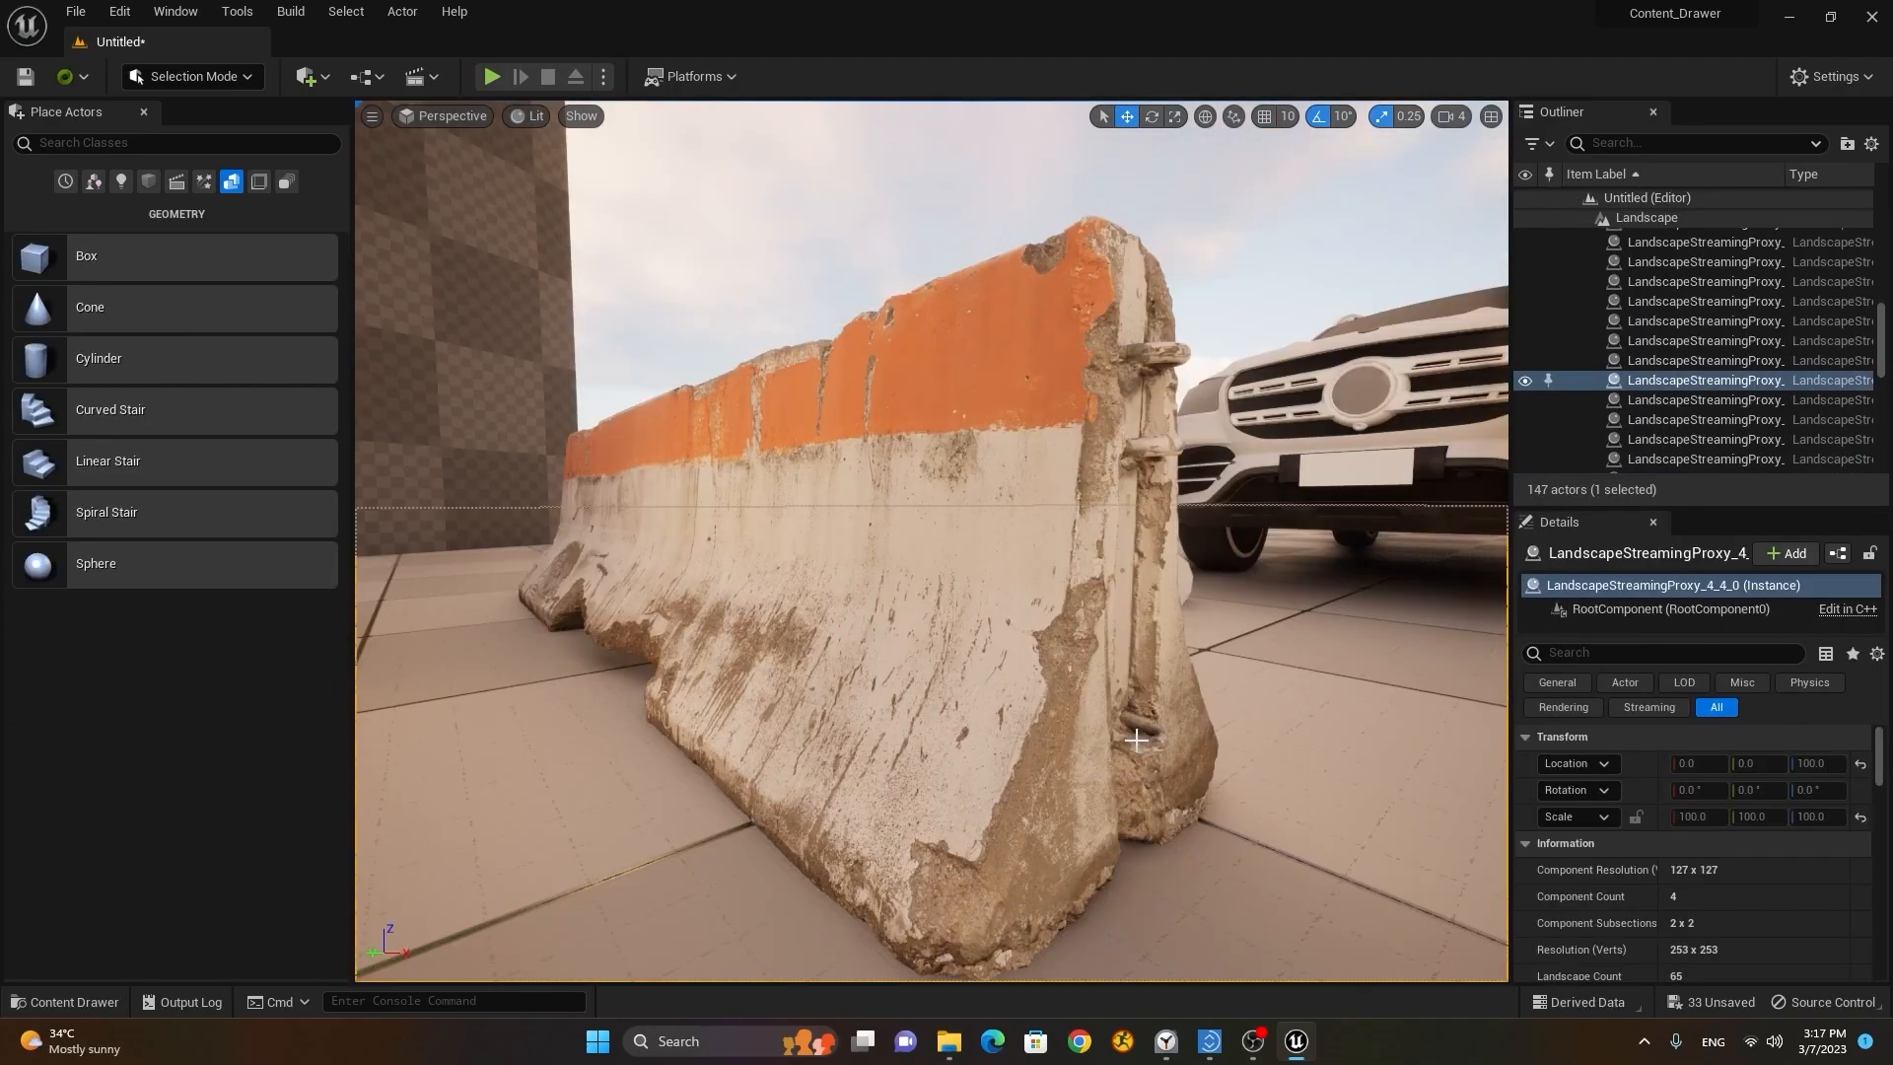
click(1316, 1041)
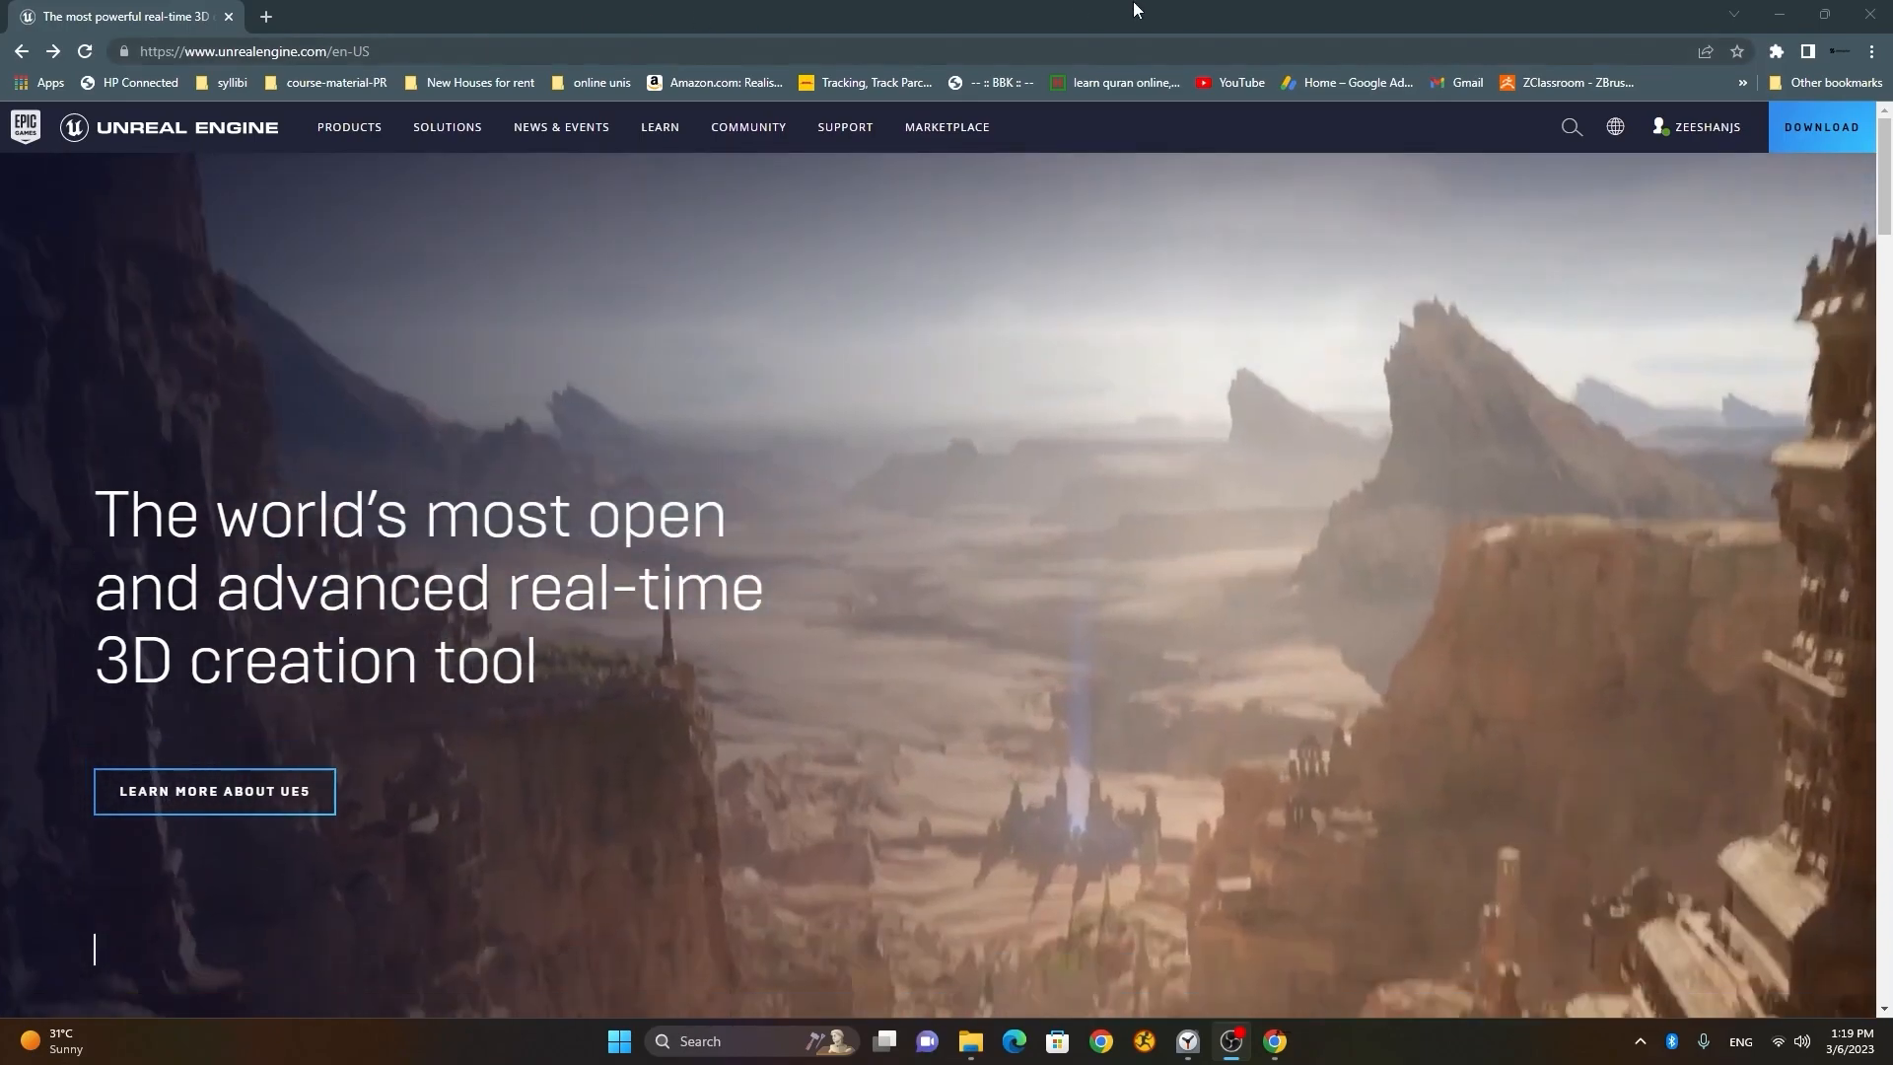
mouse_move(1830, 180)
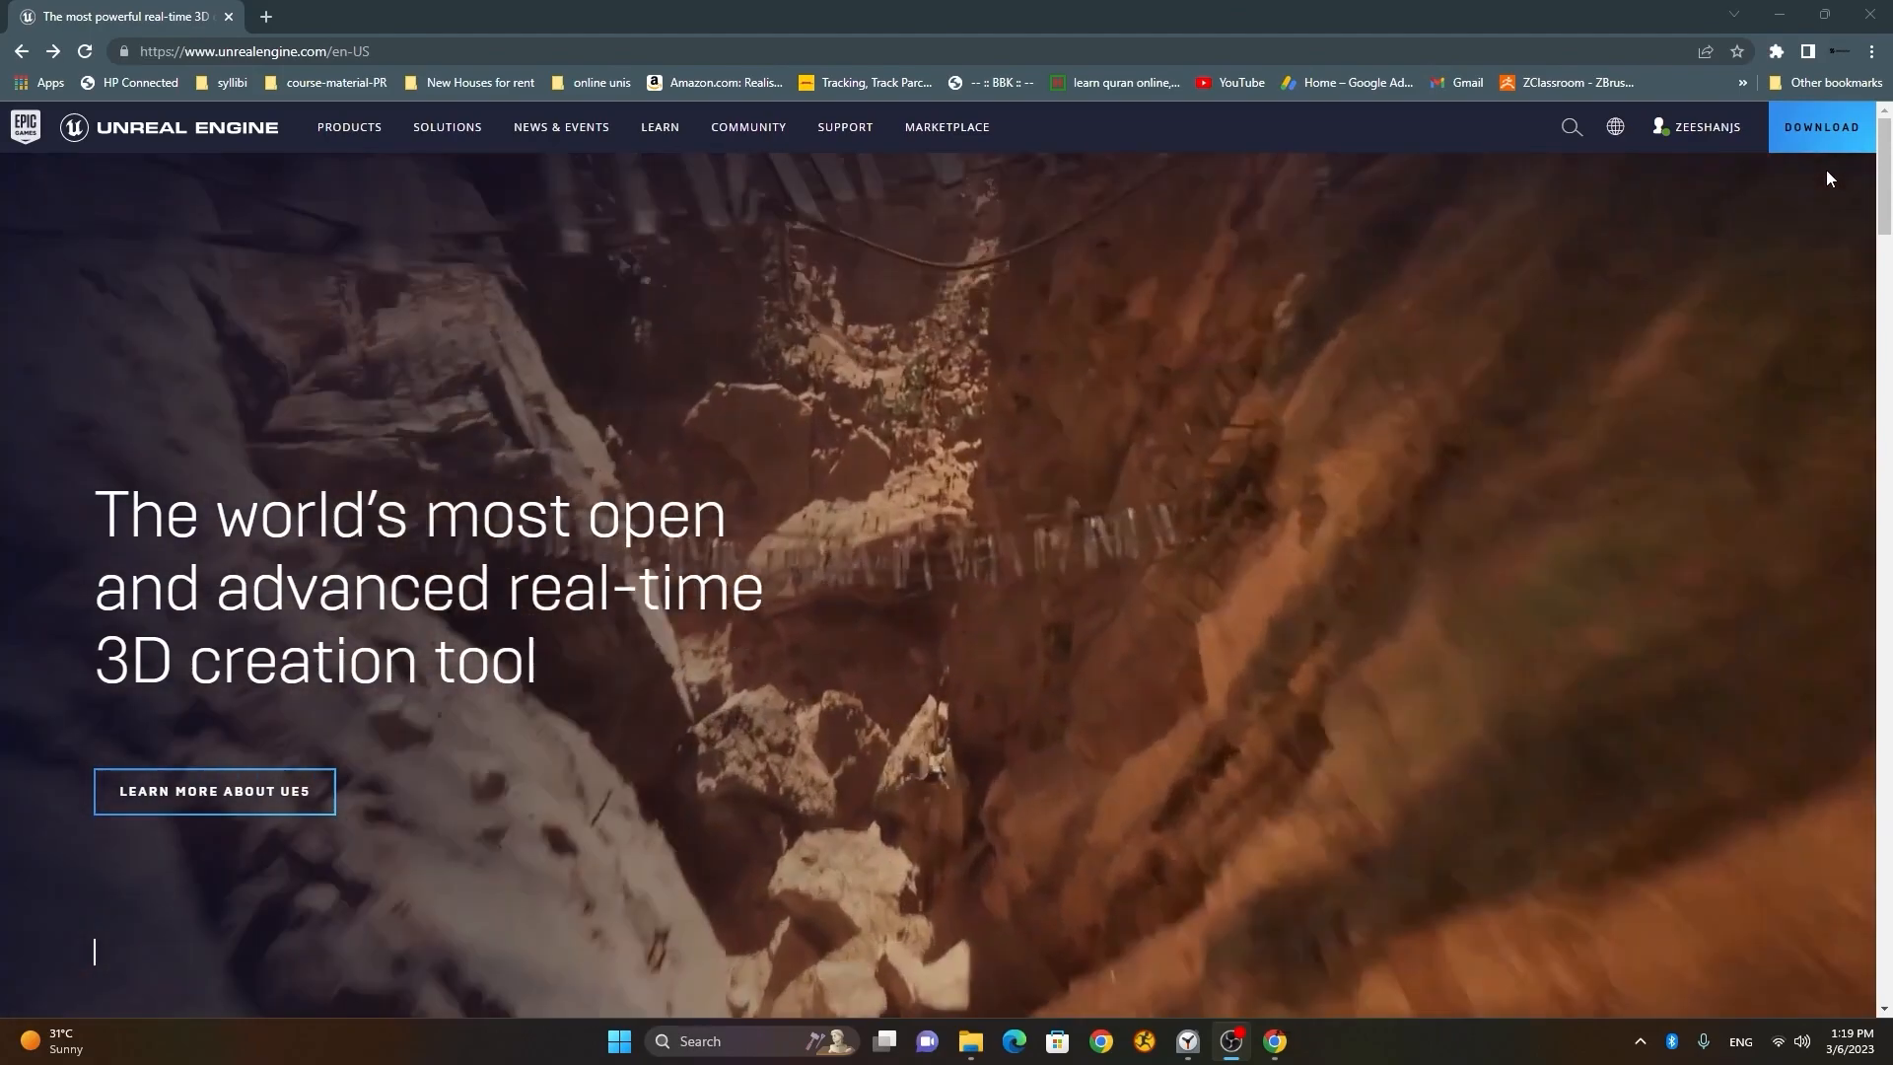
mouse_move(1822, 153)
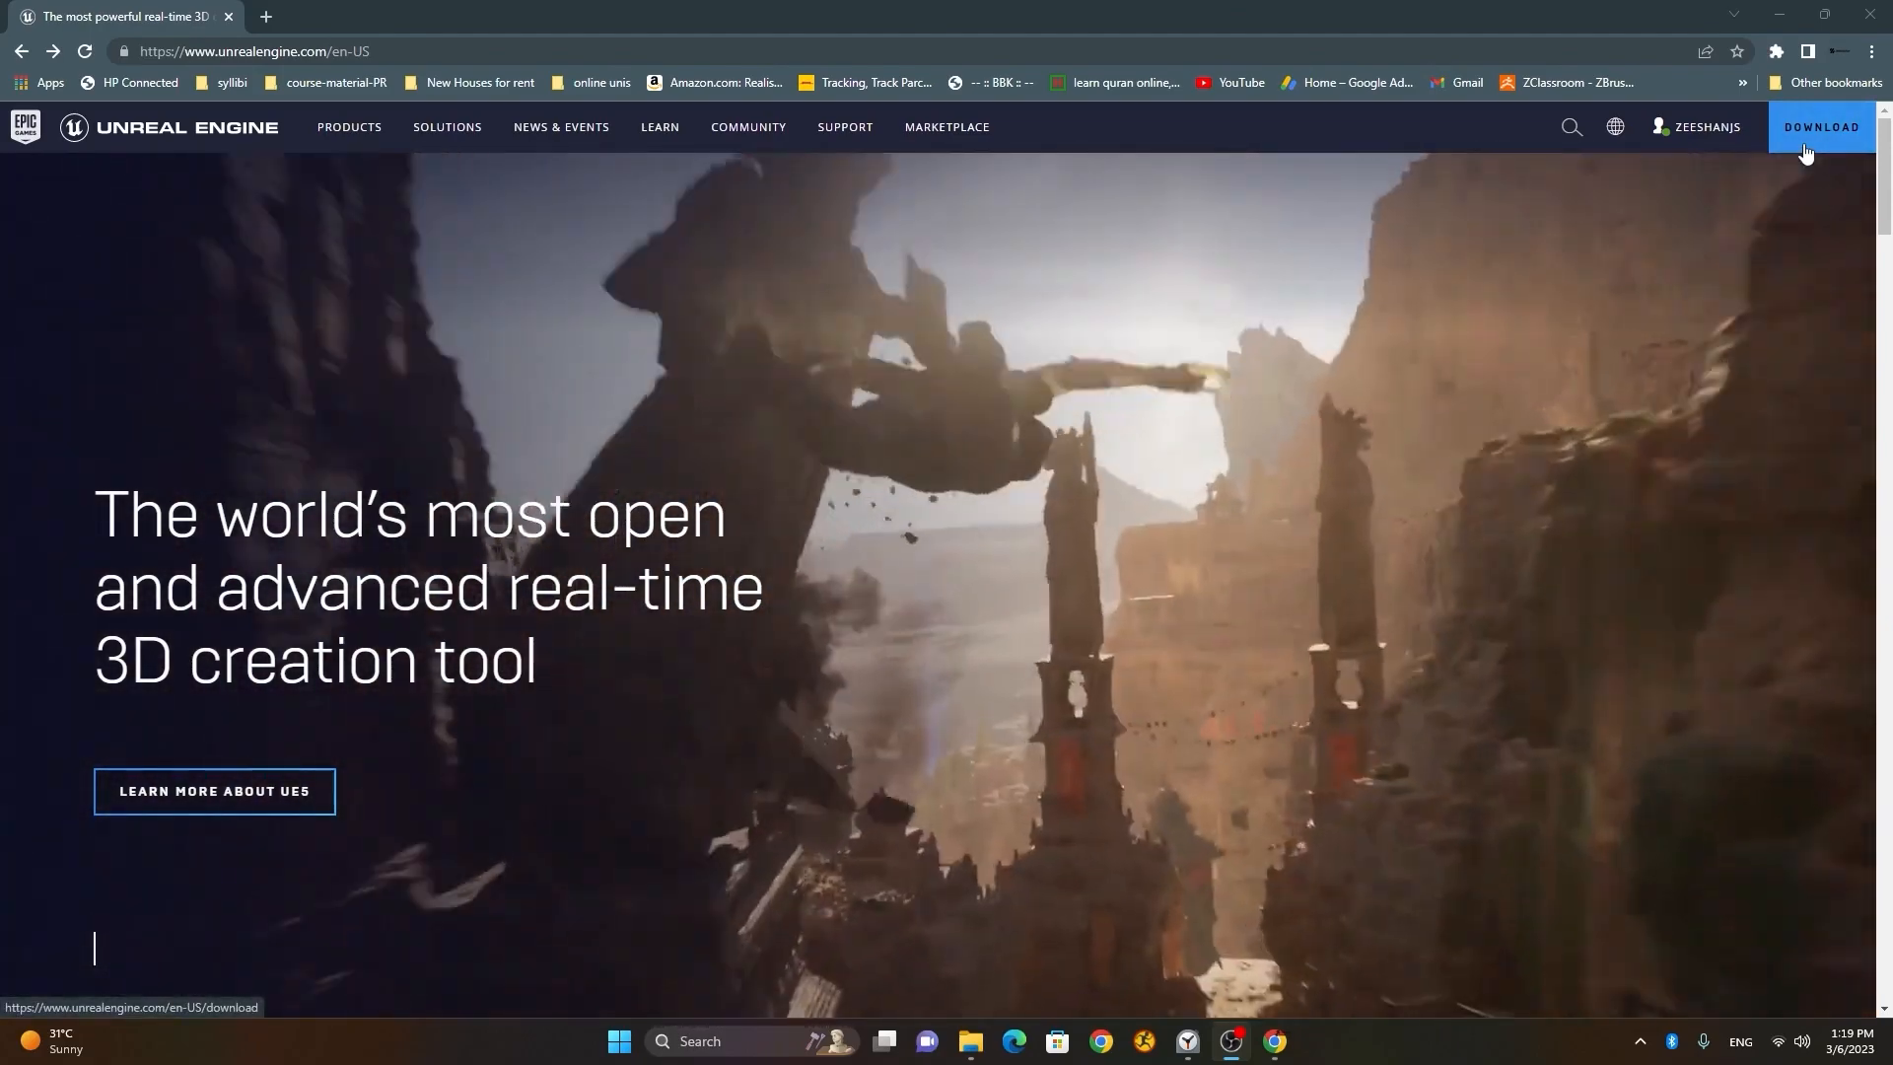
- Reach step 1 of the download instructions and start the Epic Games launcher from it
click(1820, 126)
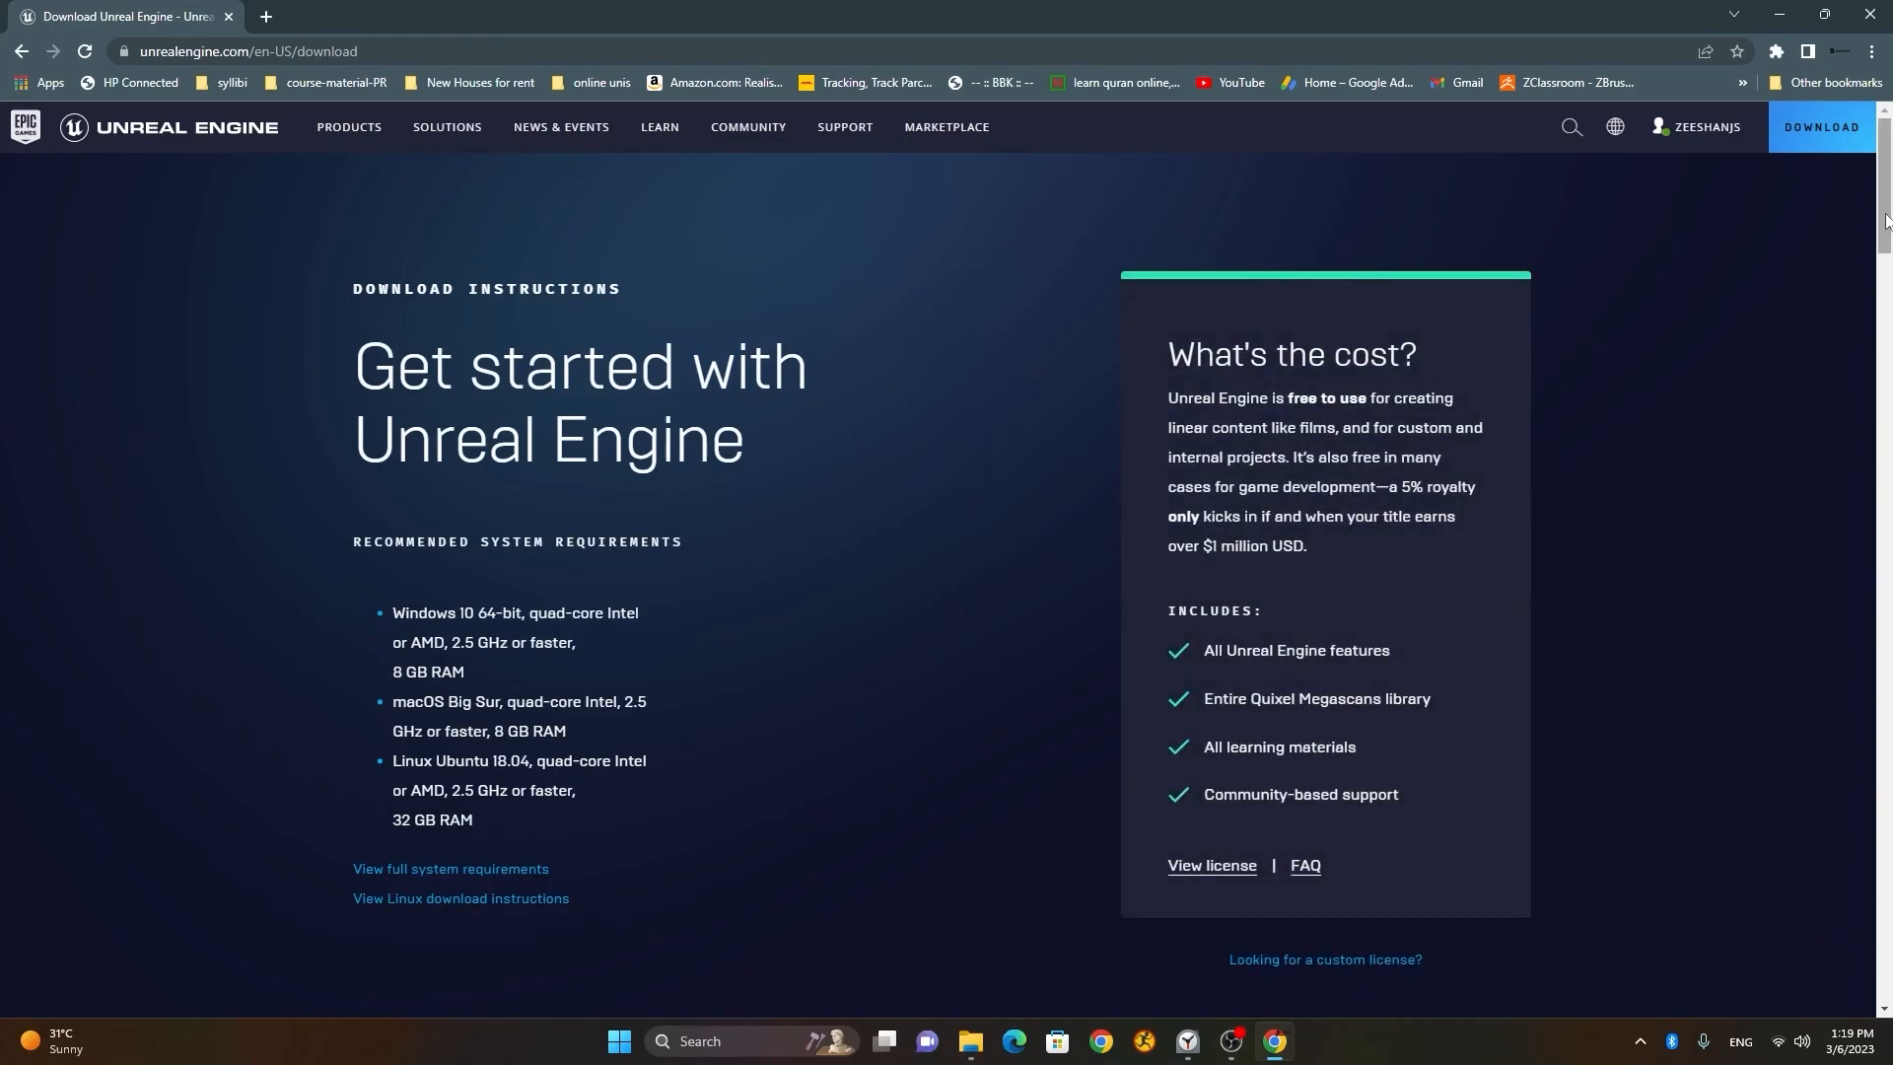
scroll(down, 3)
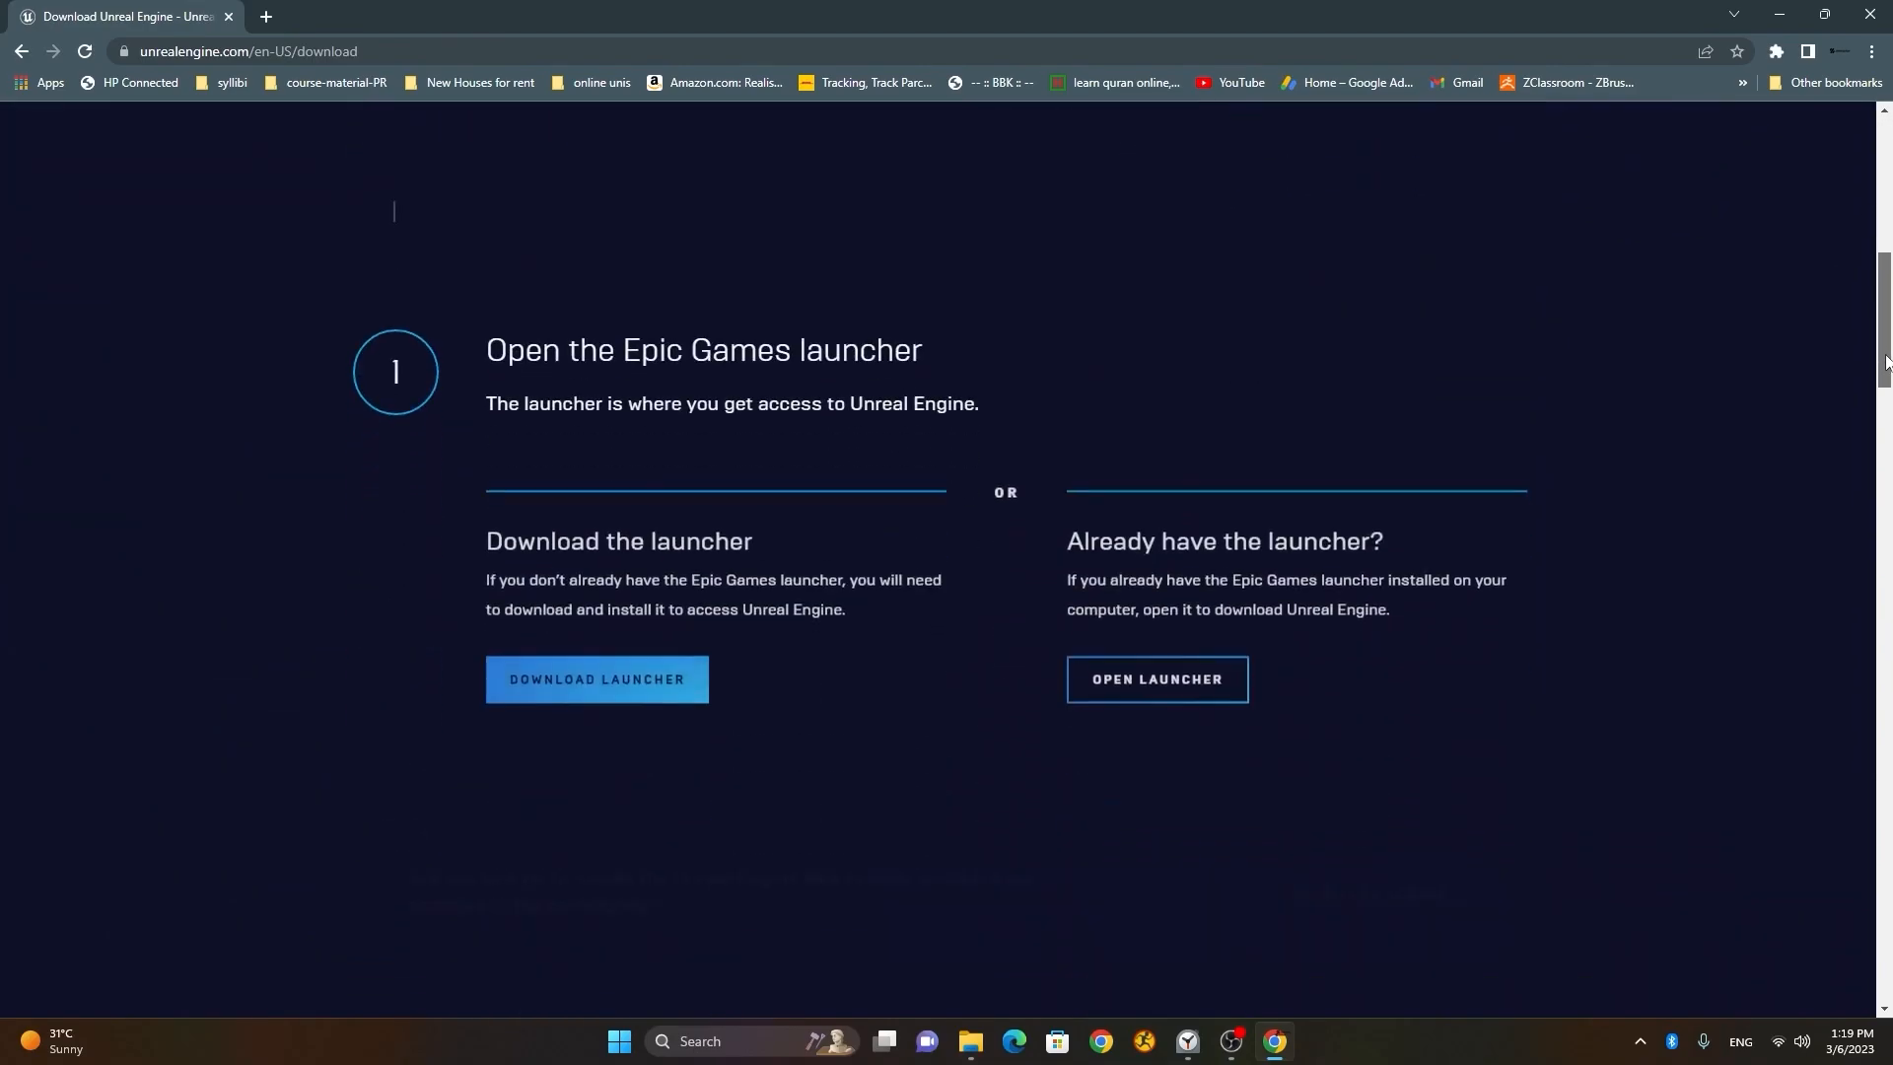
scroll(down, 3)
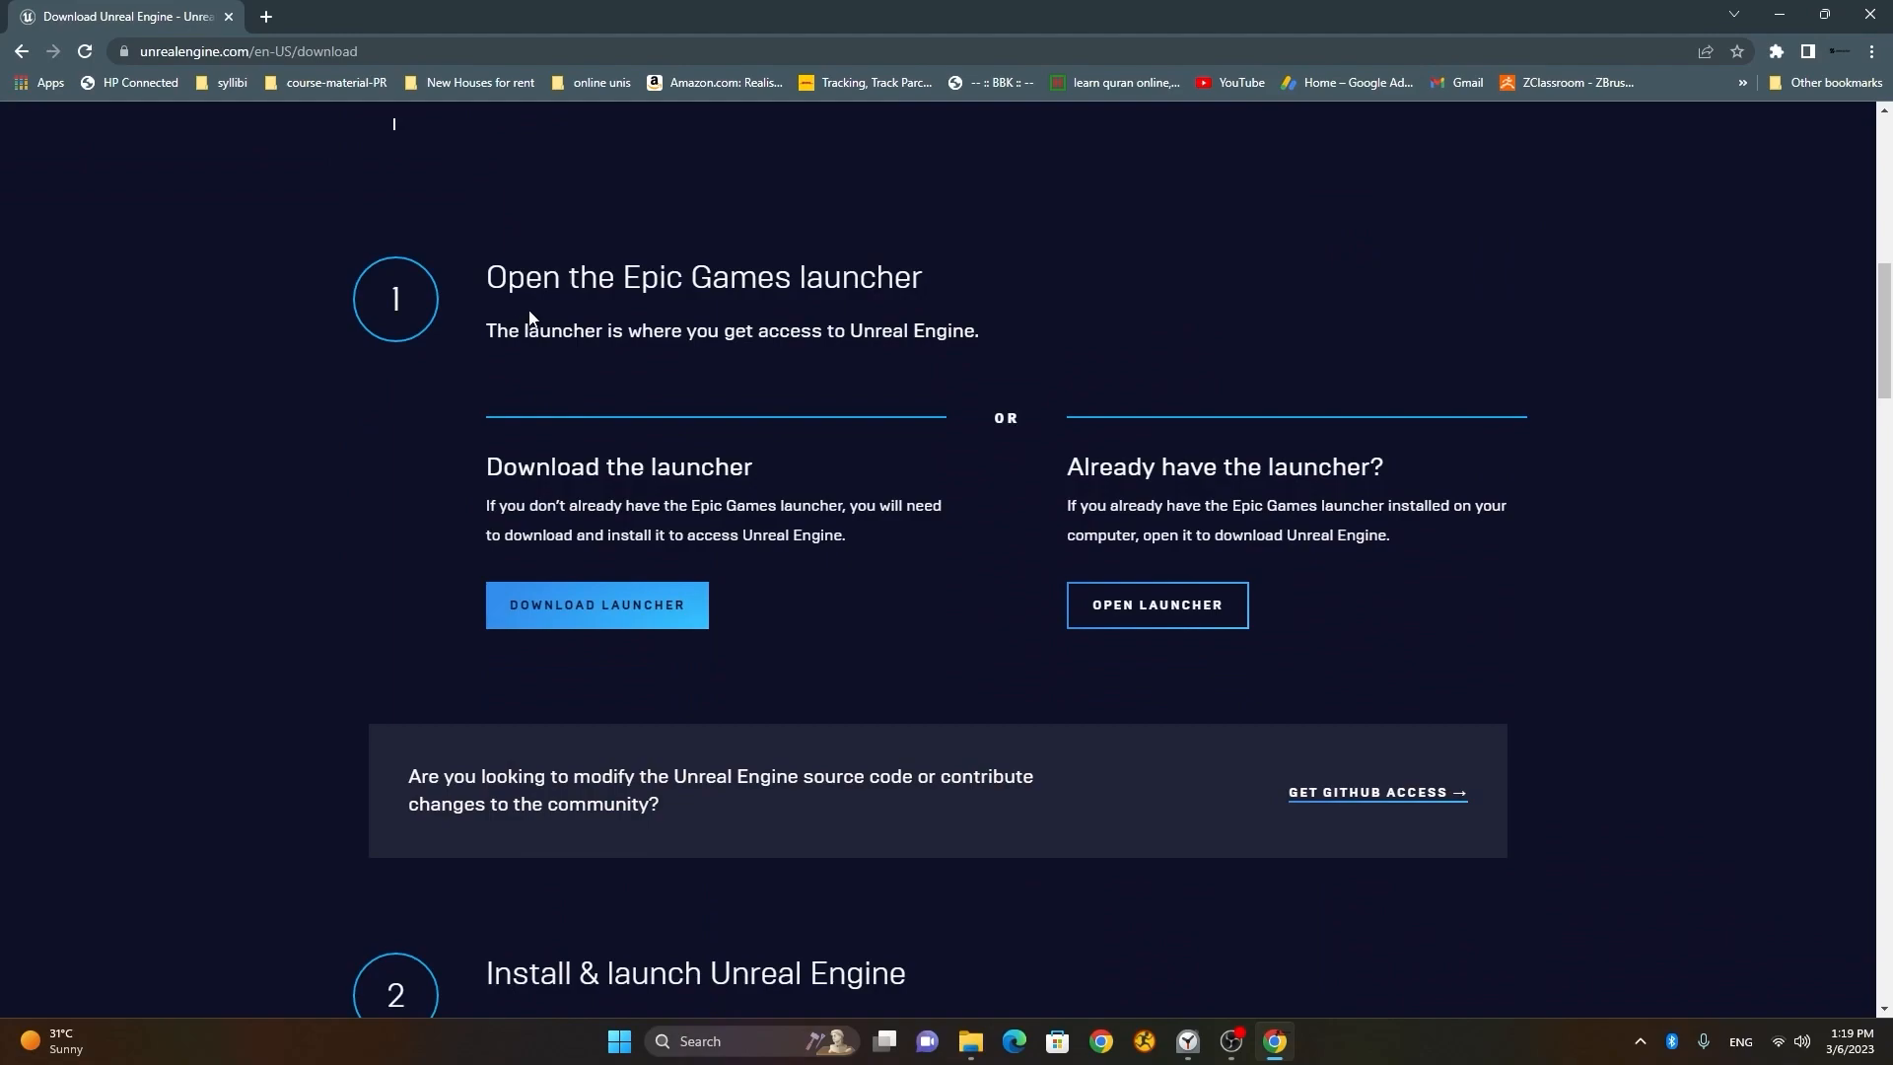
mouse_move(899, 309)
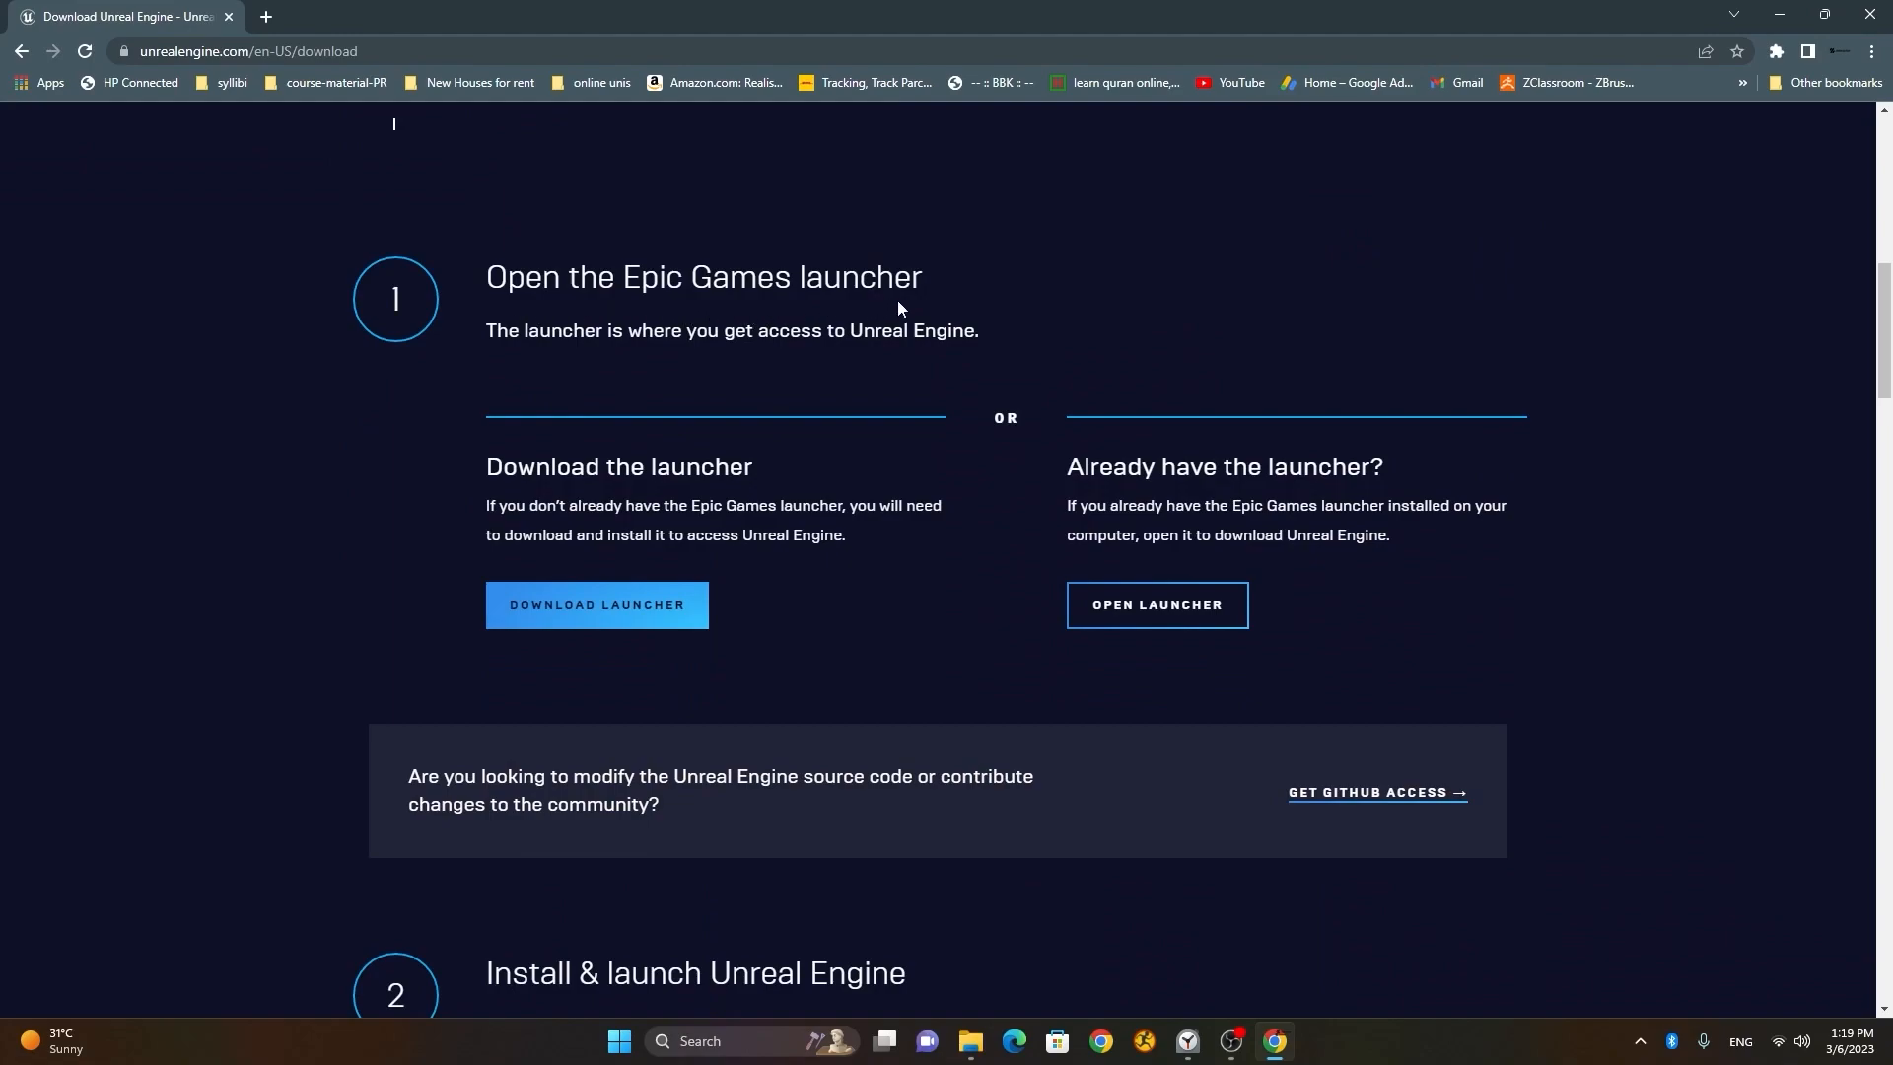
mouse_move(667, 290)
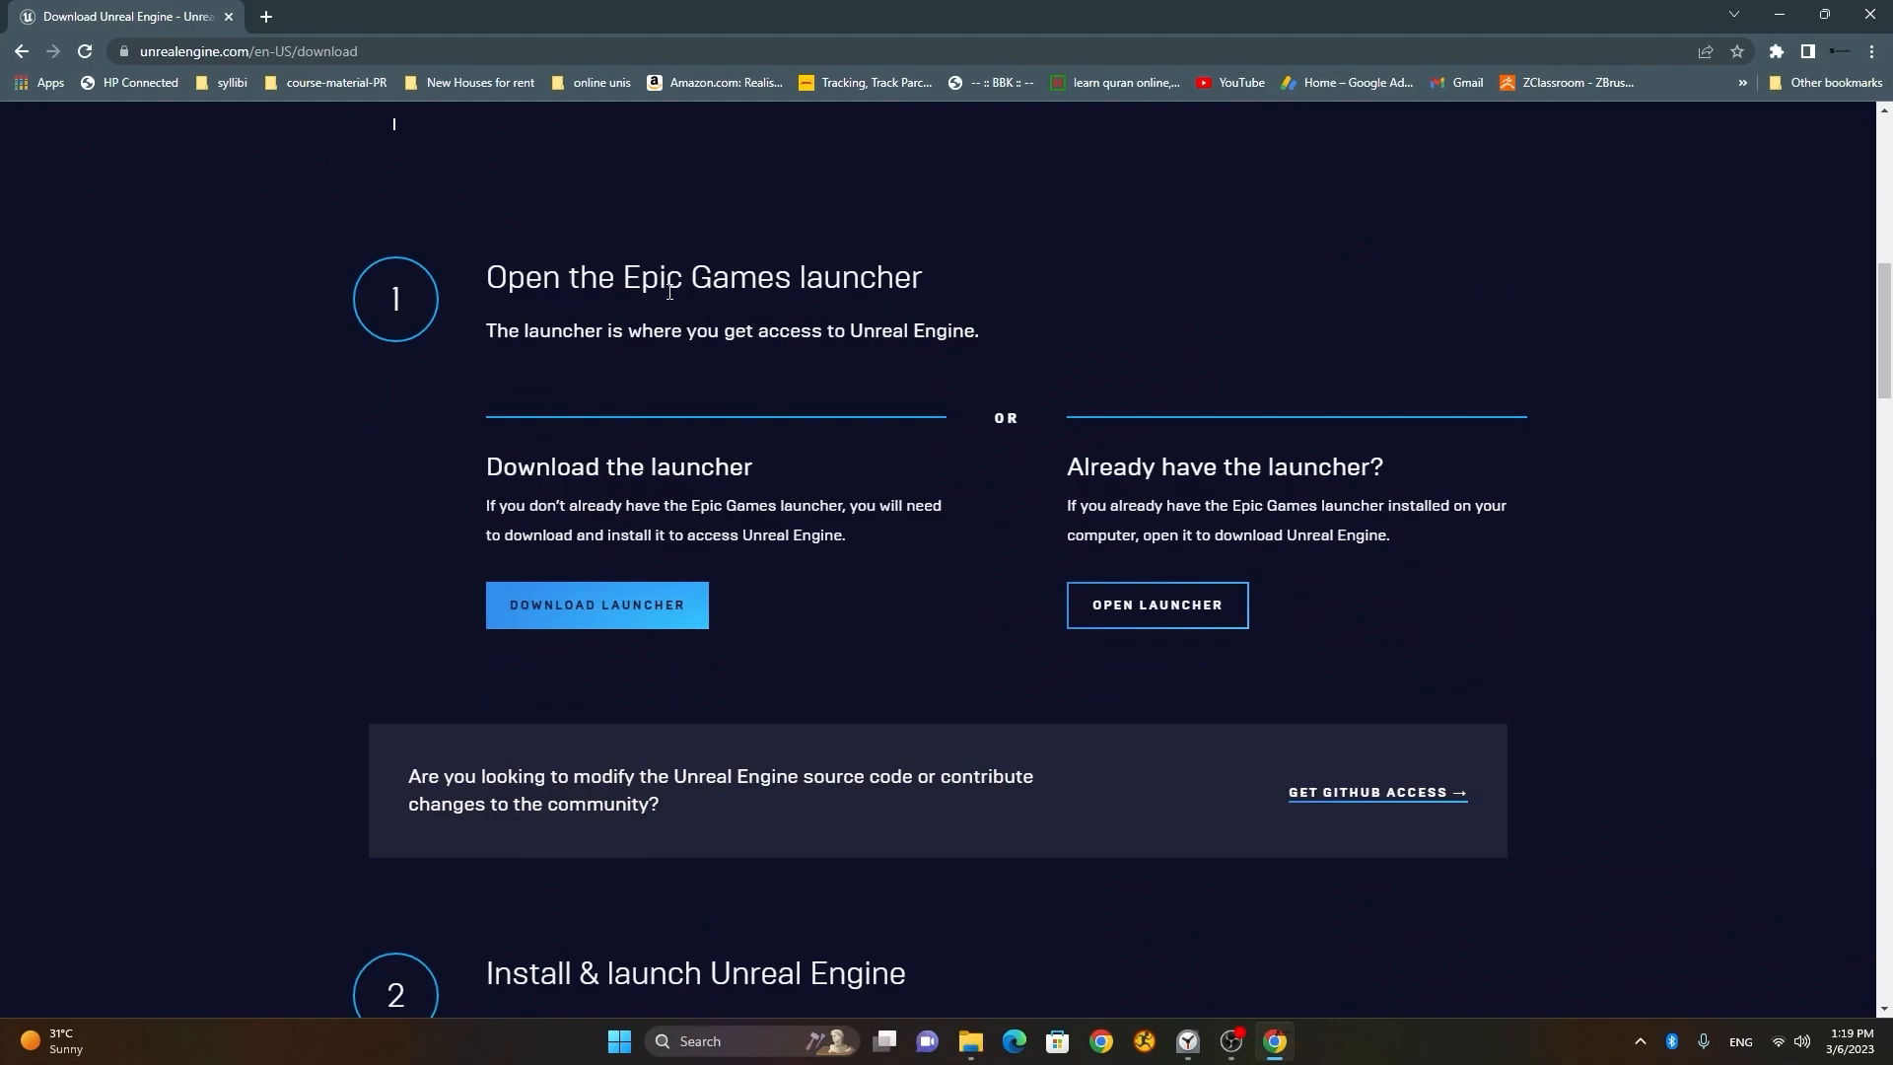
mouse_move(852, 312)
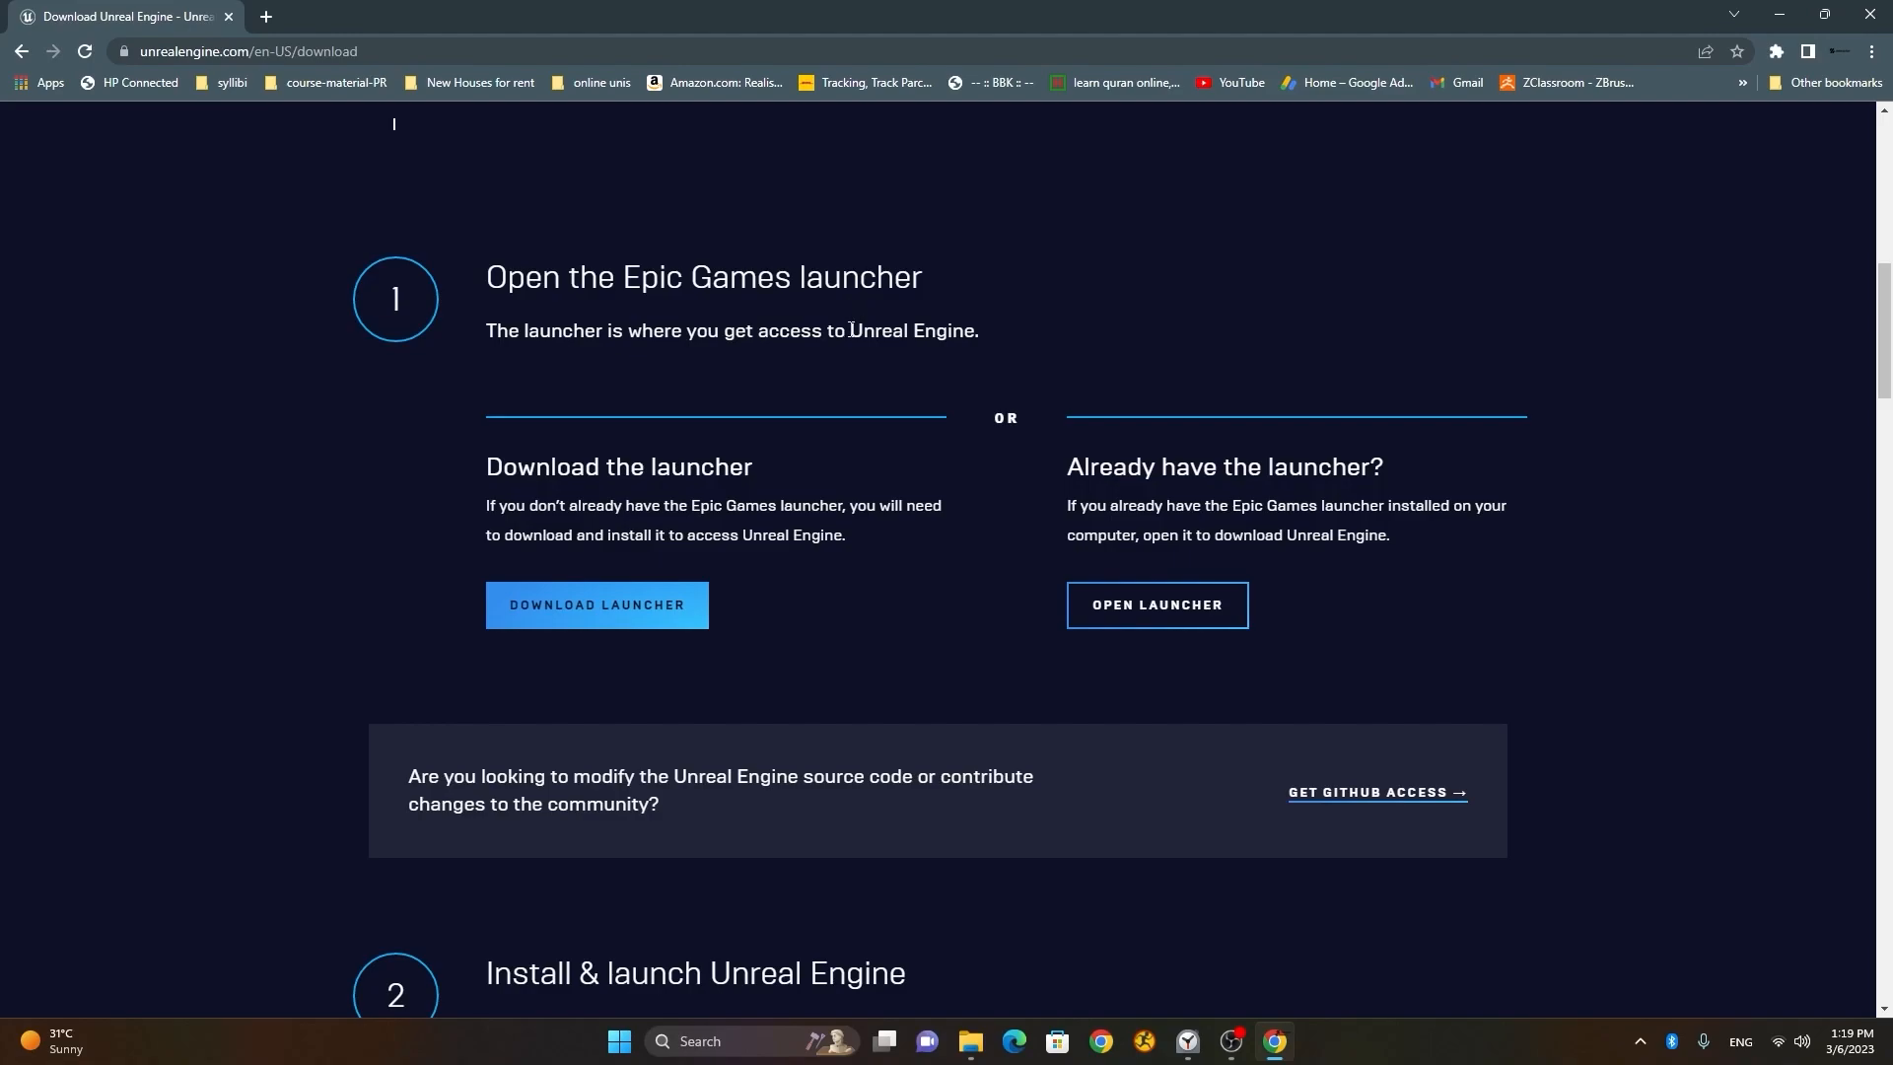
mouse_move(736, 351)
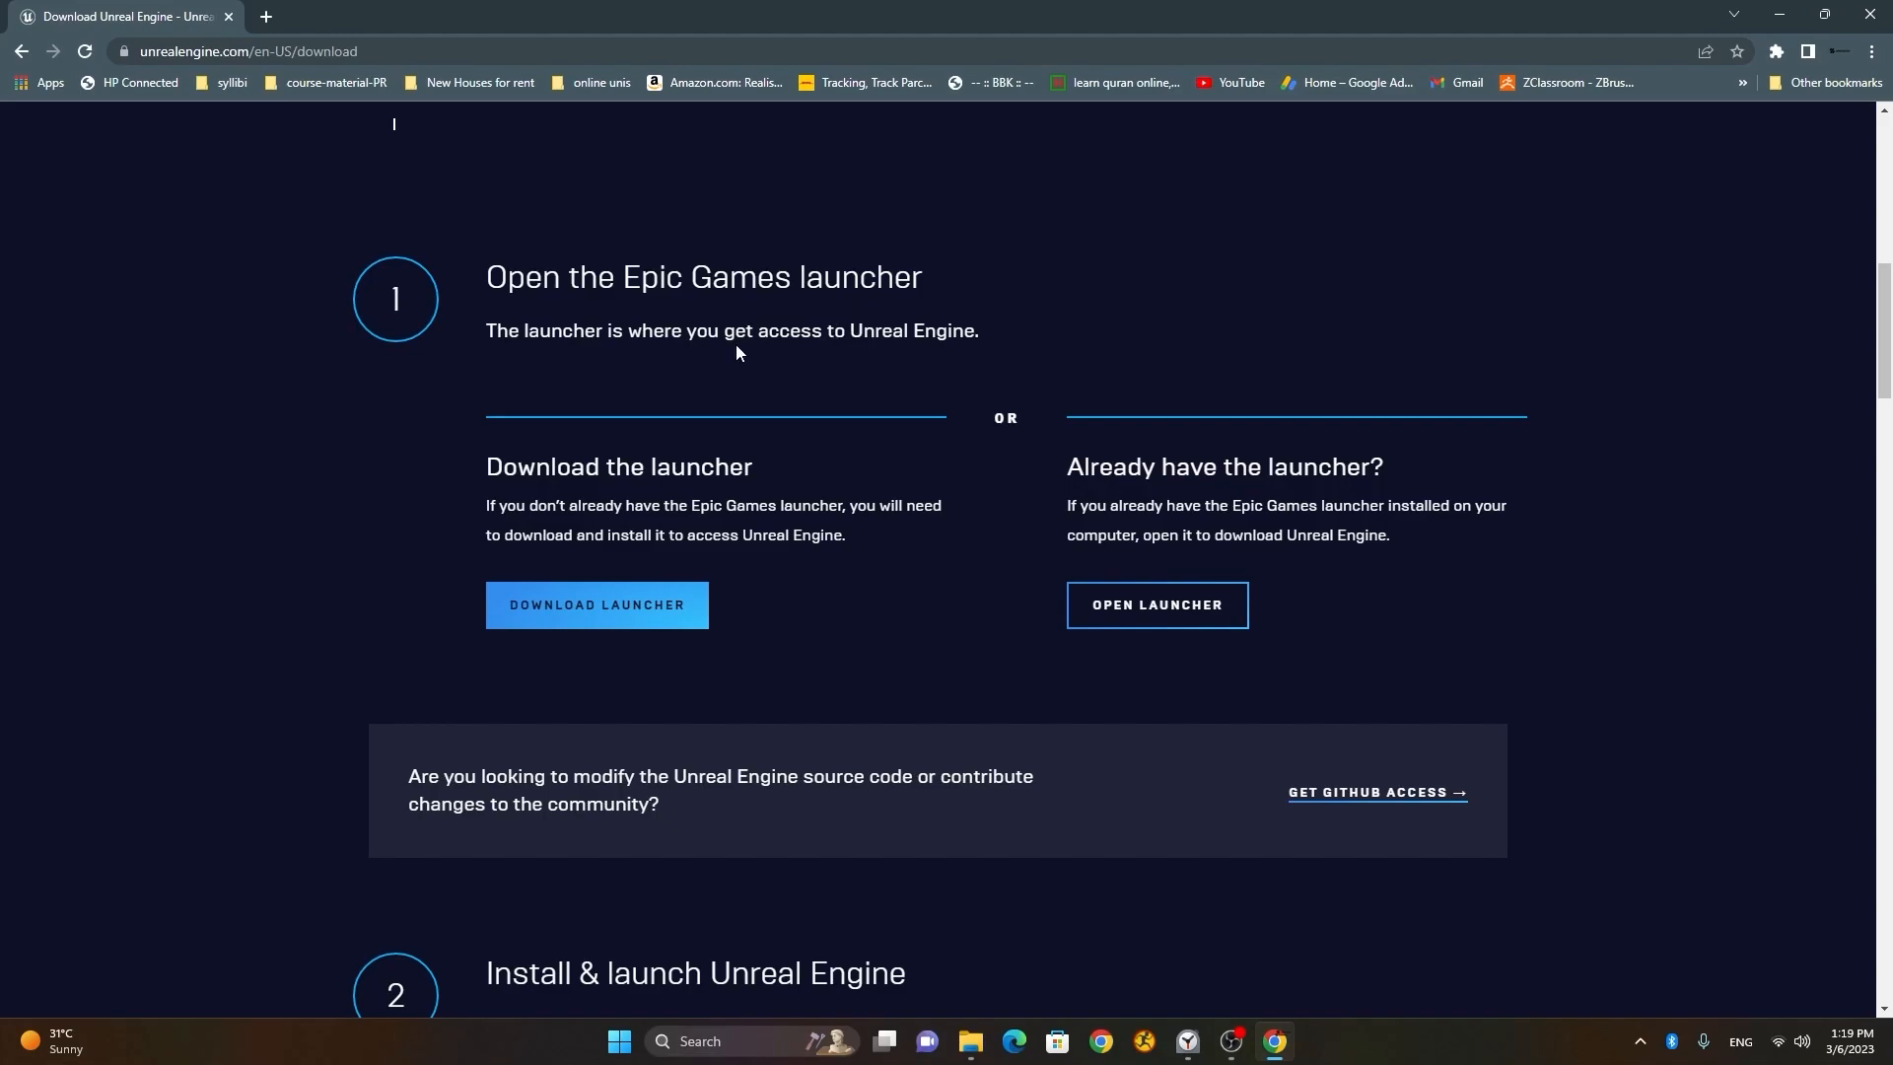
mouse_move(1156, 609)
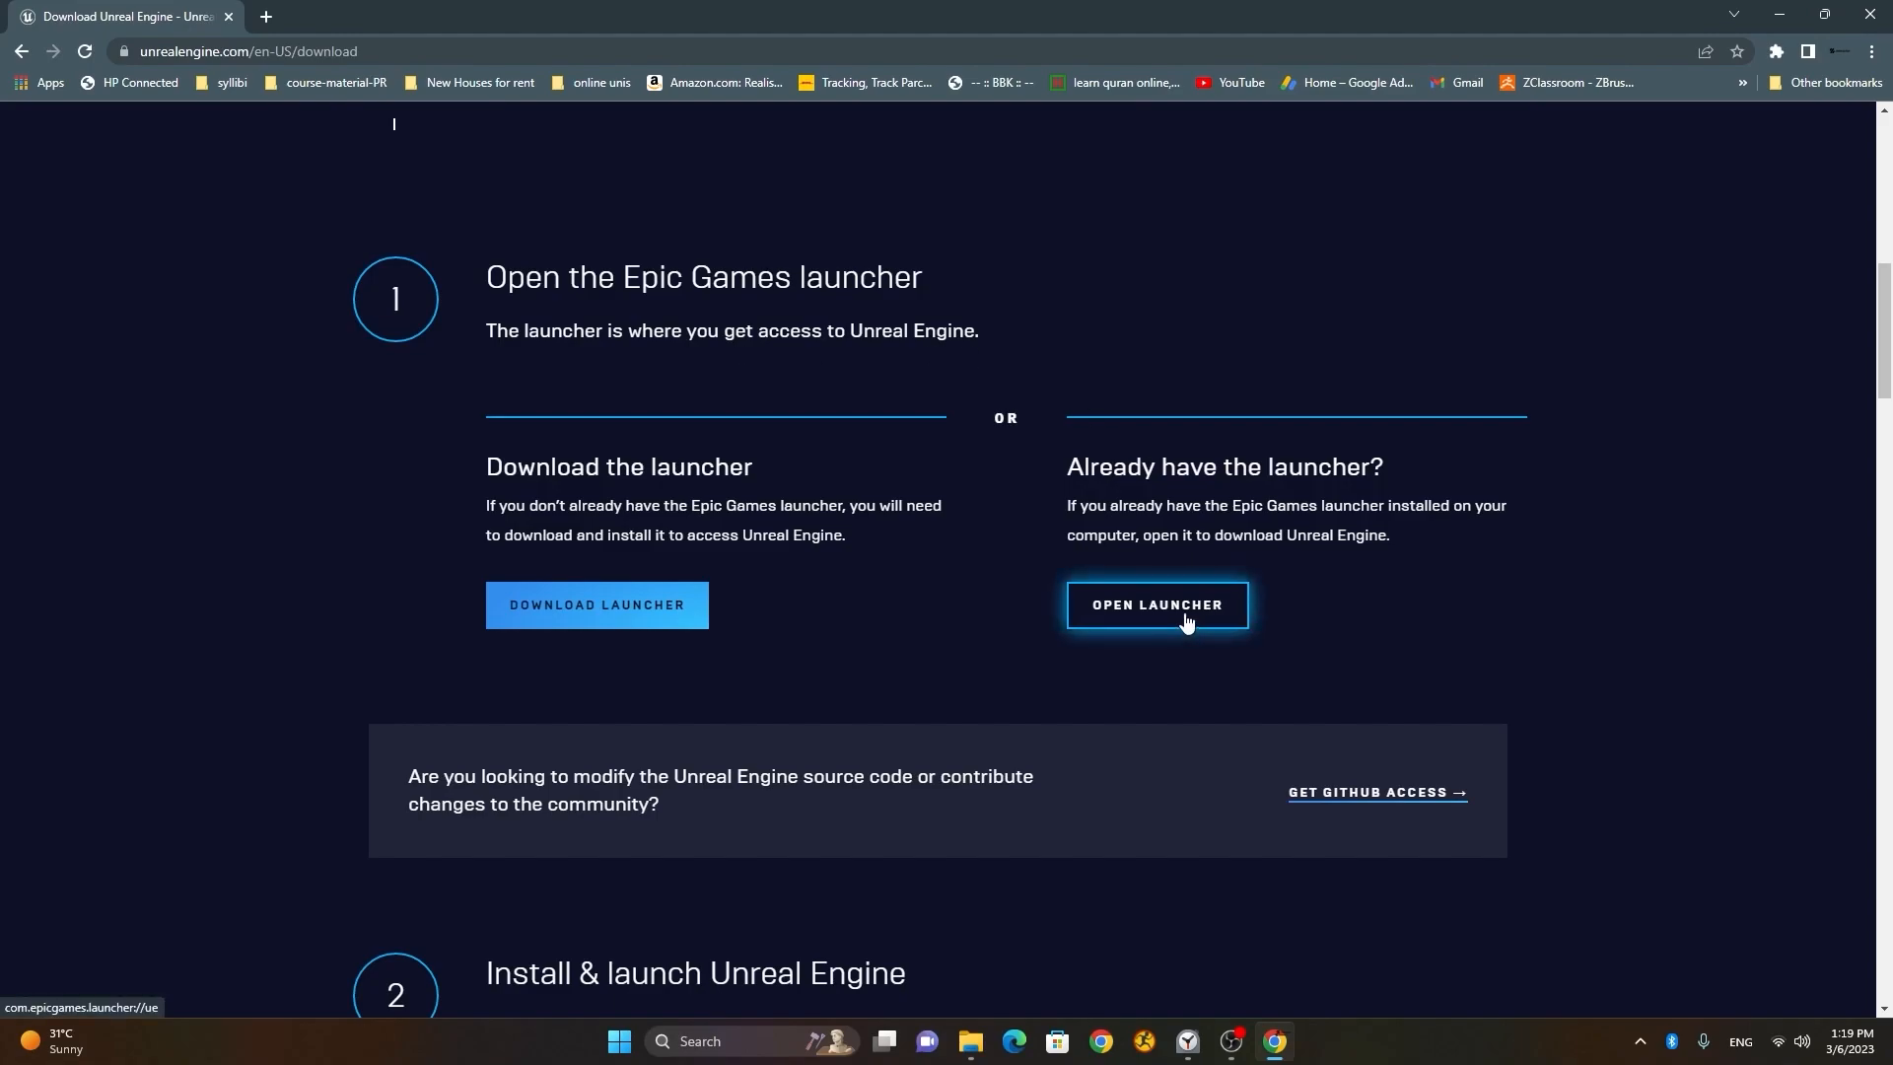
click(1156, 605)
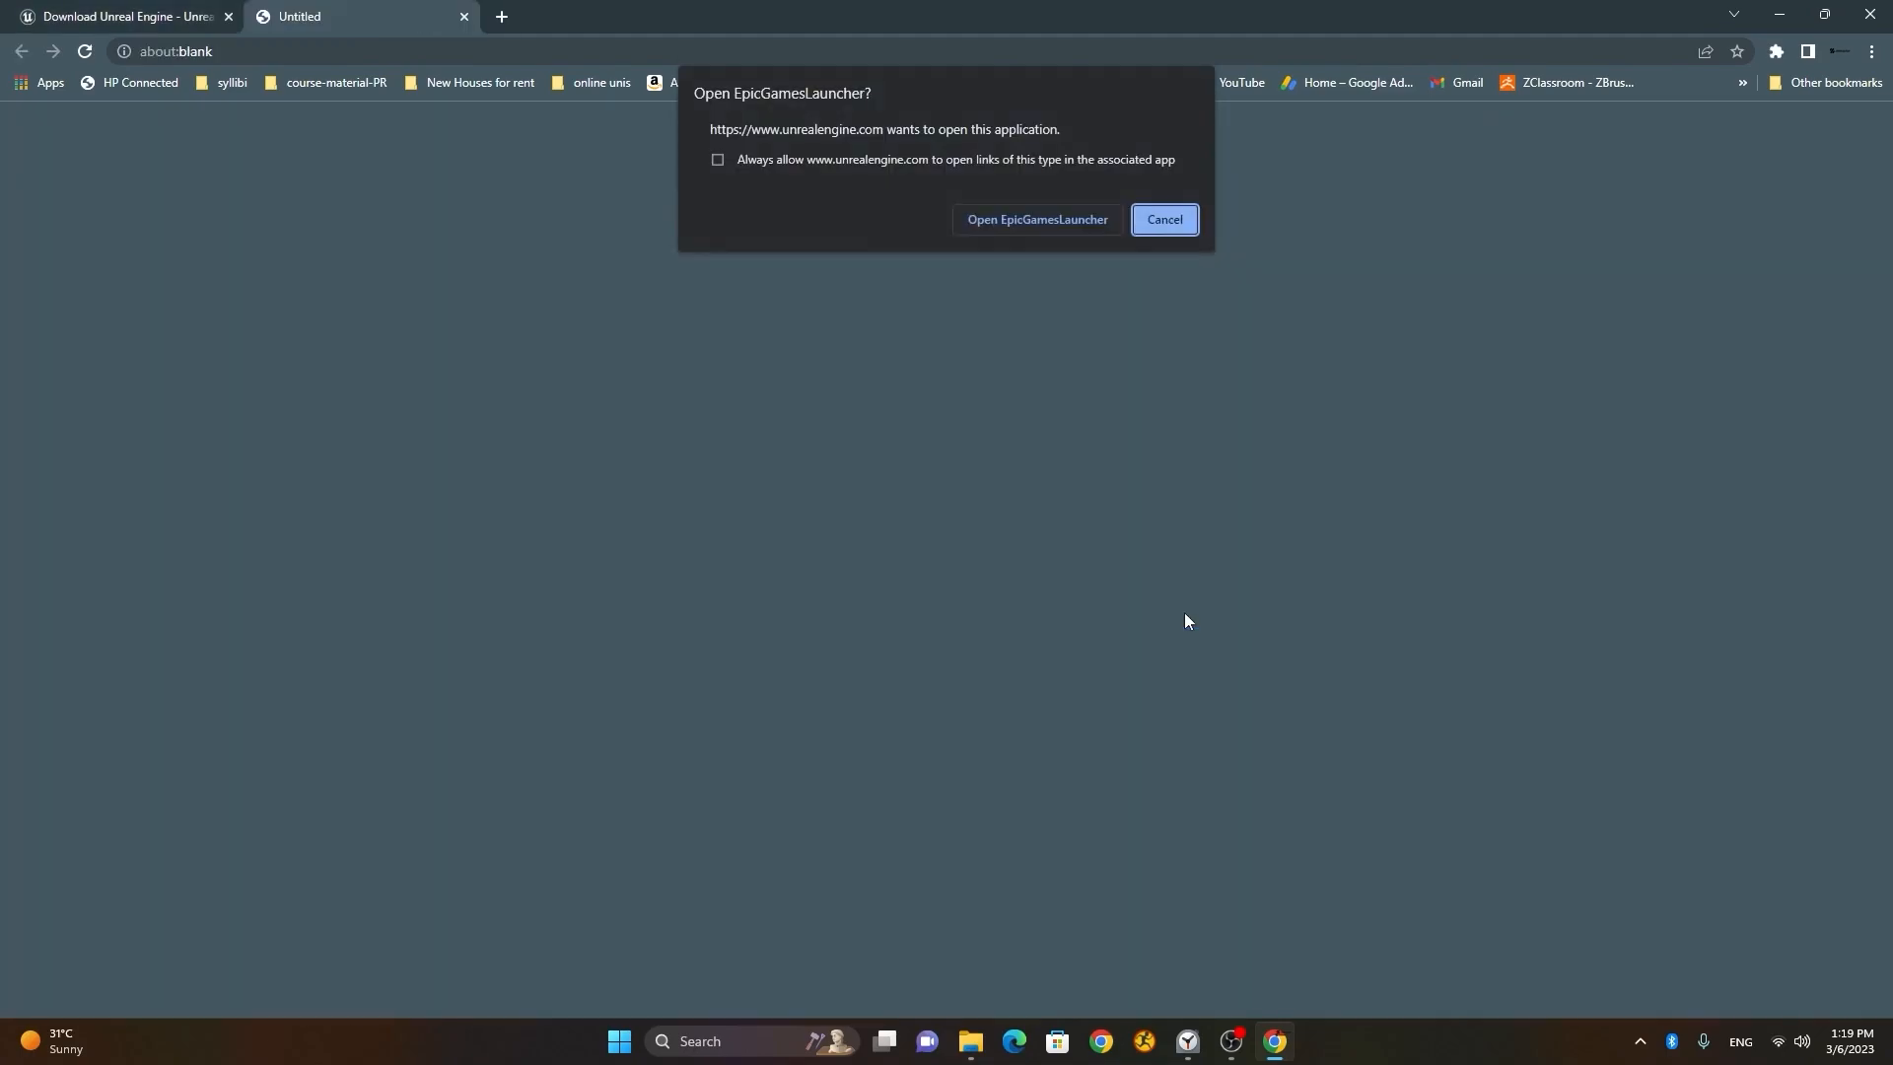
mouse_move(1035, 219)
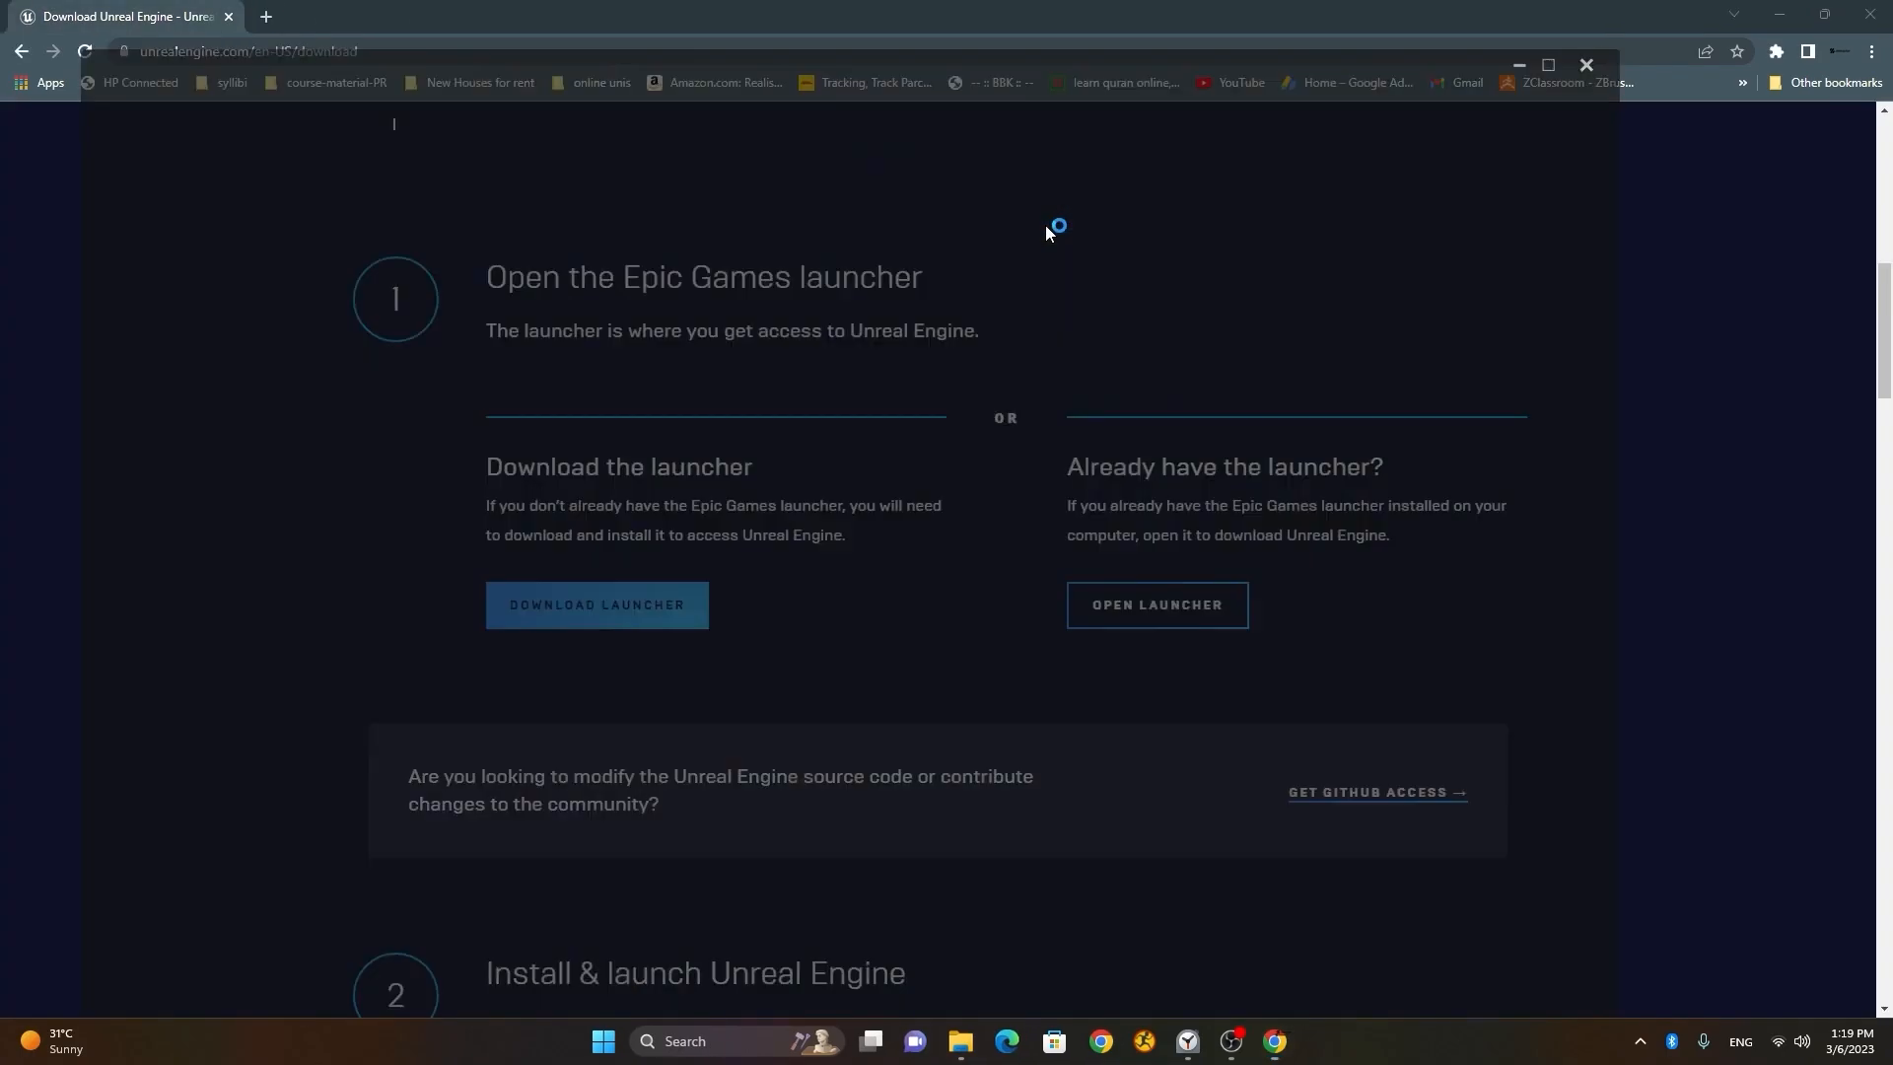
- Let the launcher load the Unreal Engine tab and check version 5.1.1 in the Launch dropdown
click(1155, 605)
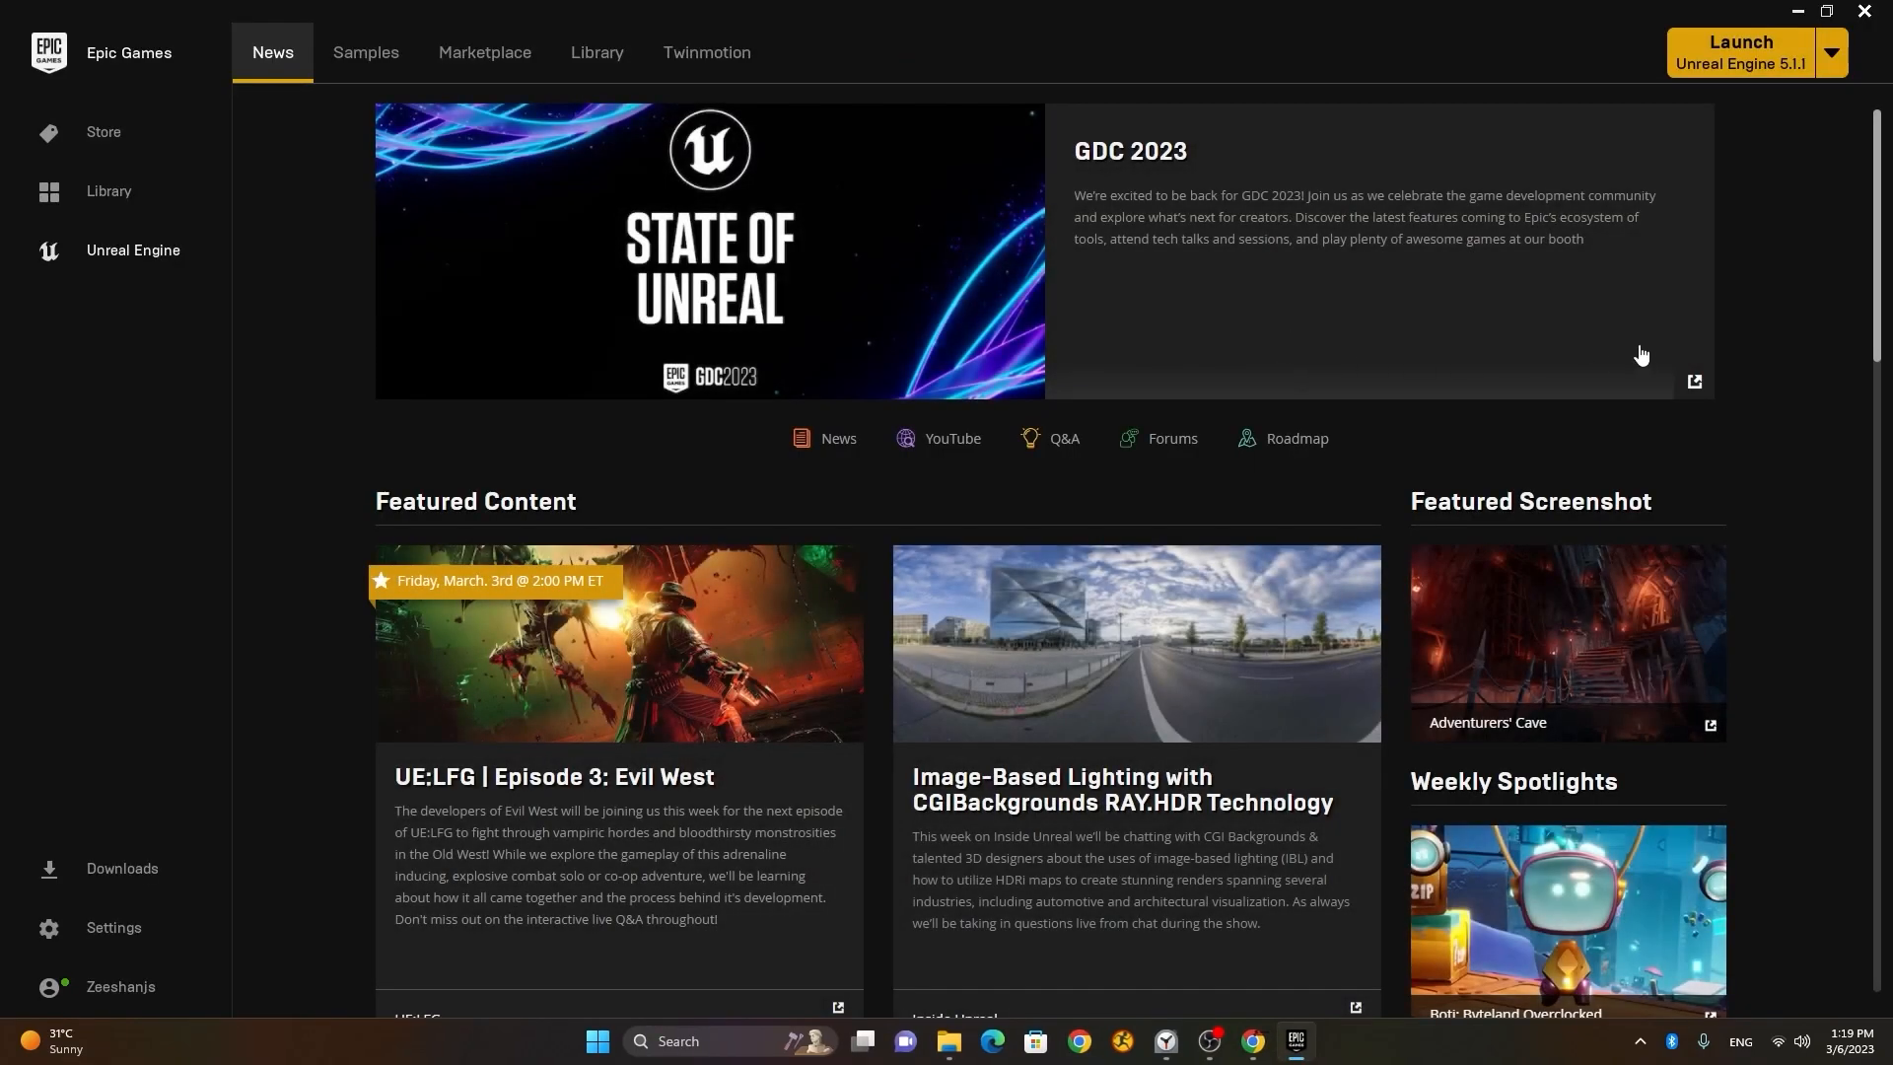
mouse_move(1530, 71)
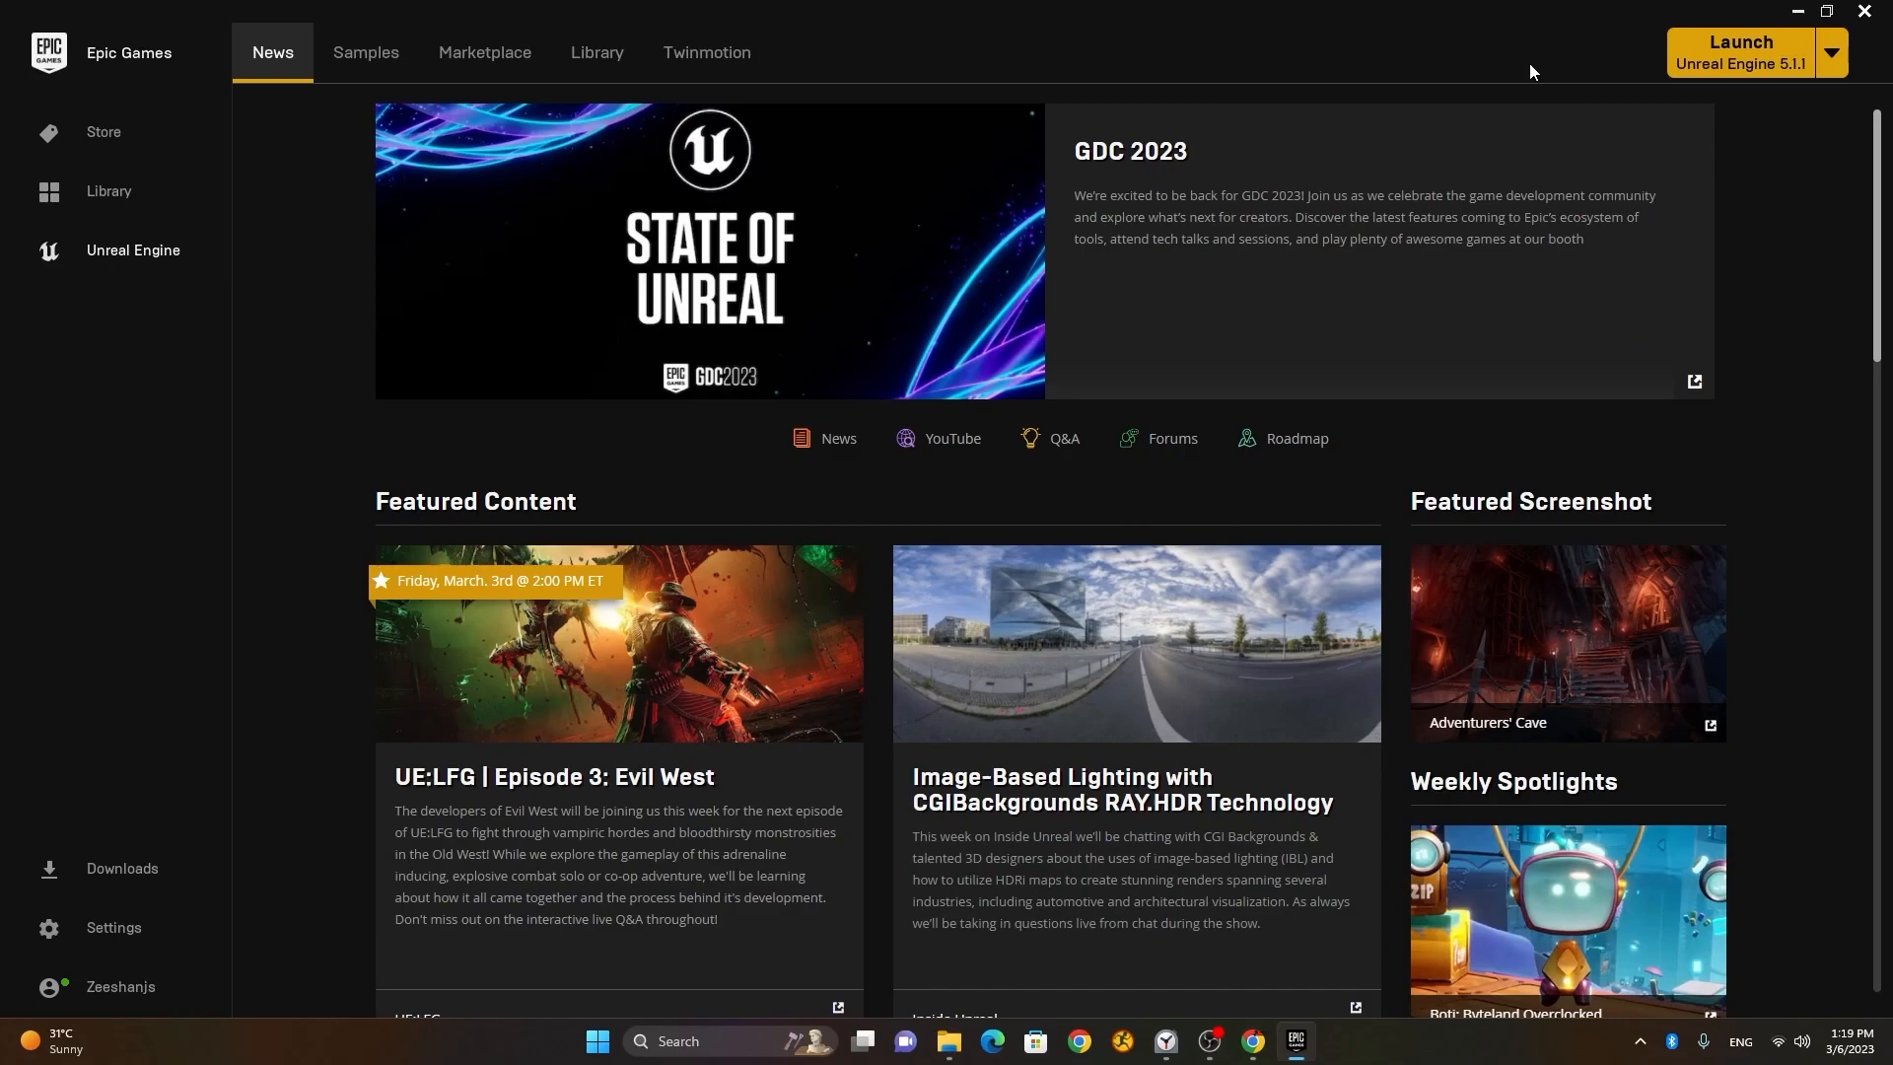
mouse_move(1773, 73)
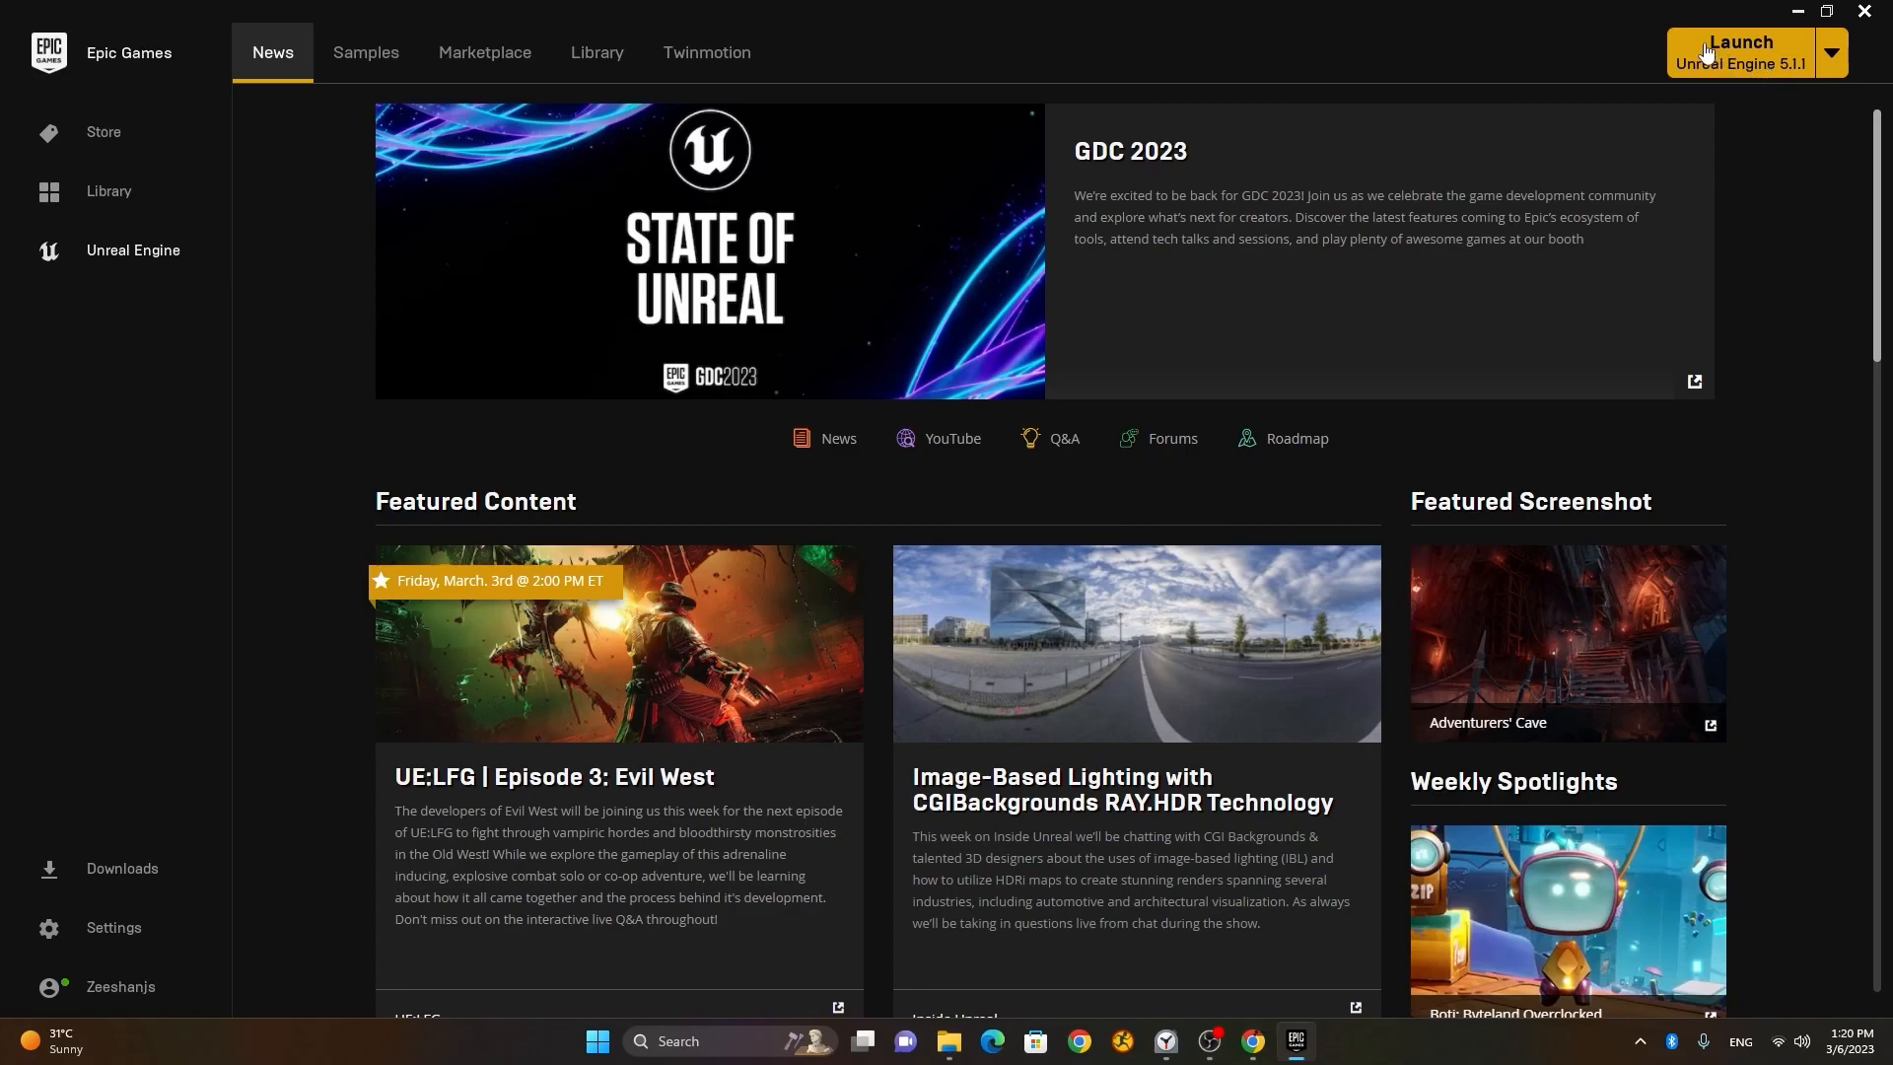
mouse_move(1789, 75)
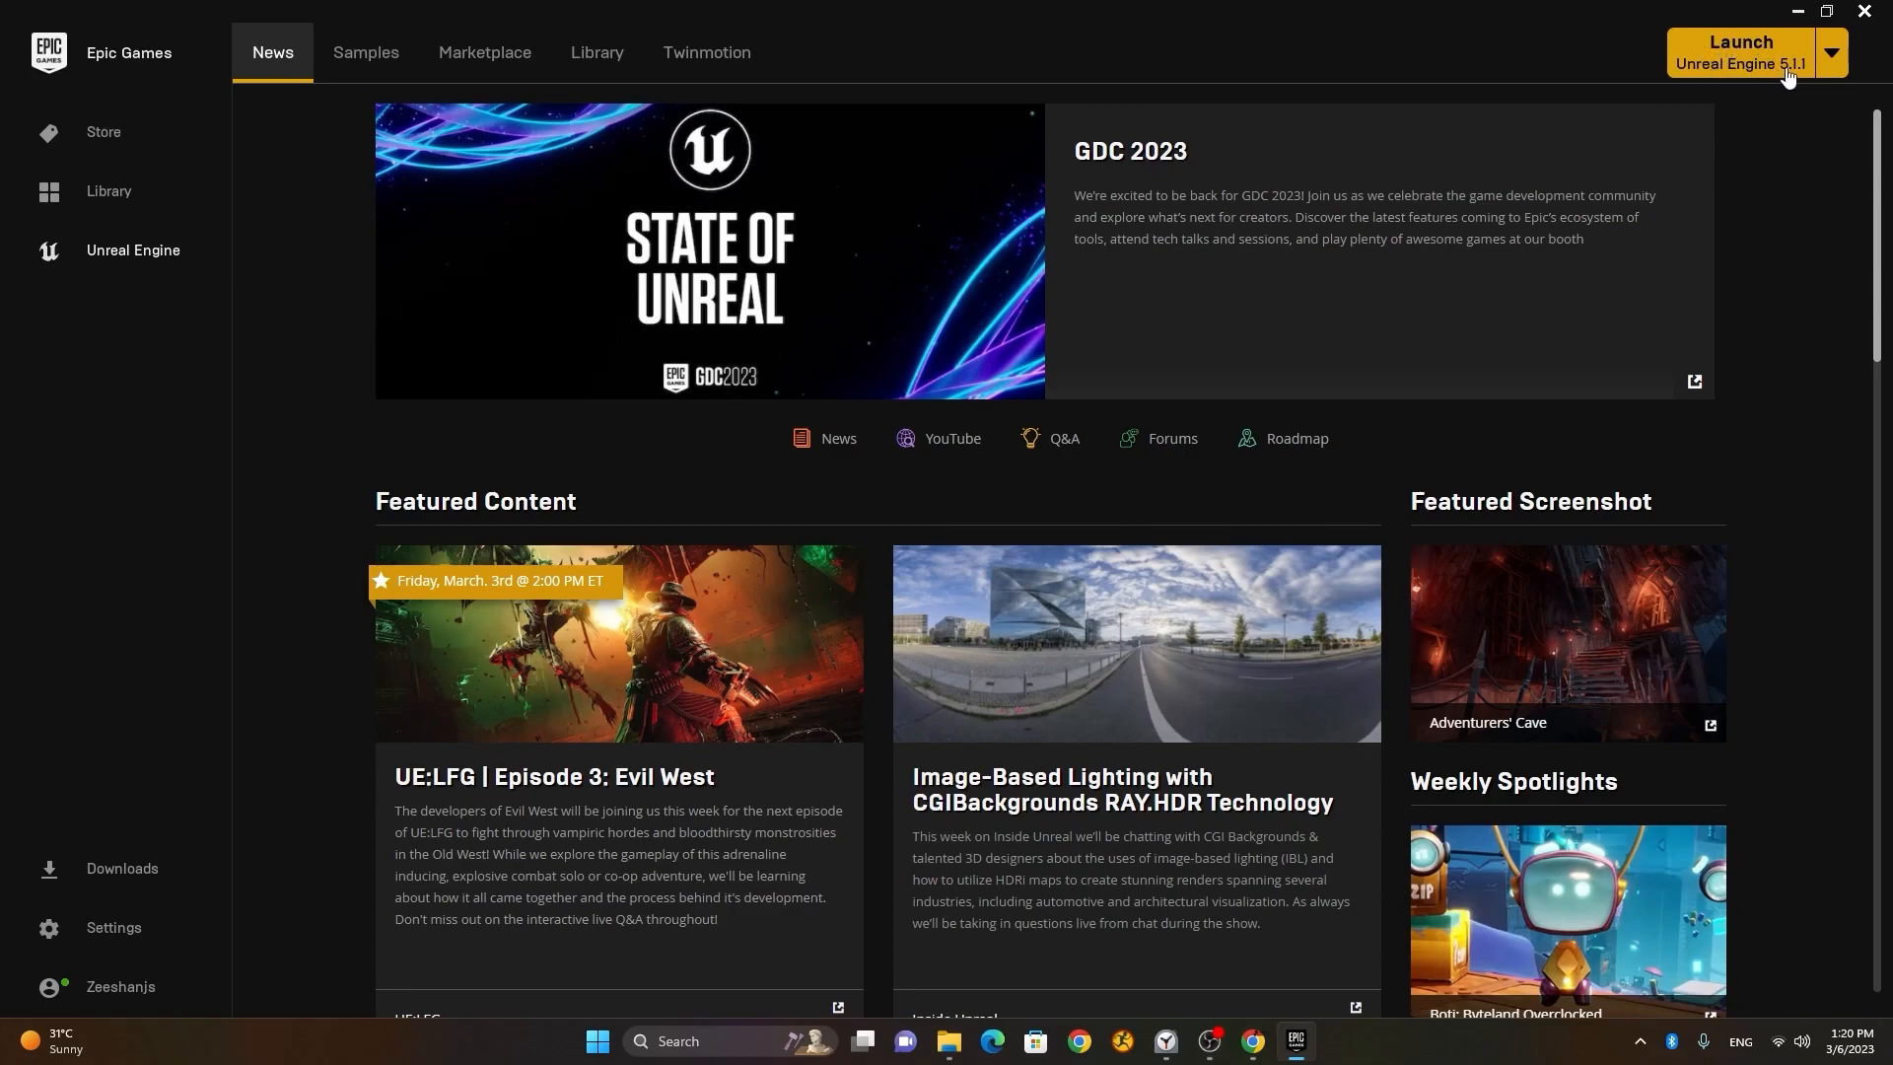
mouse_move(1826, 69)
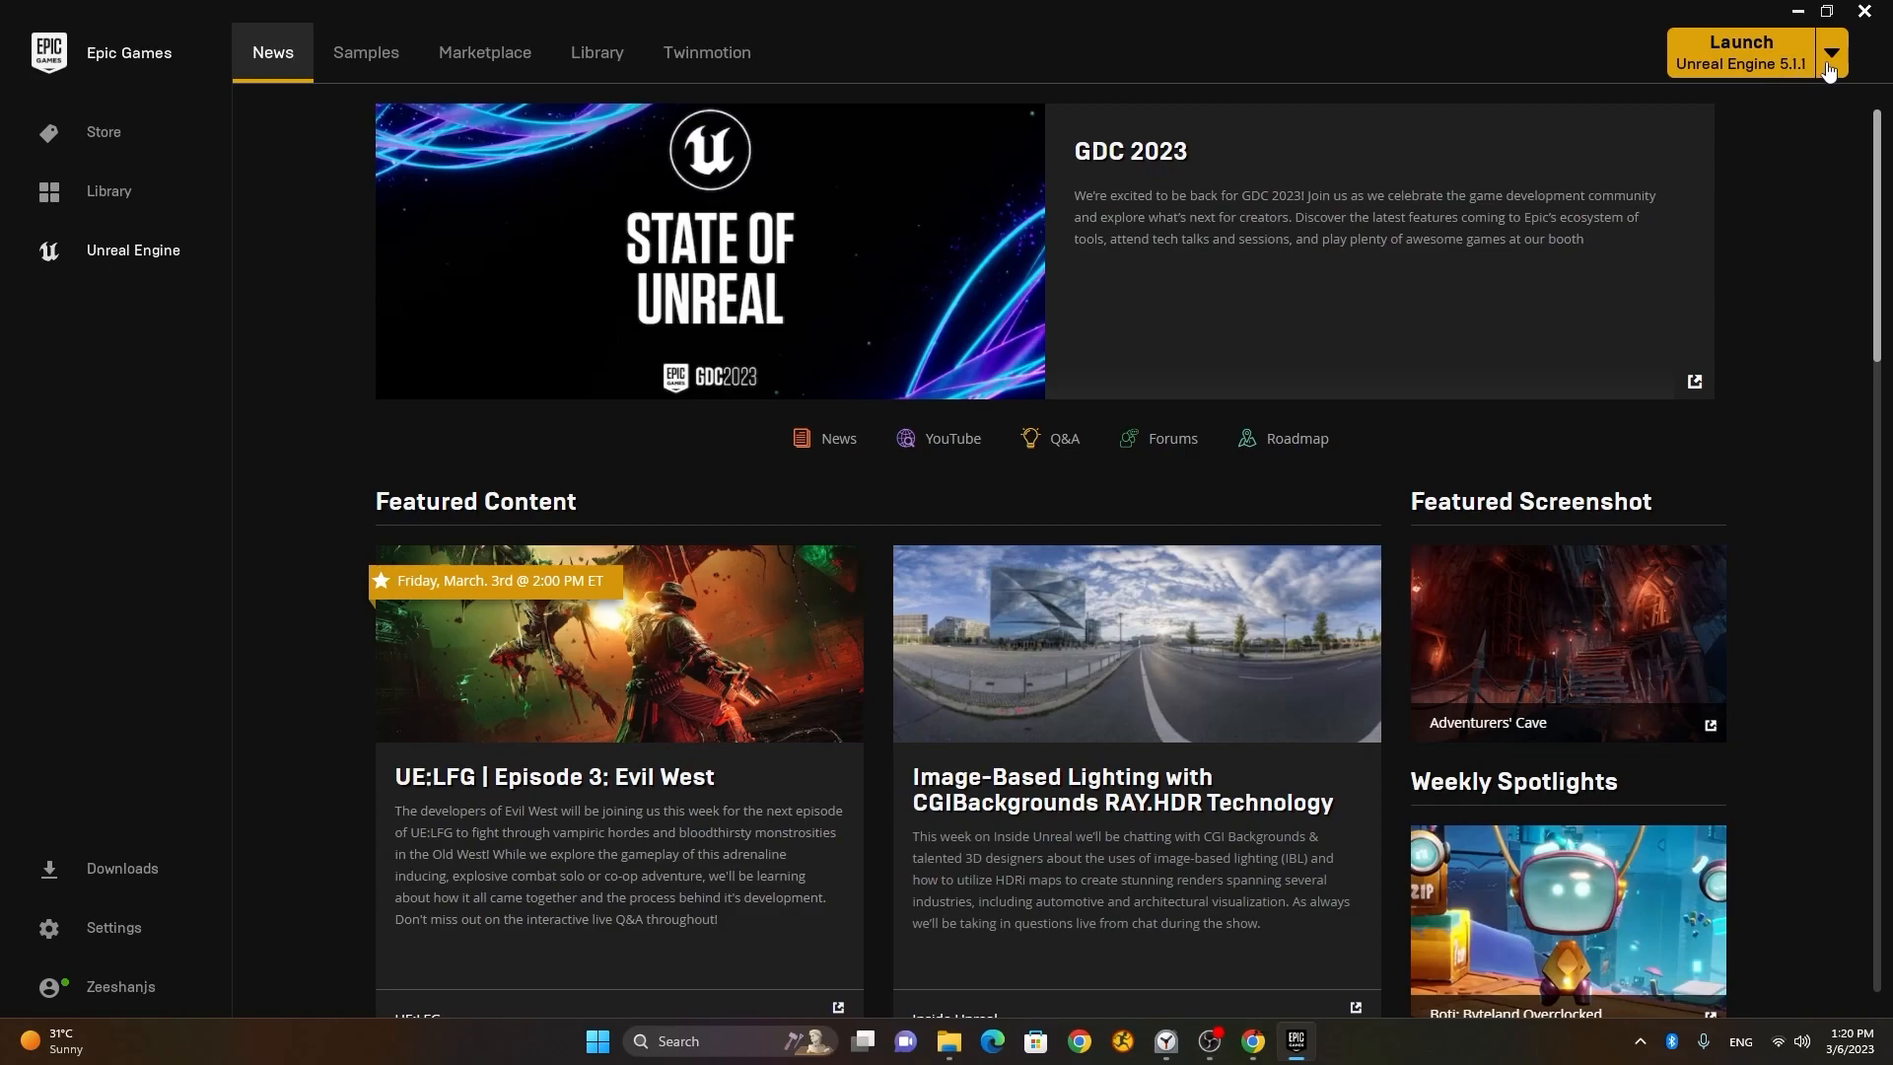
click(1830, 53)
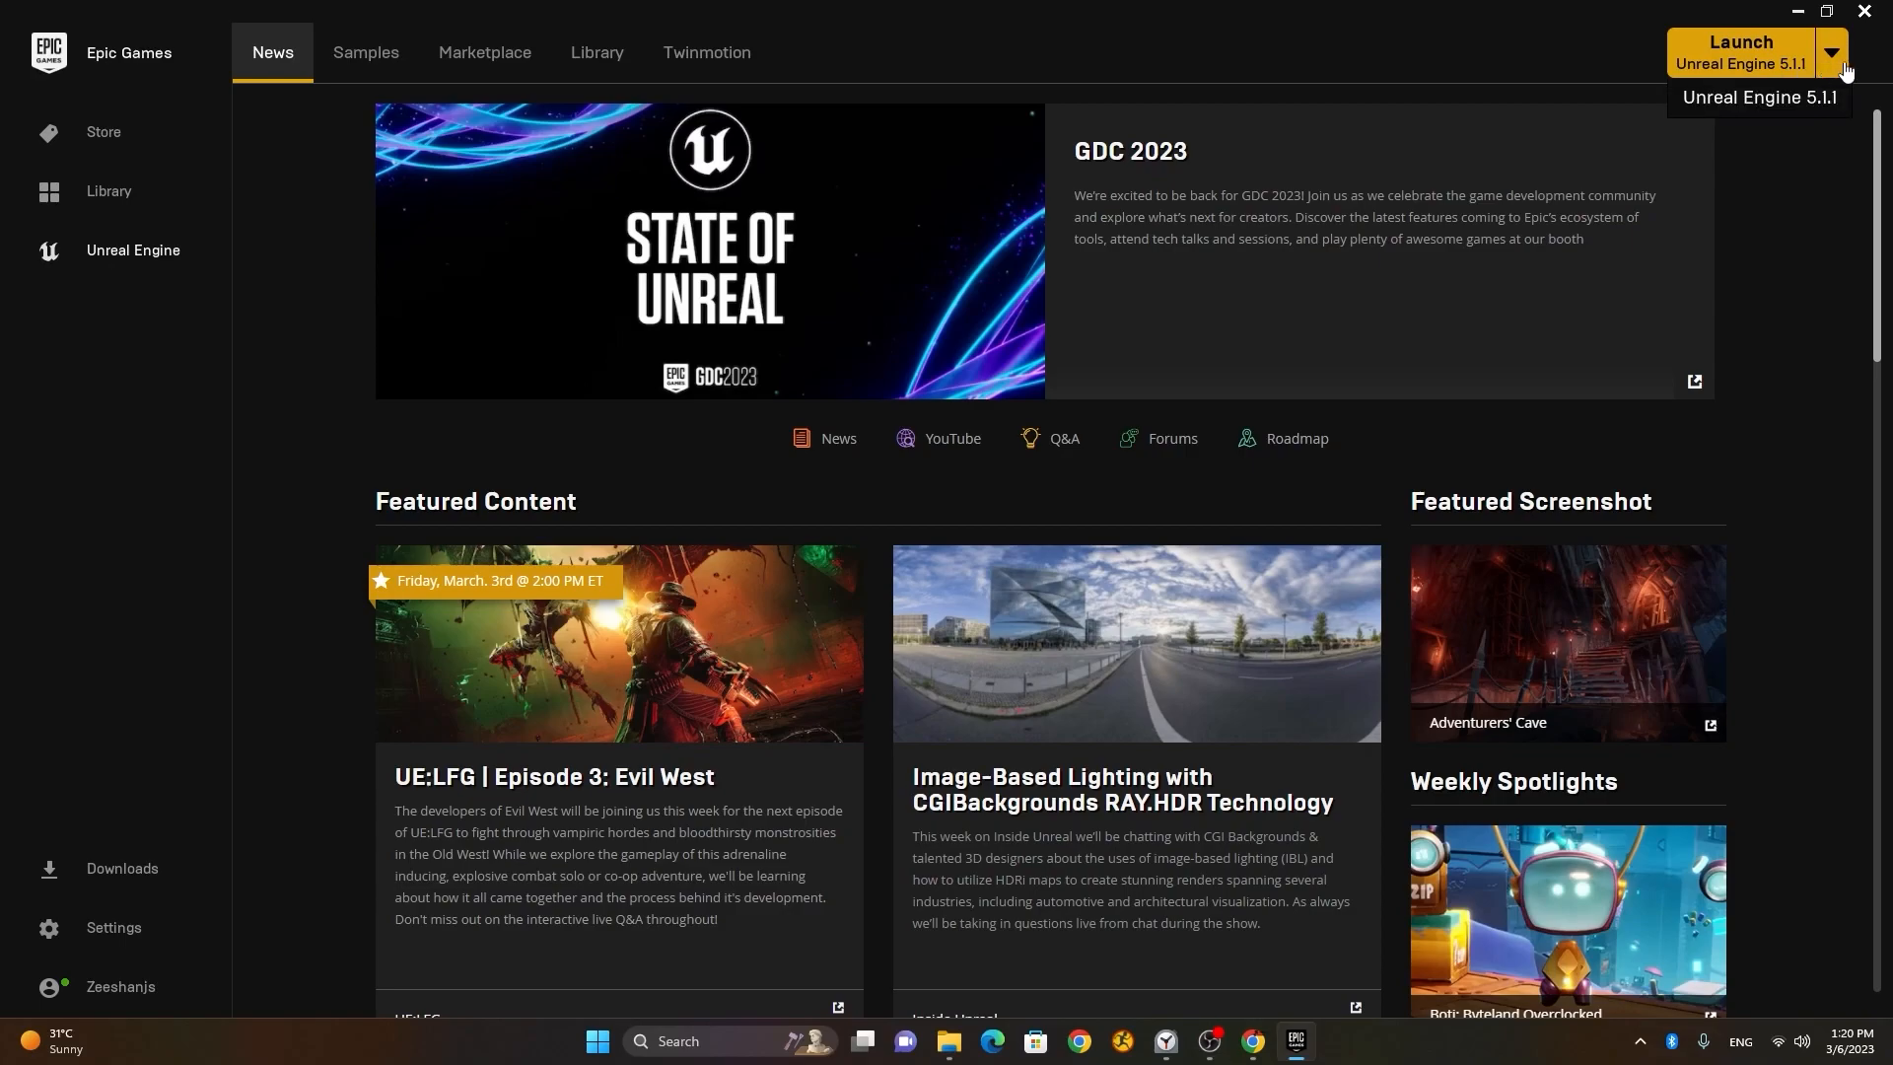
mouse_move(1859, 63)
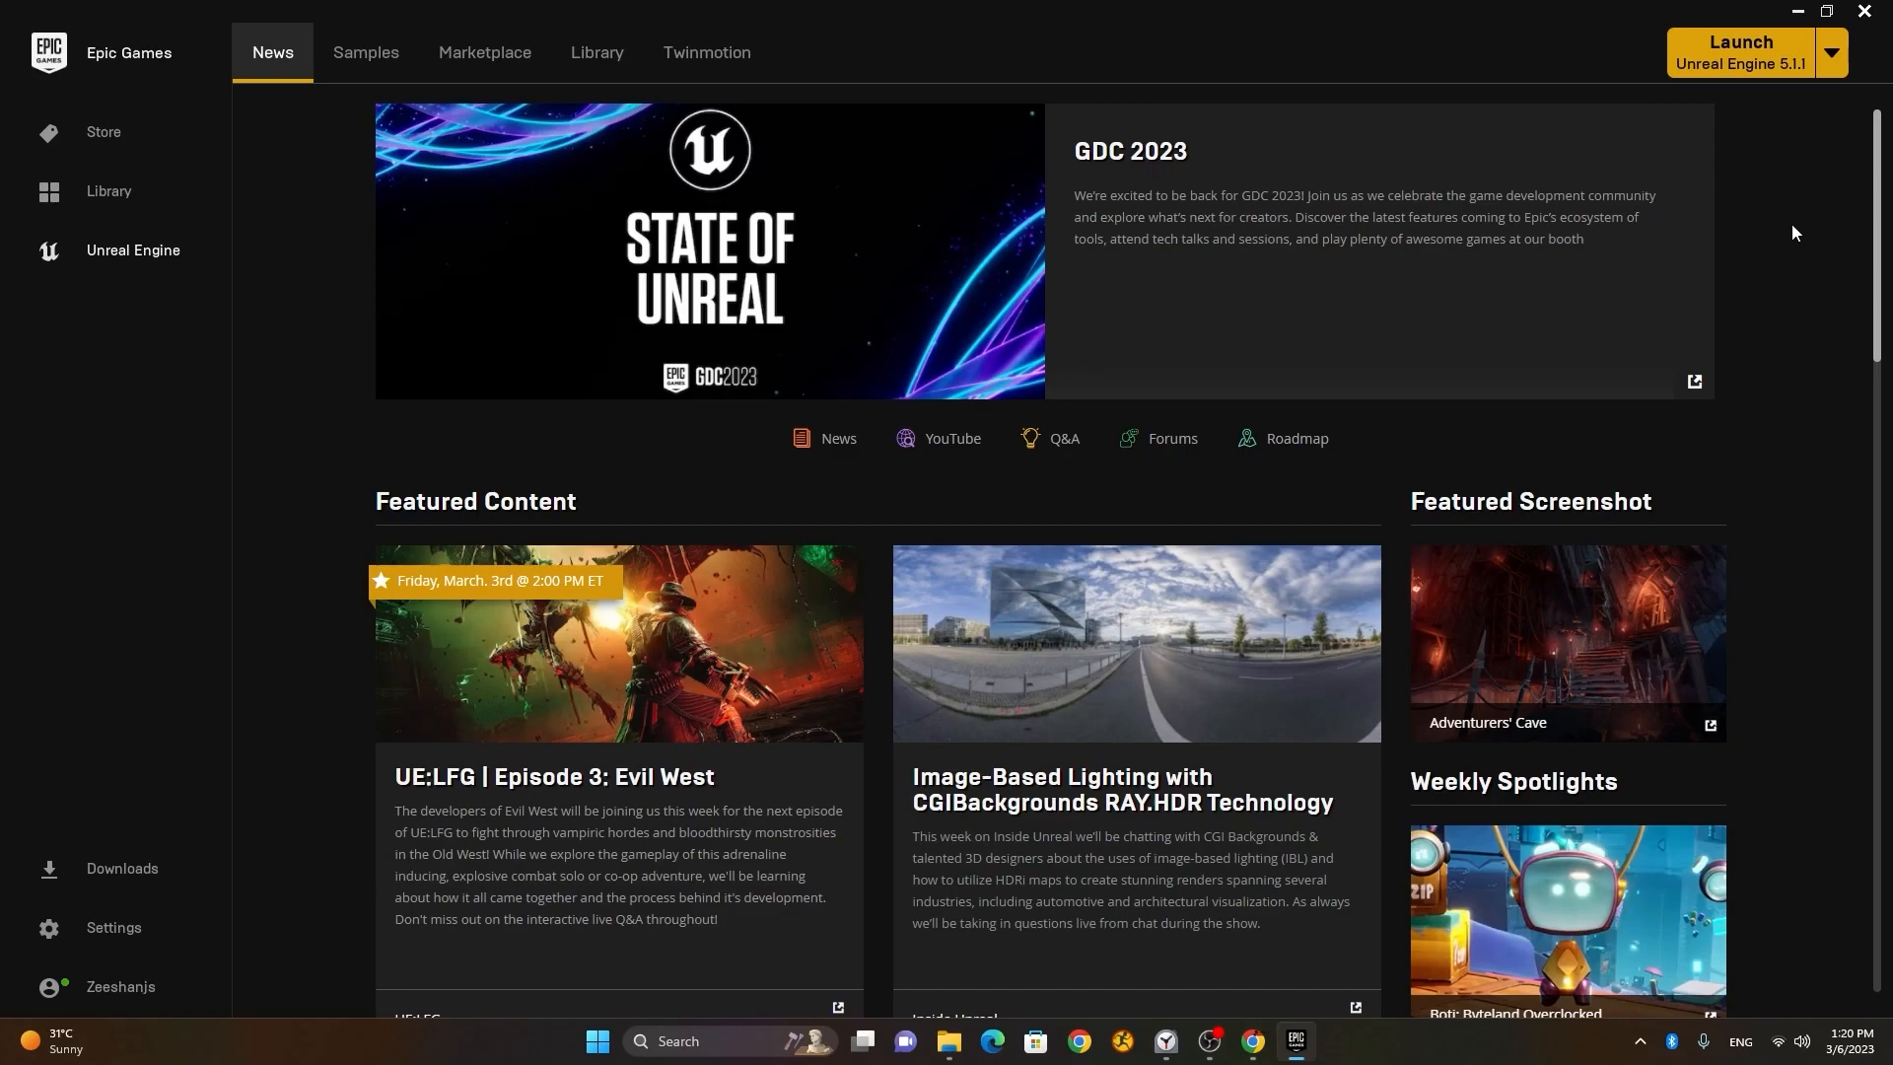
mouse_move(1739, 57)
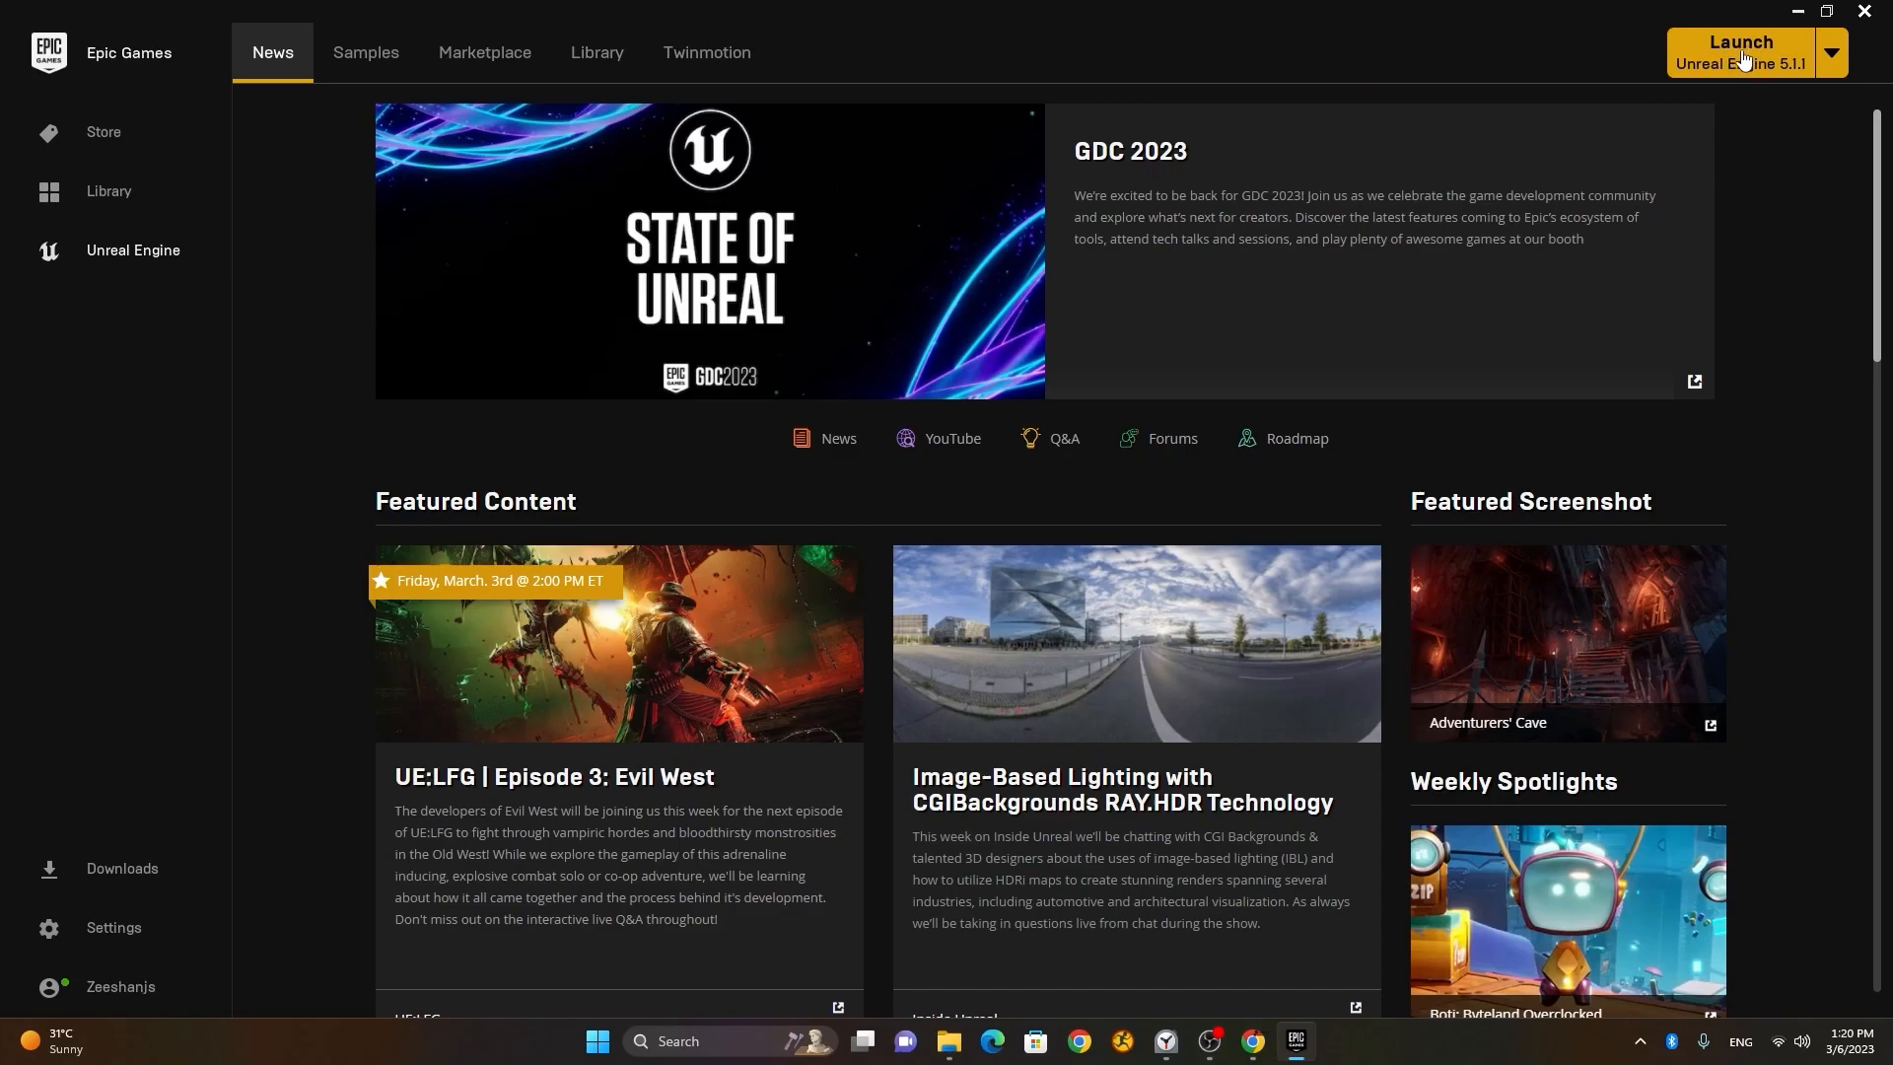
mouse_move(1757, 67)
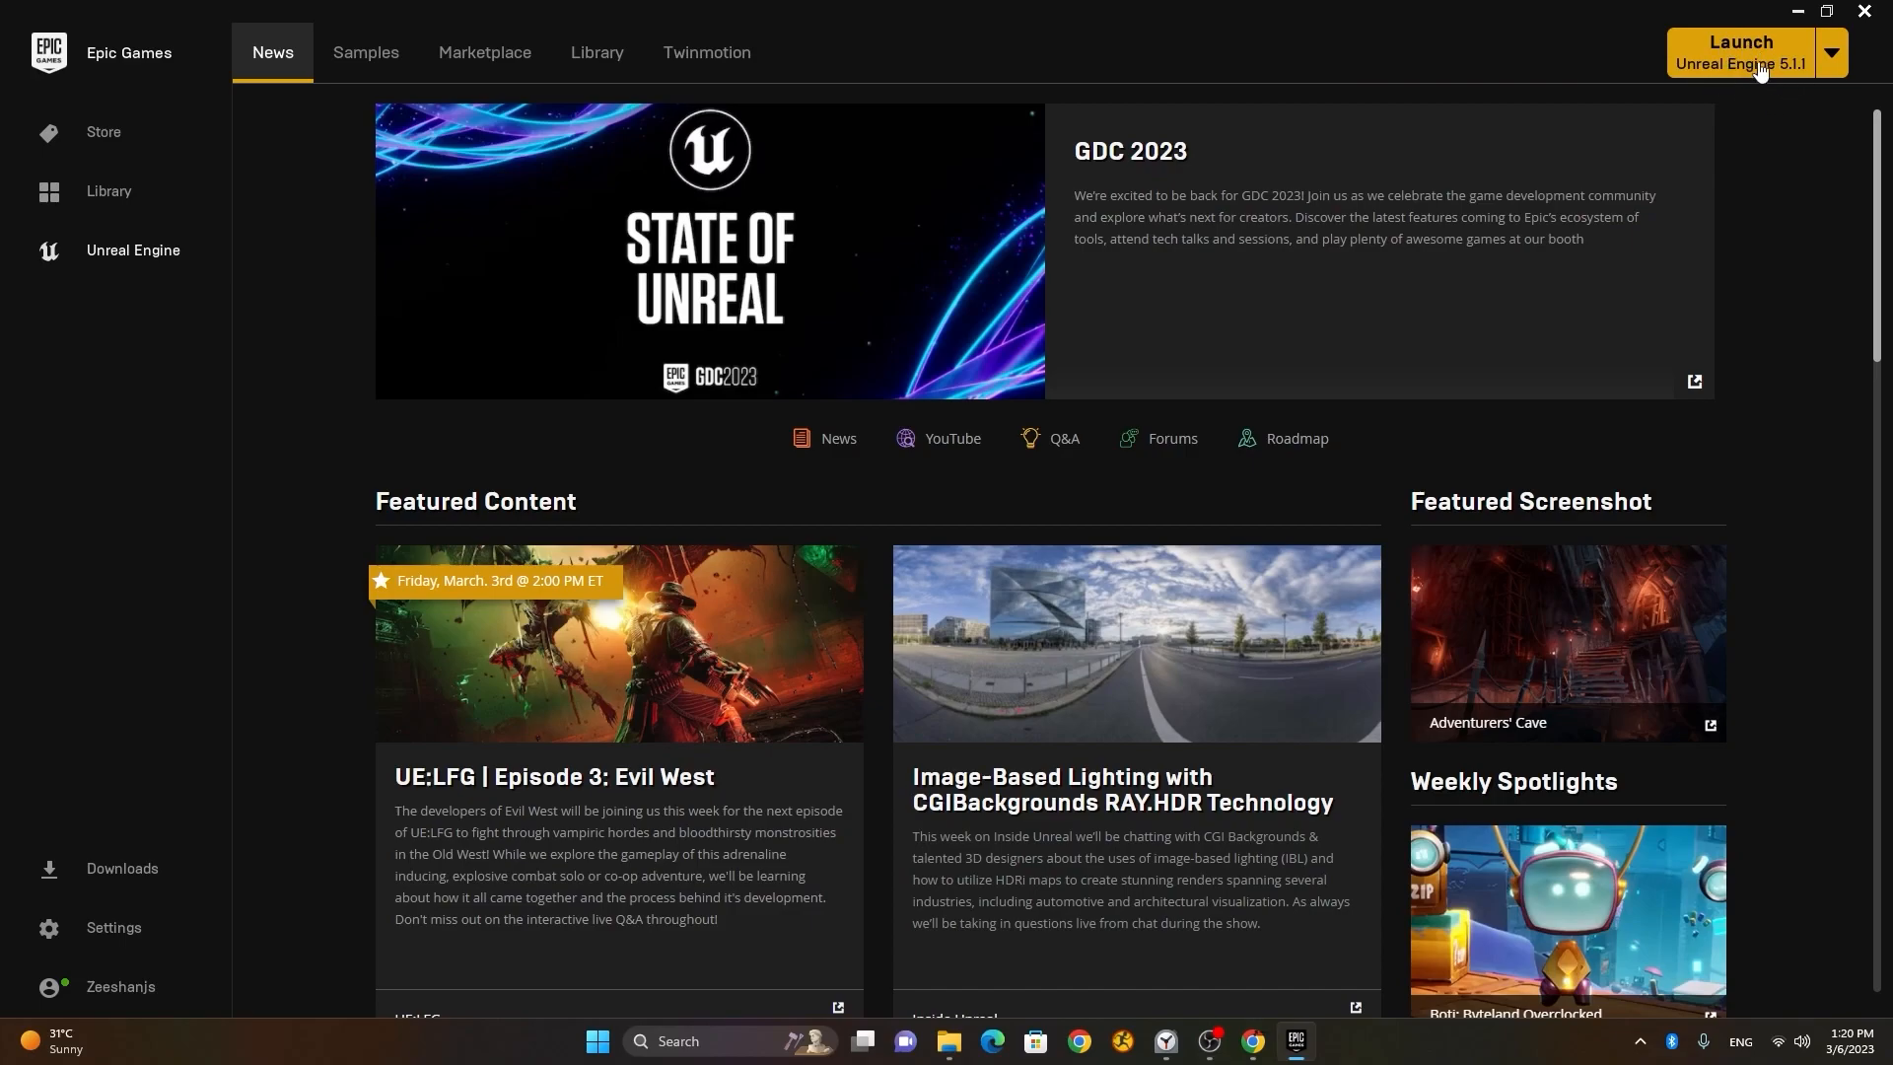
- Launch Unreal Editor 5.1.1 from the launcher and wait on its splash screen
click(1739, 52)
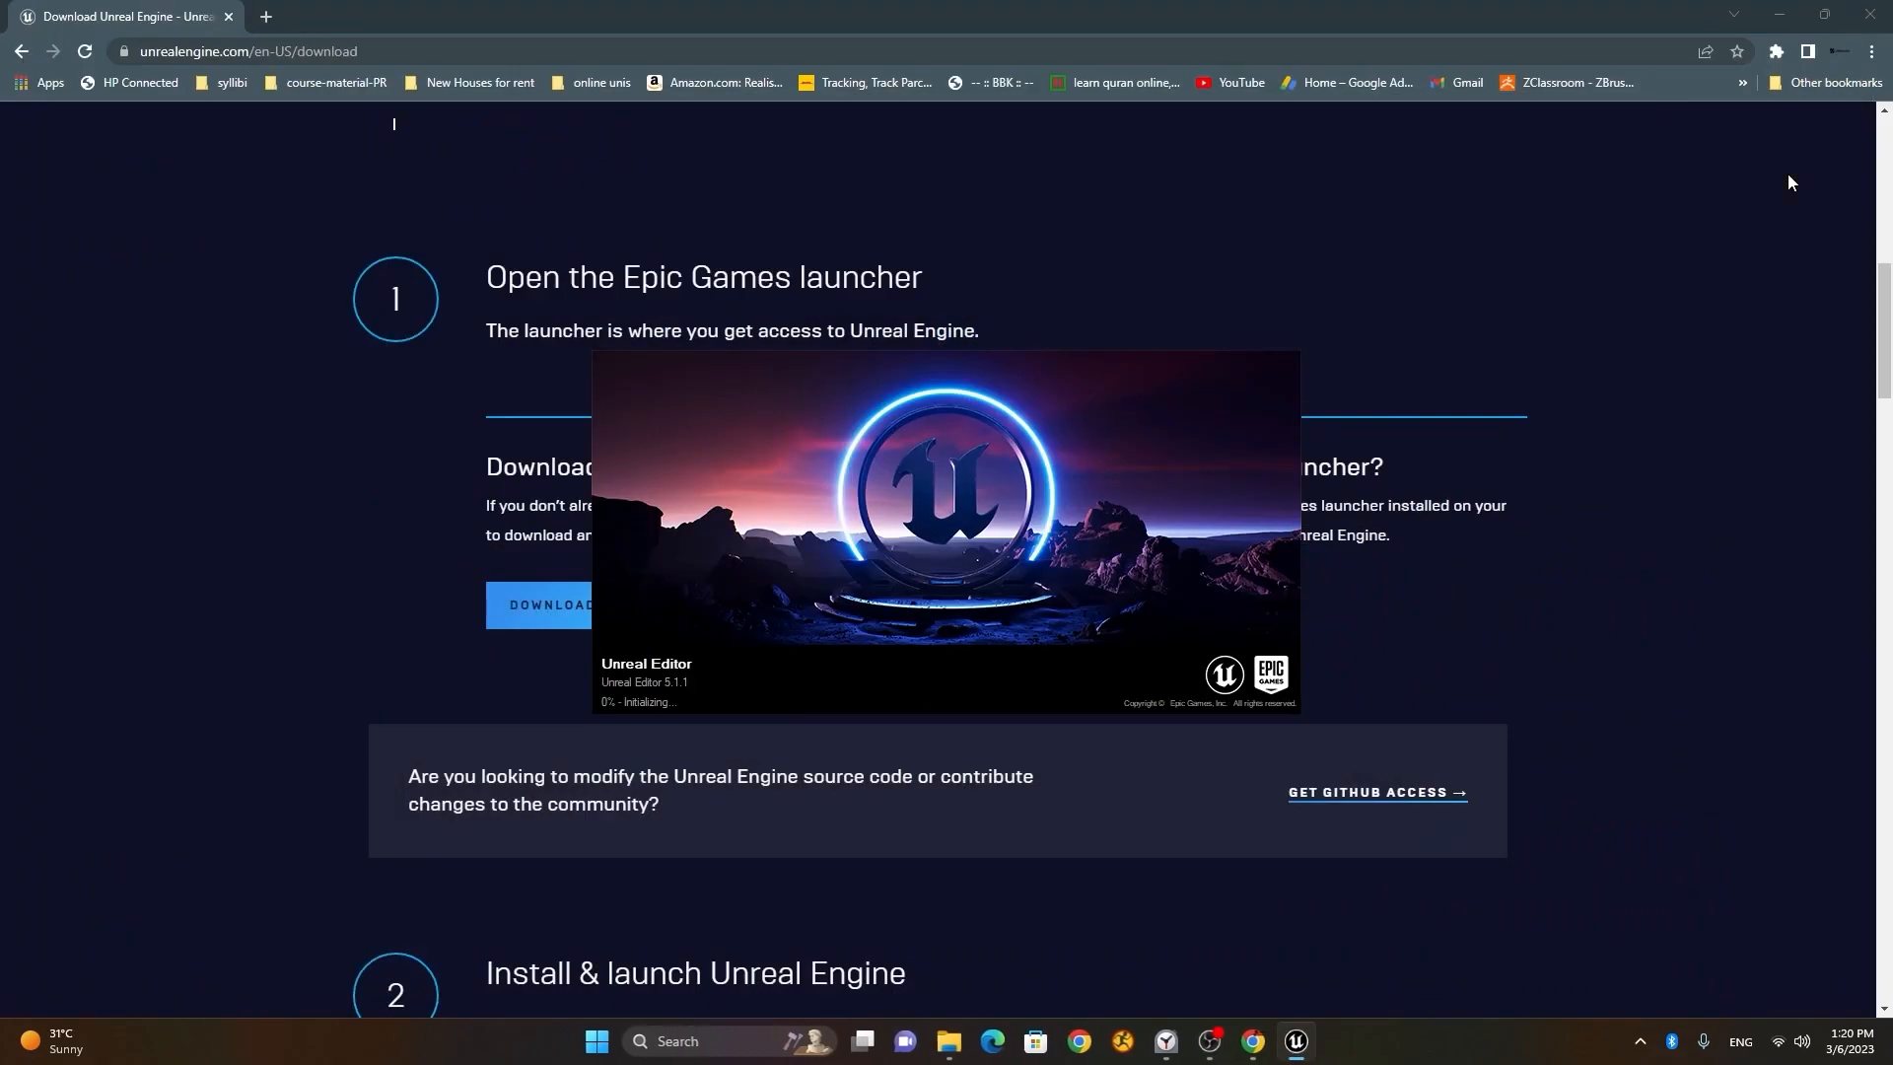
mouse_move(1610, 463)
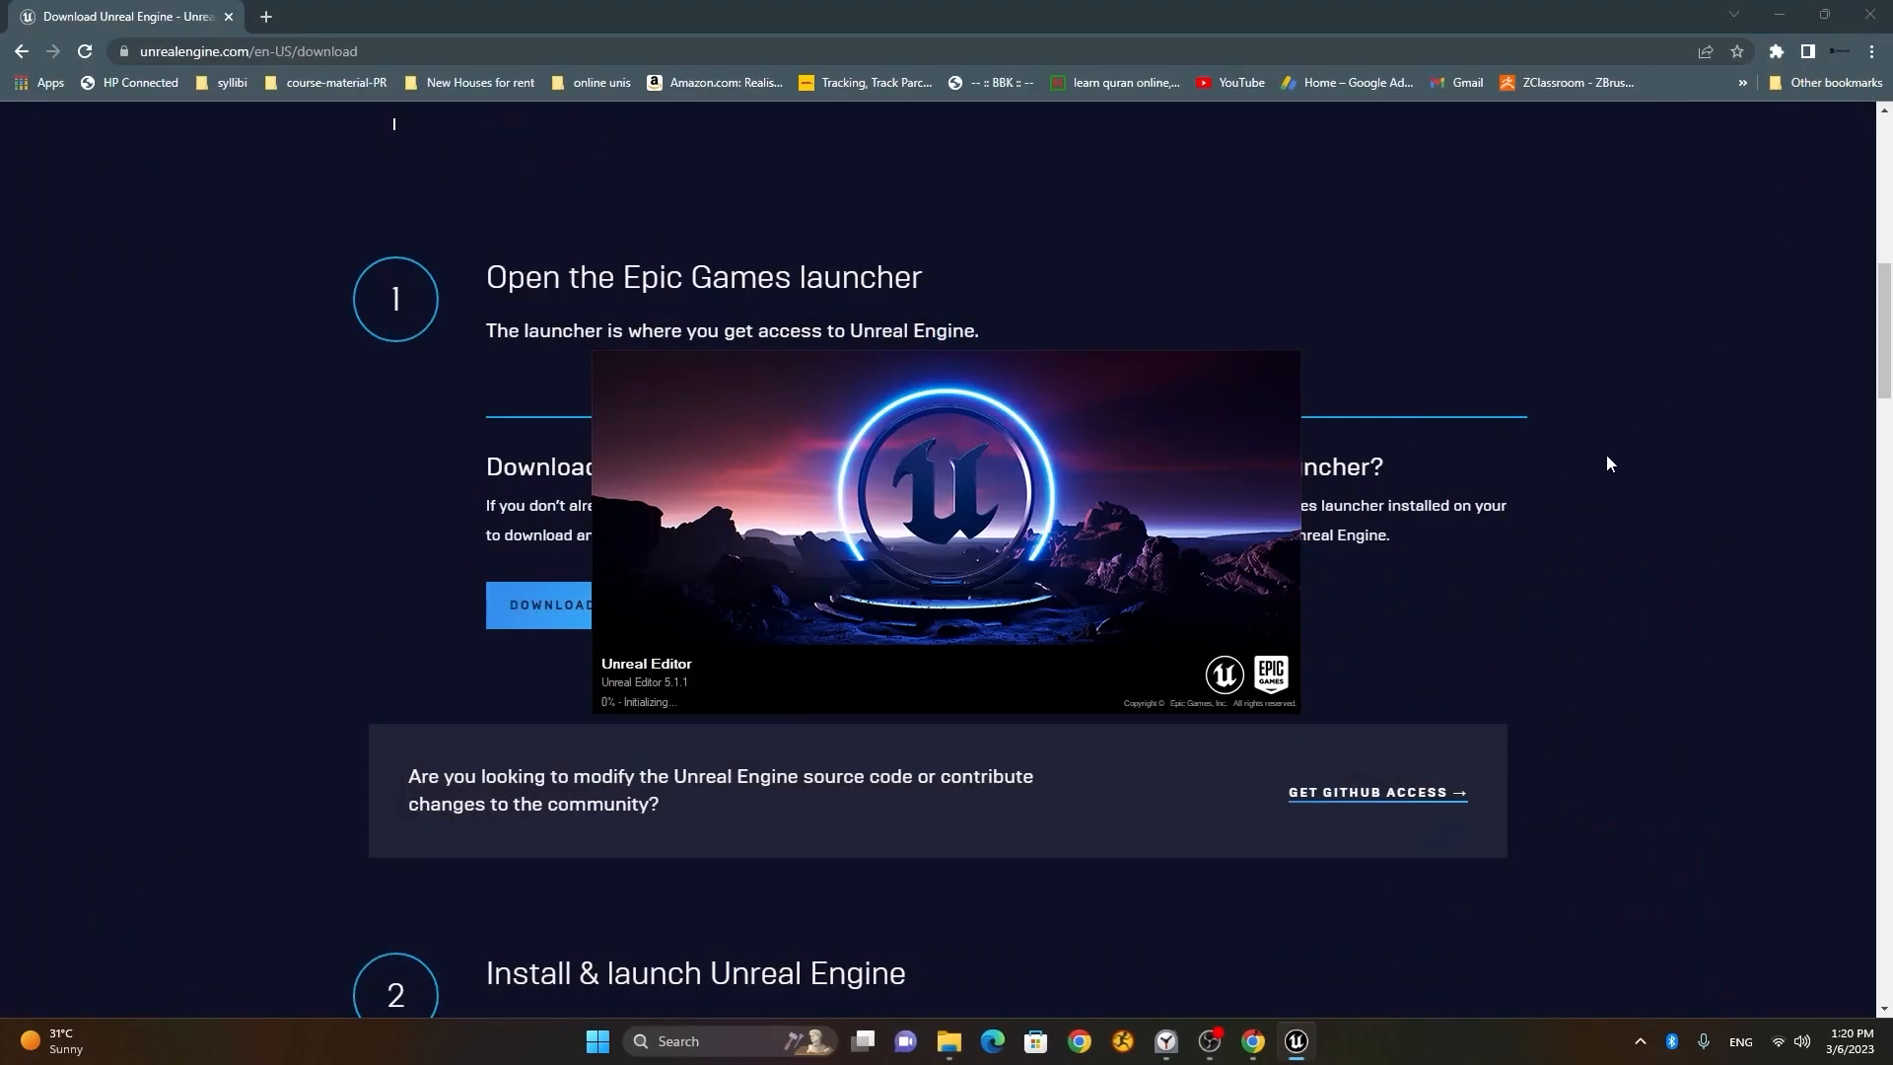
mouse_move(684, 734)
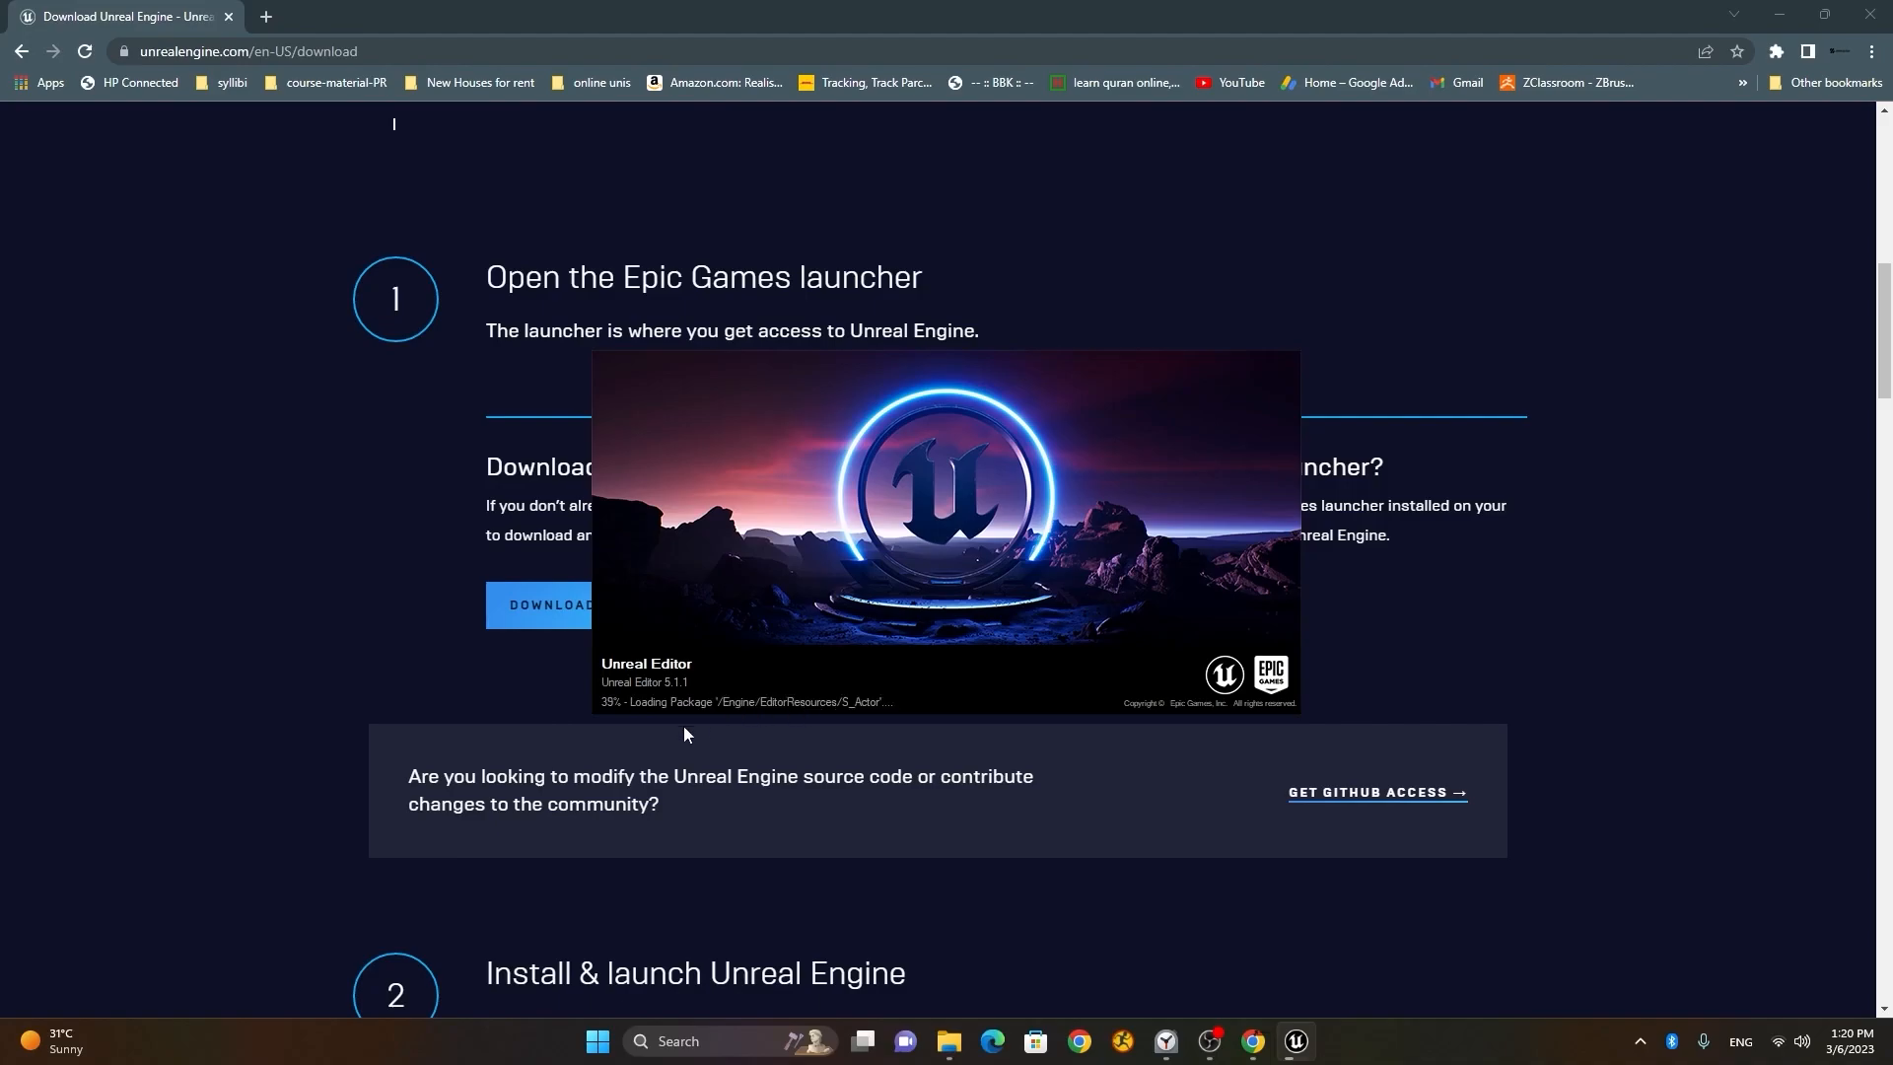
mouse_move(1507, 696)
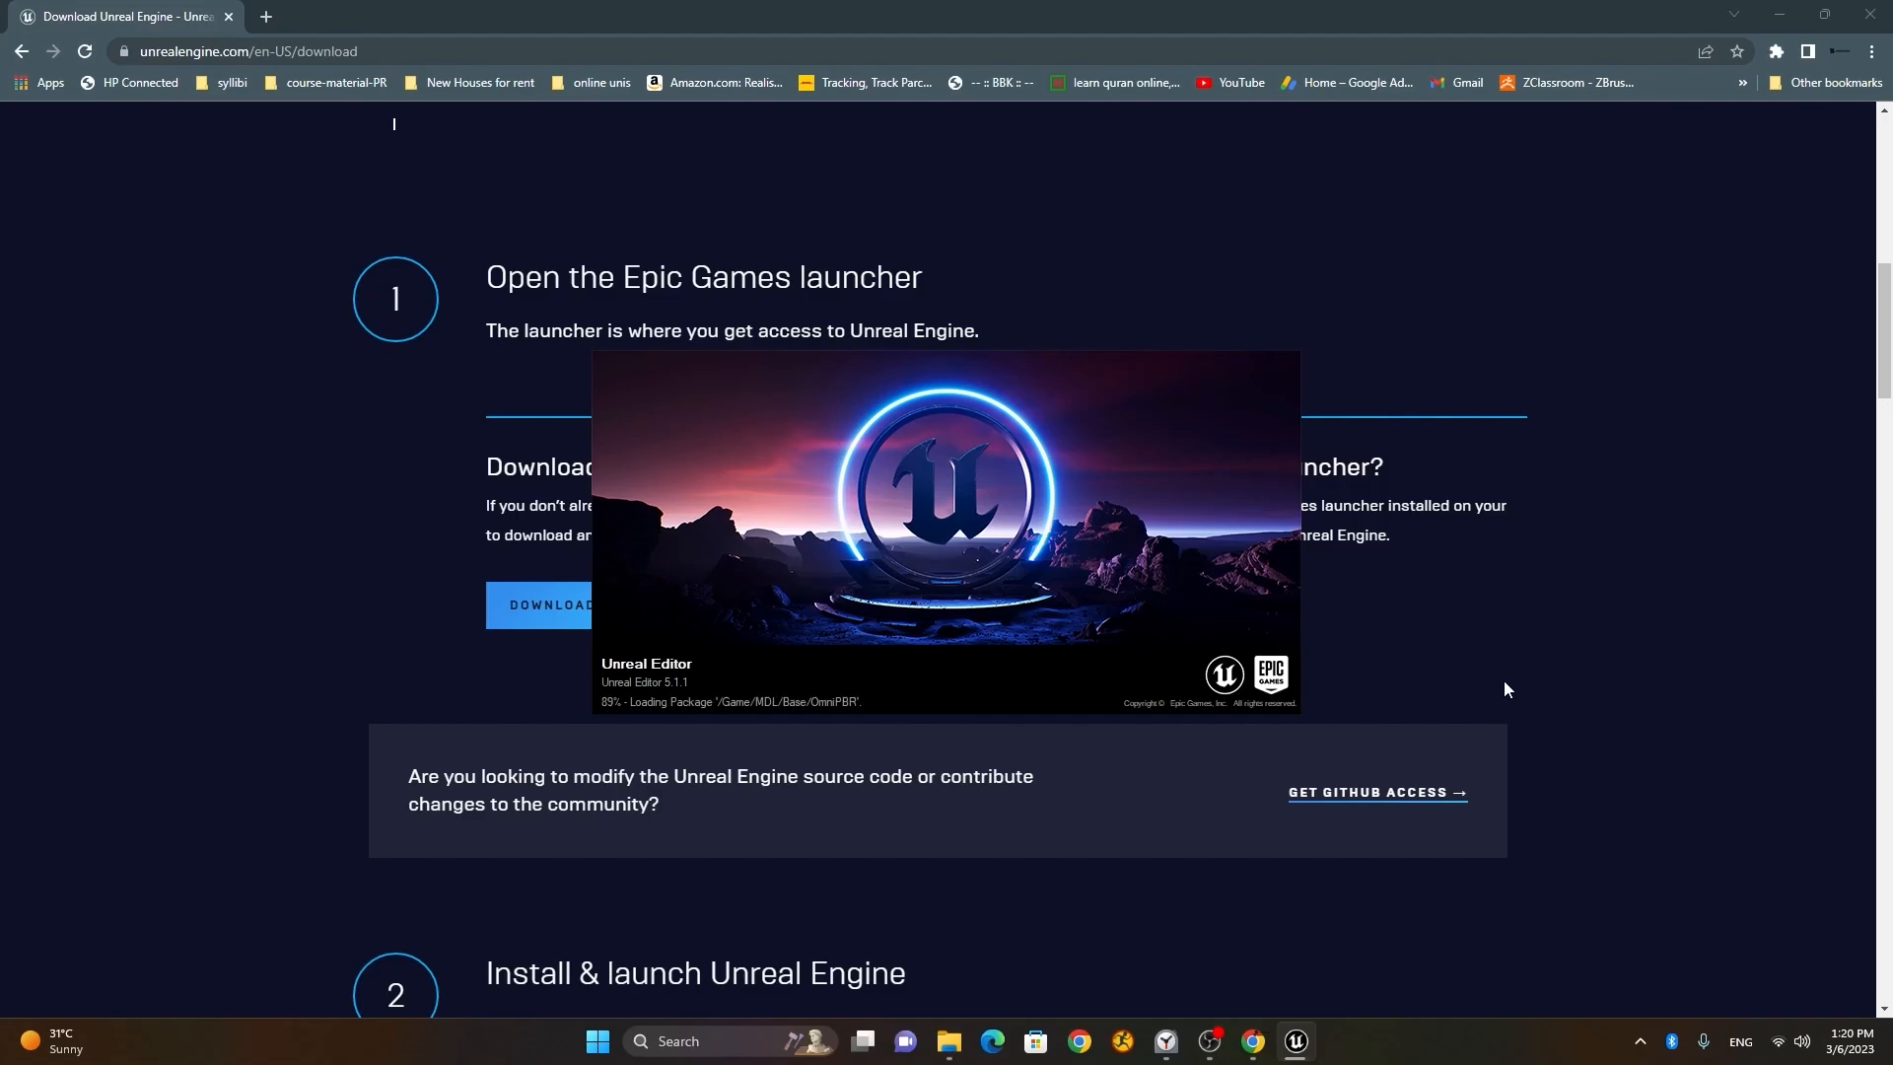
mouse_move(1516, 645)
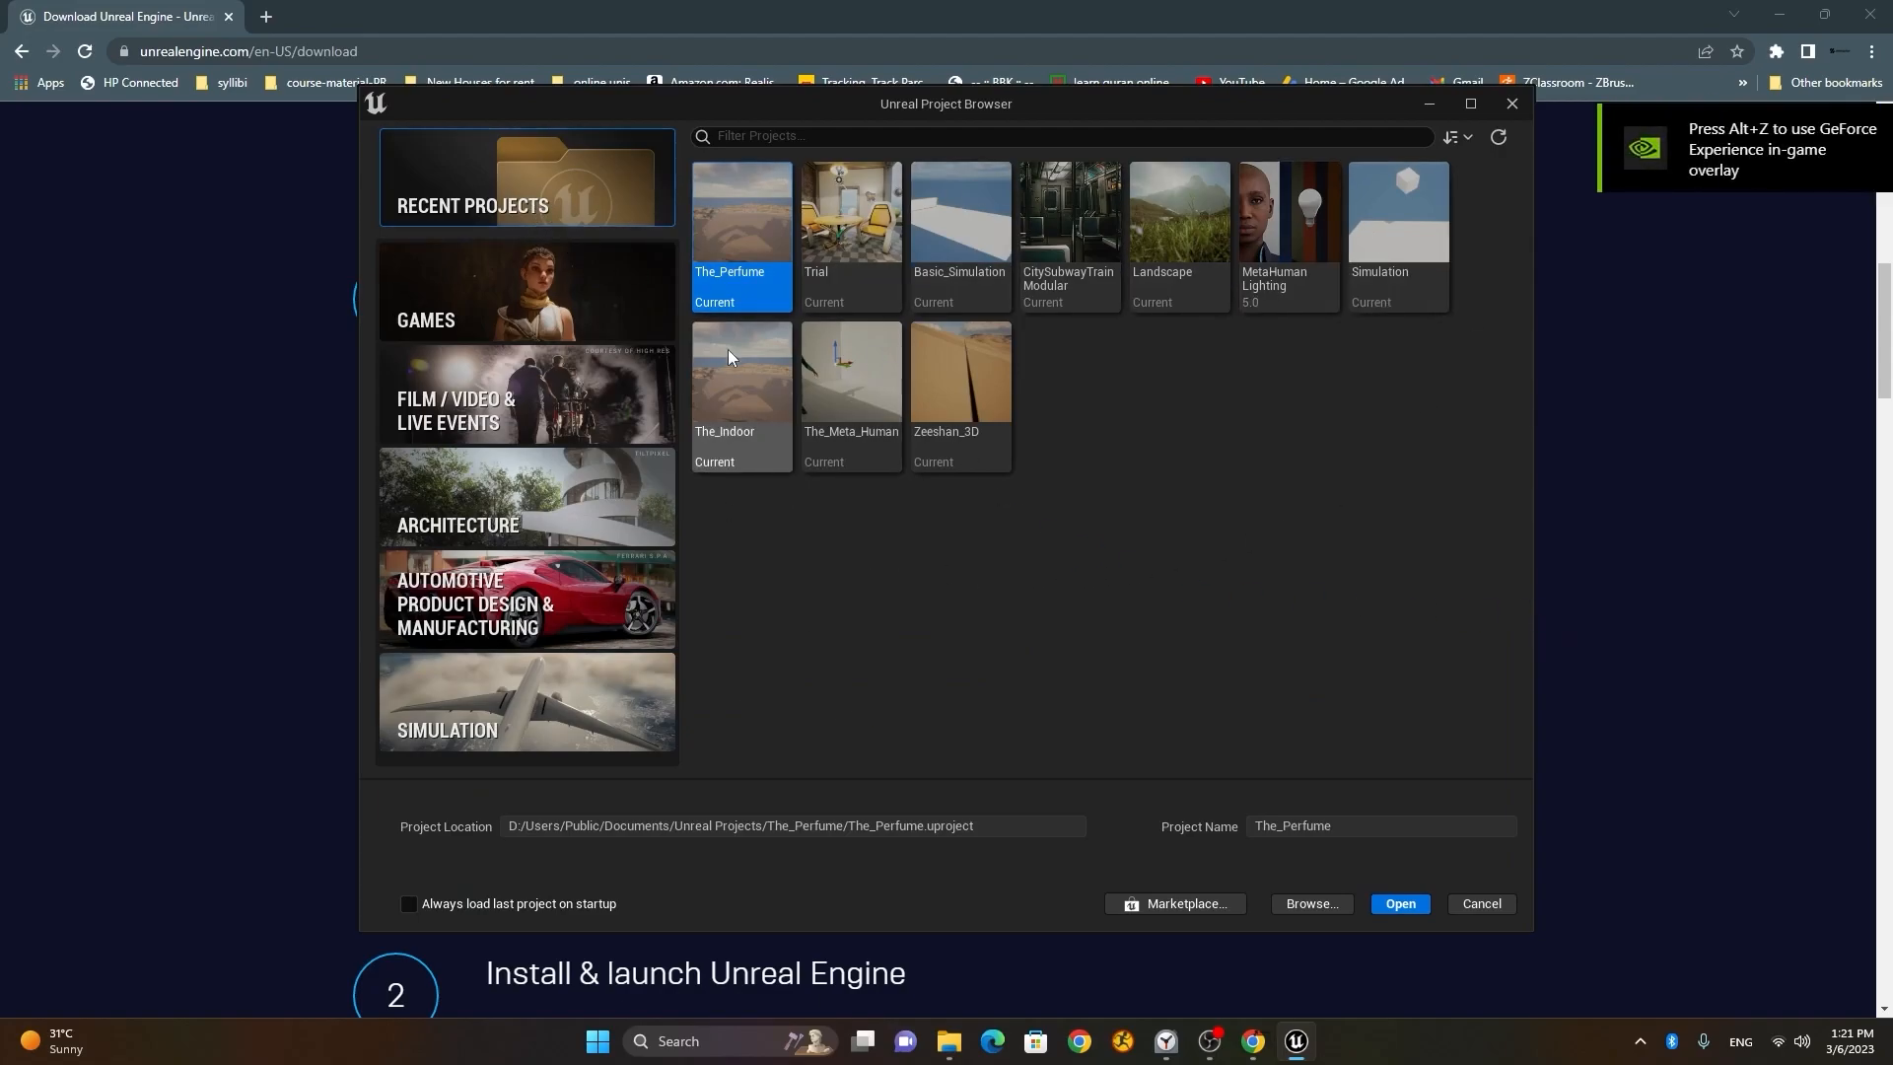
mouse_move(1380, 499)
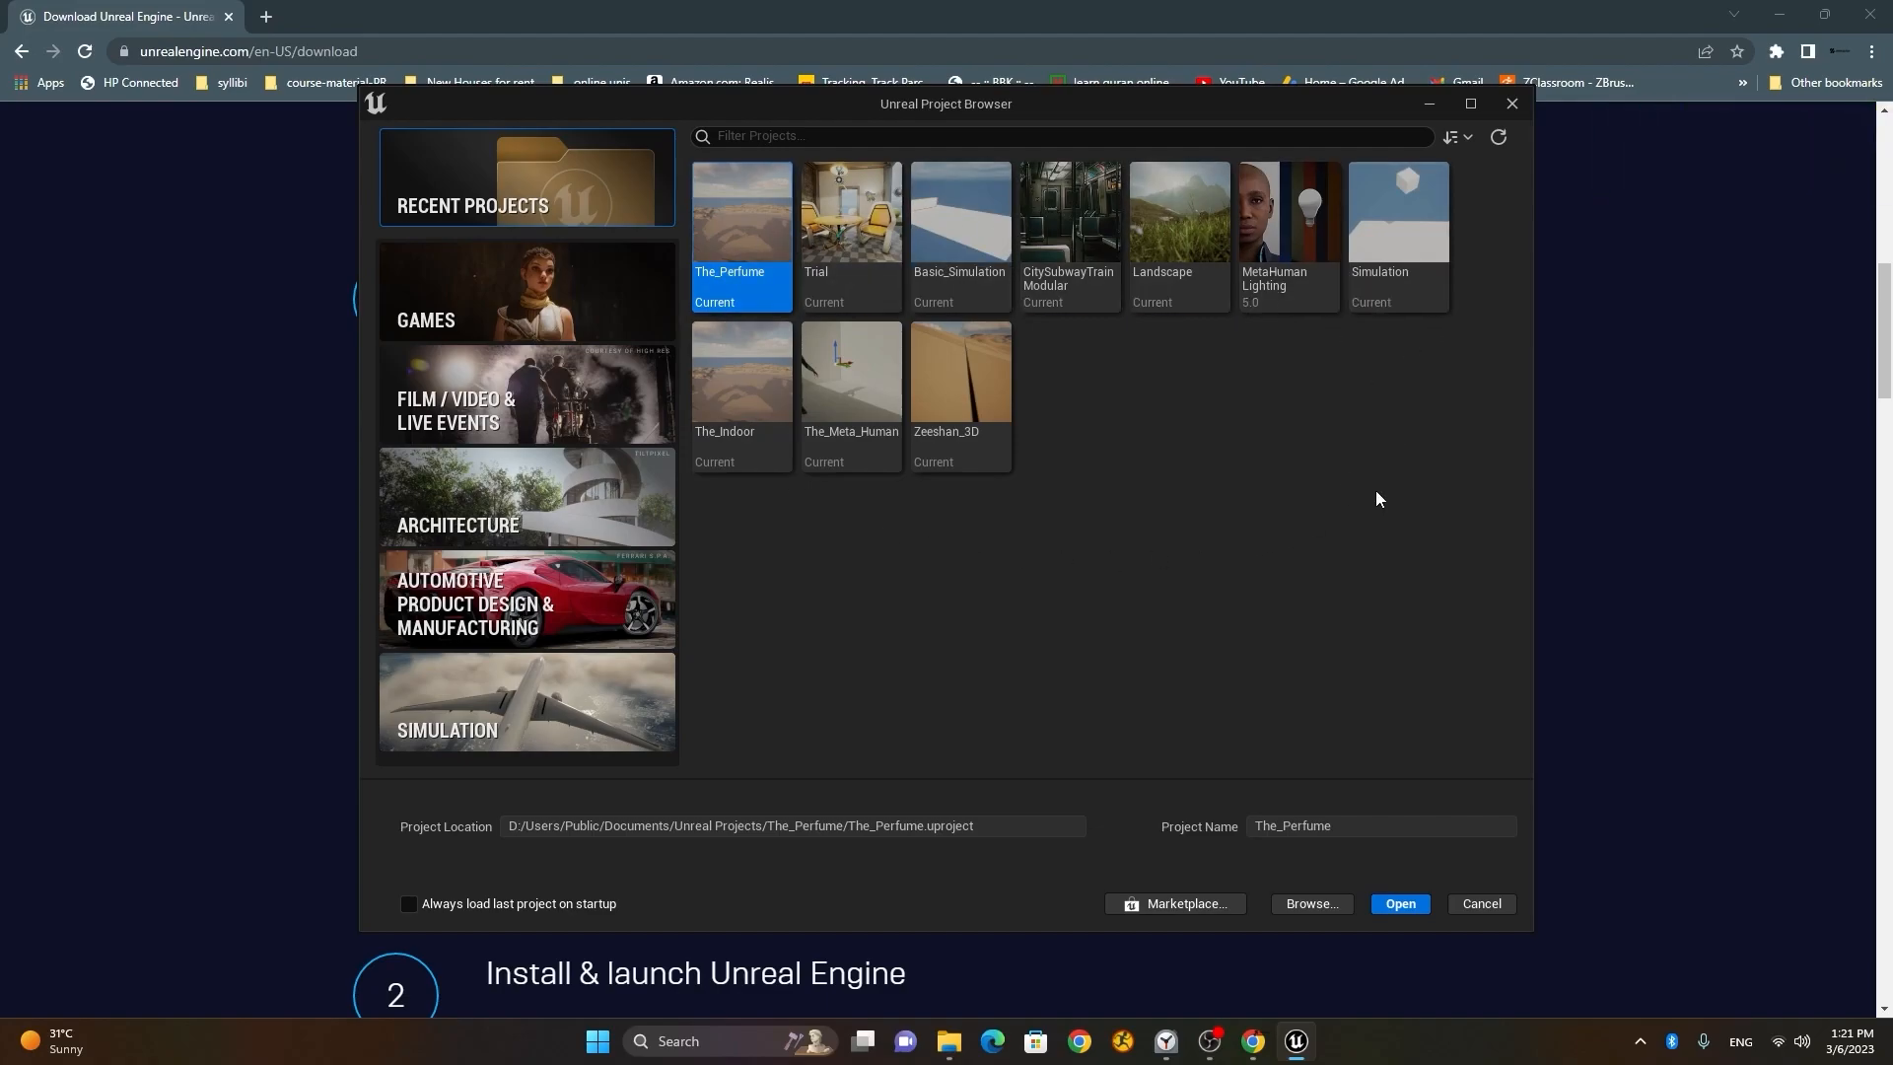
- Preview the Games and Film / Video & Live Events template categories, flipping between them
click(526, 290)
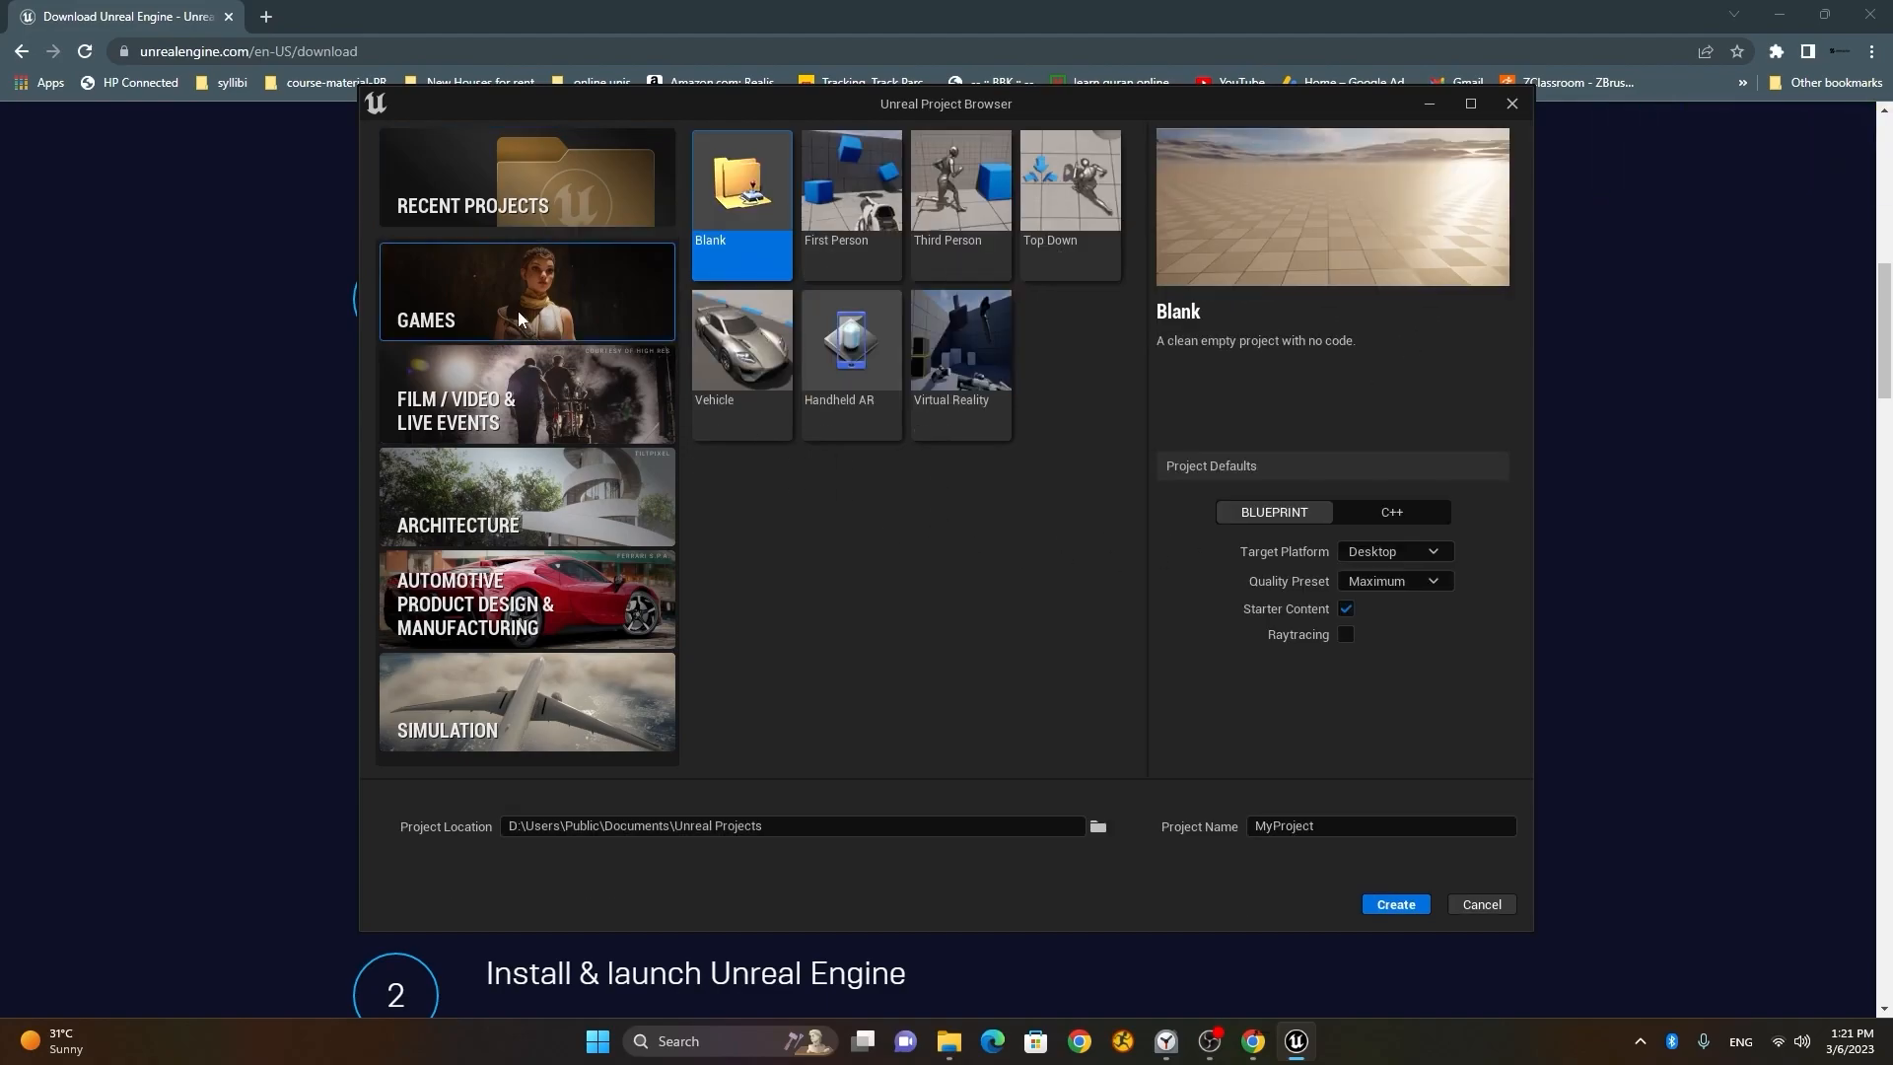
mouse_move(574, 411)
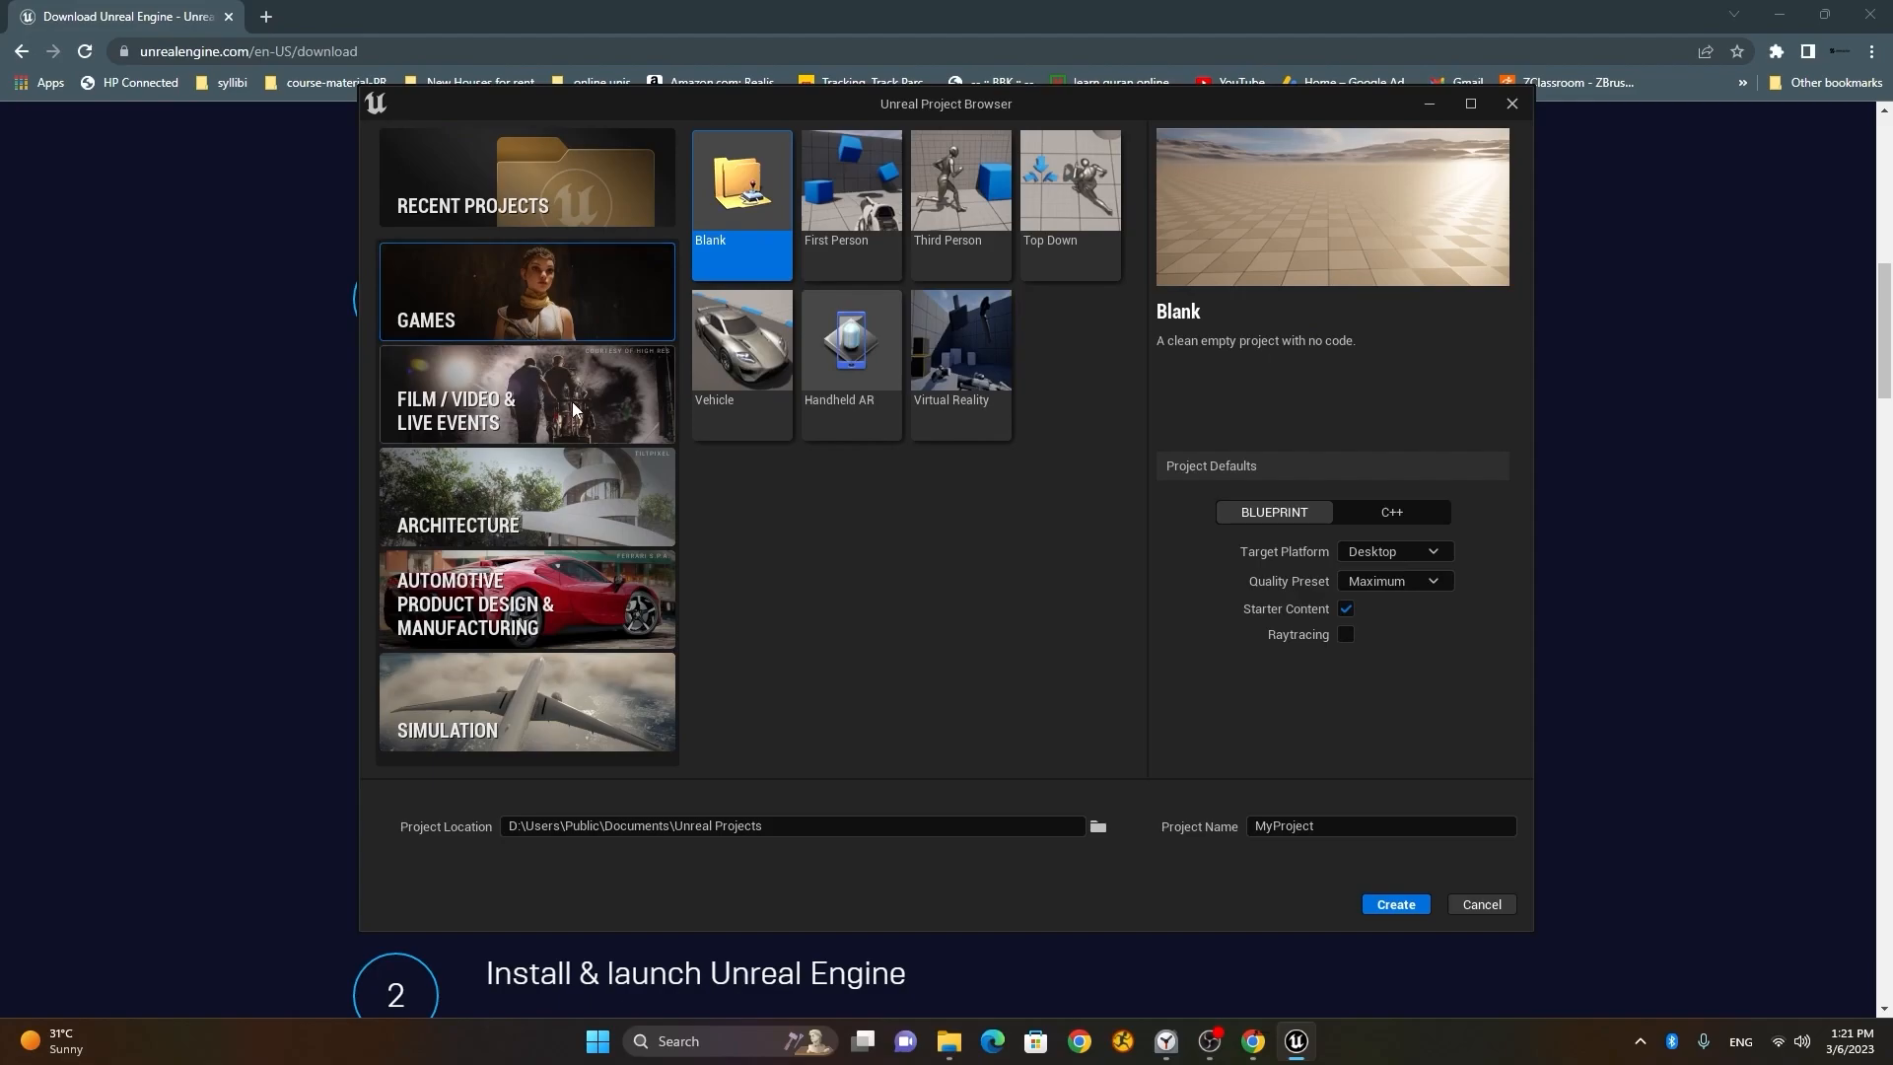
click(525, 398)
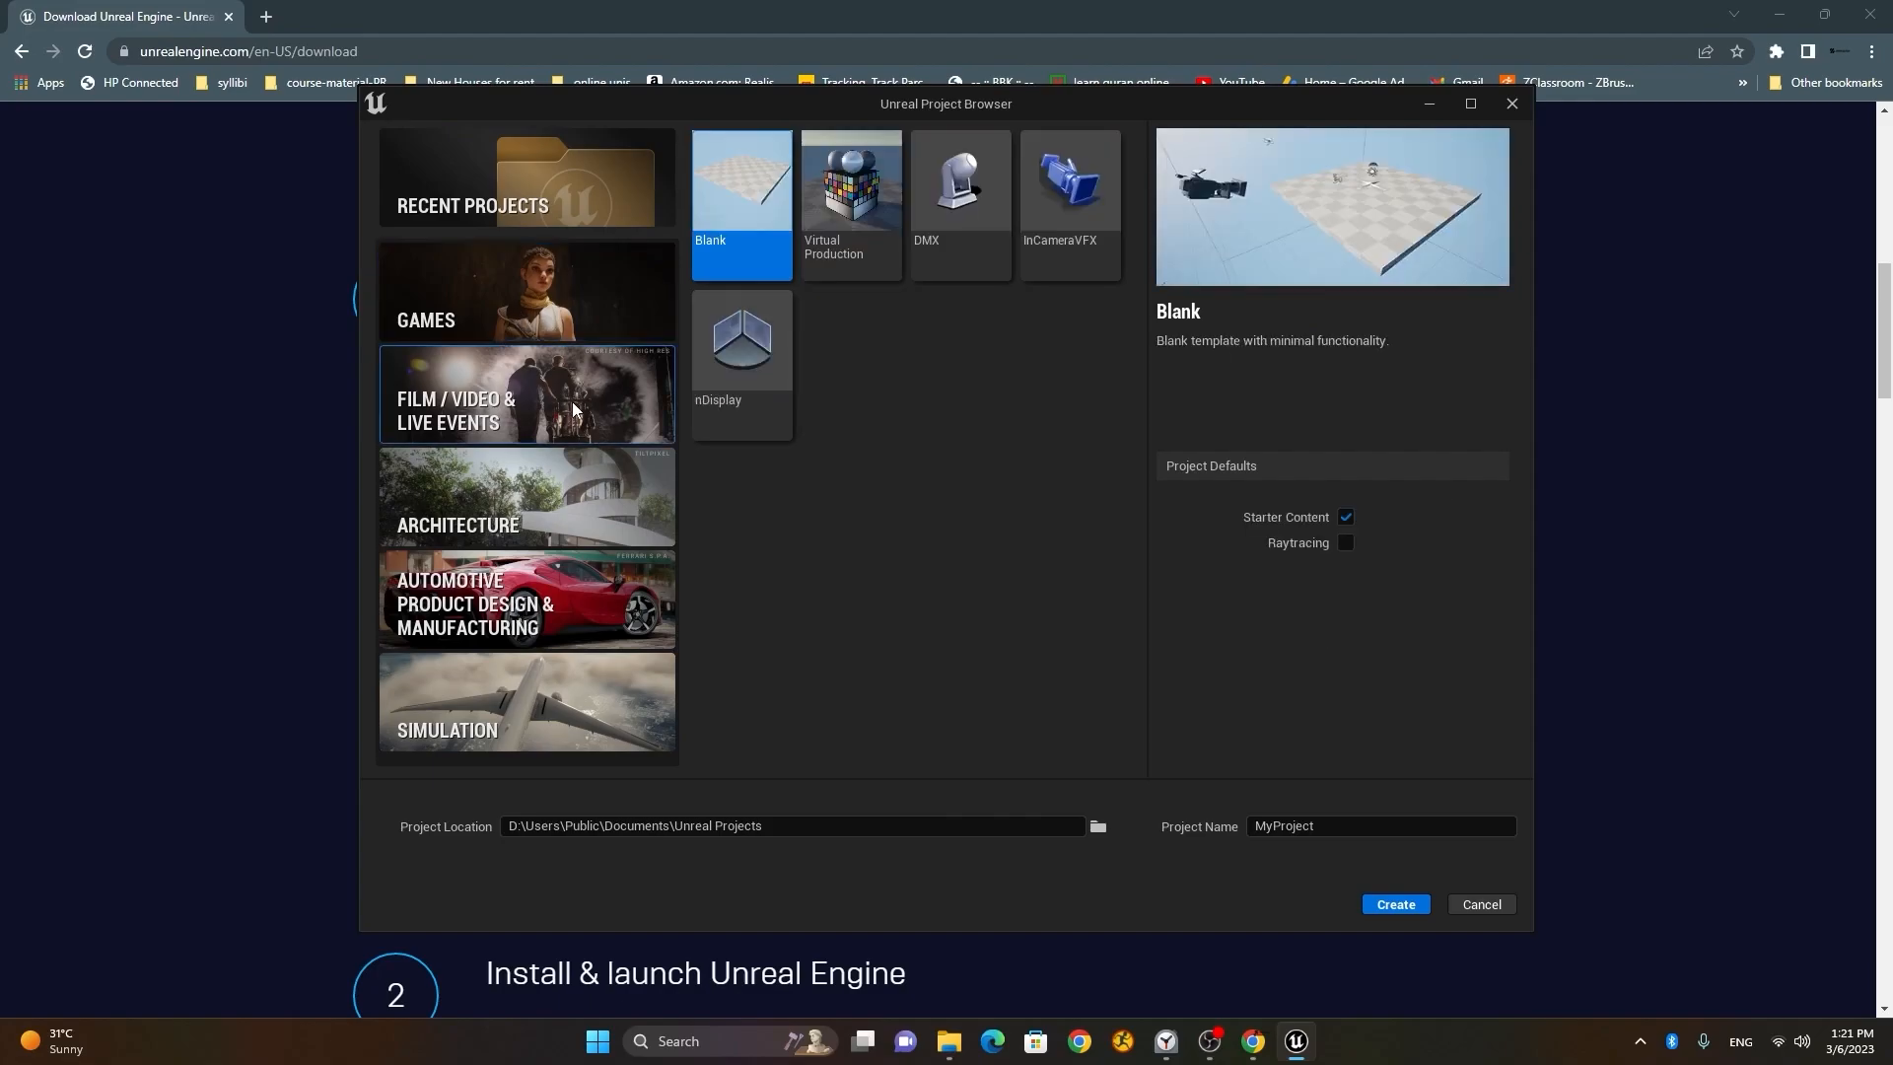
mouse_move(1074, 690)
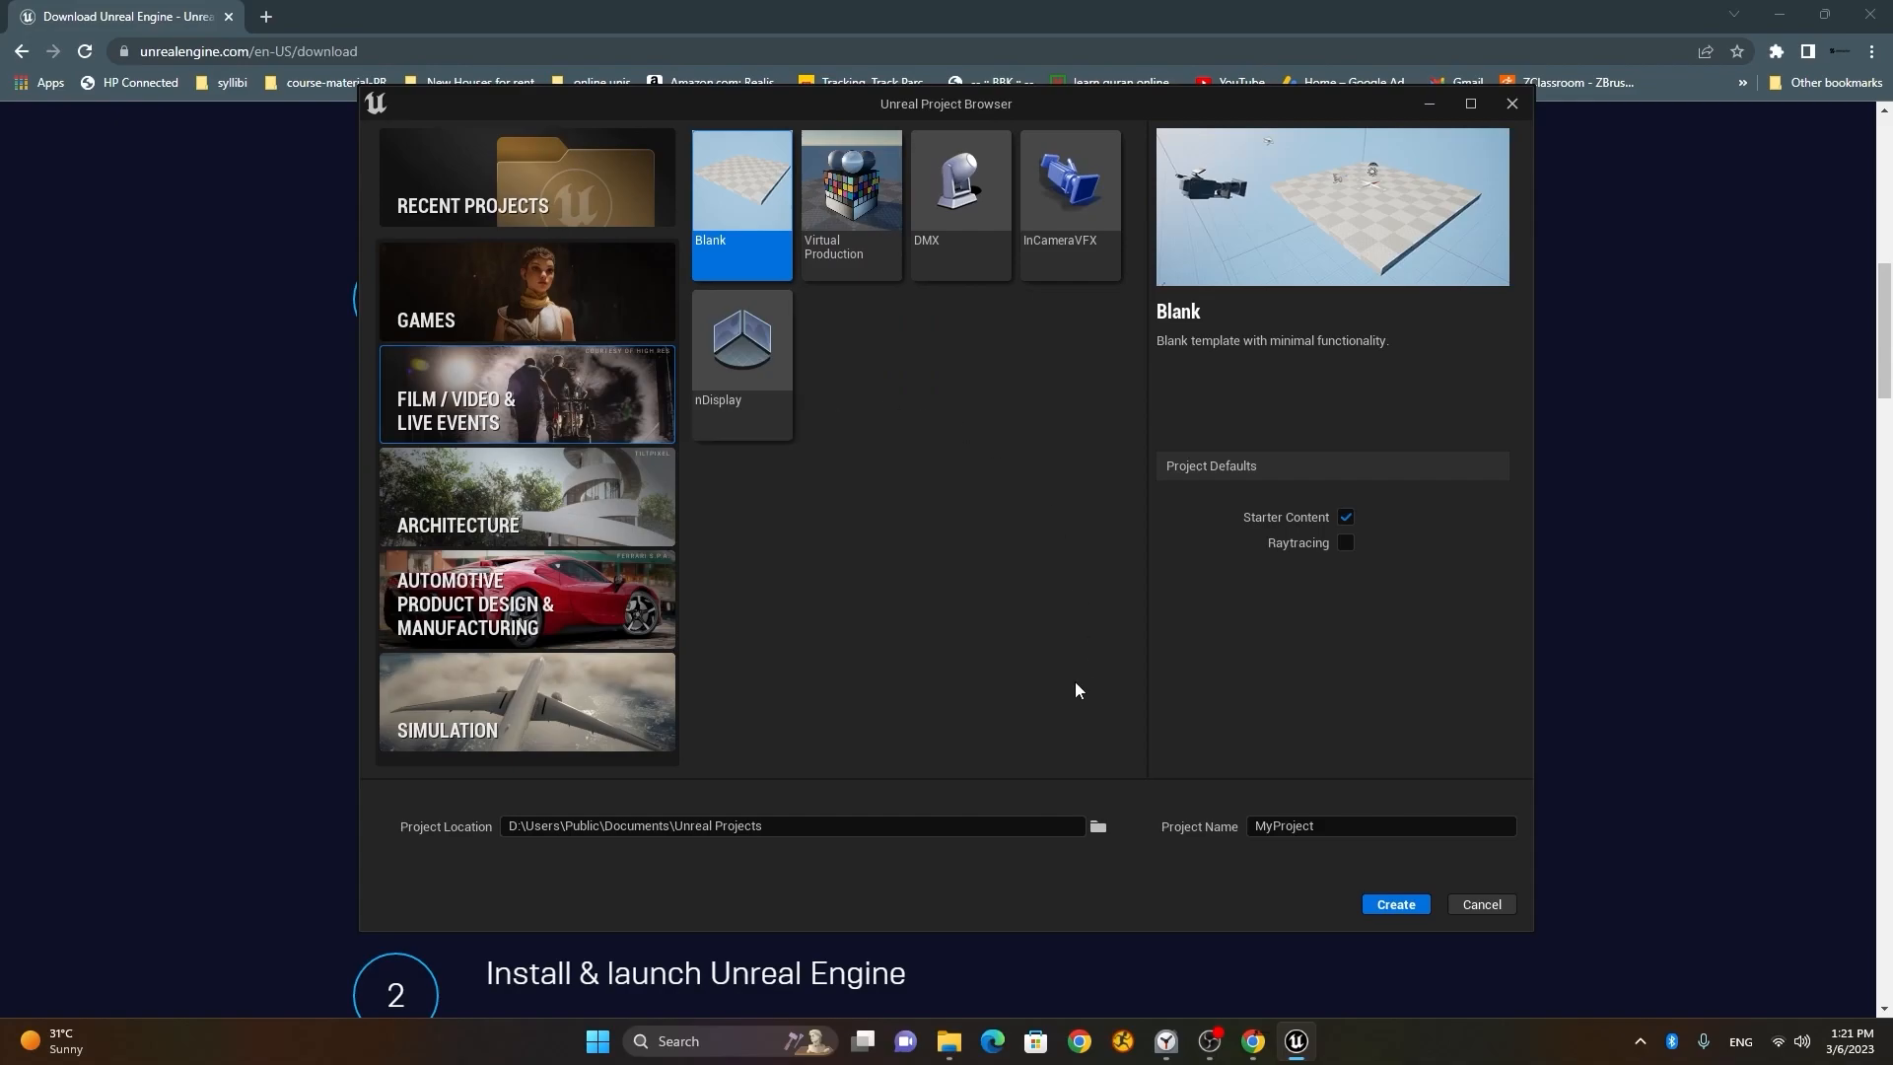
mouse_move(959, 544)
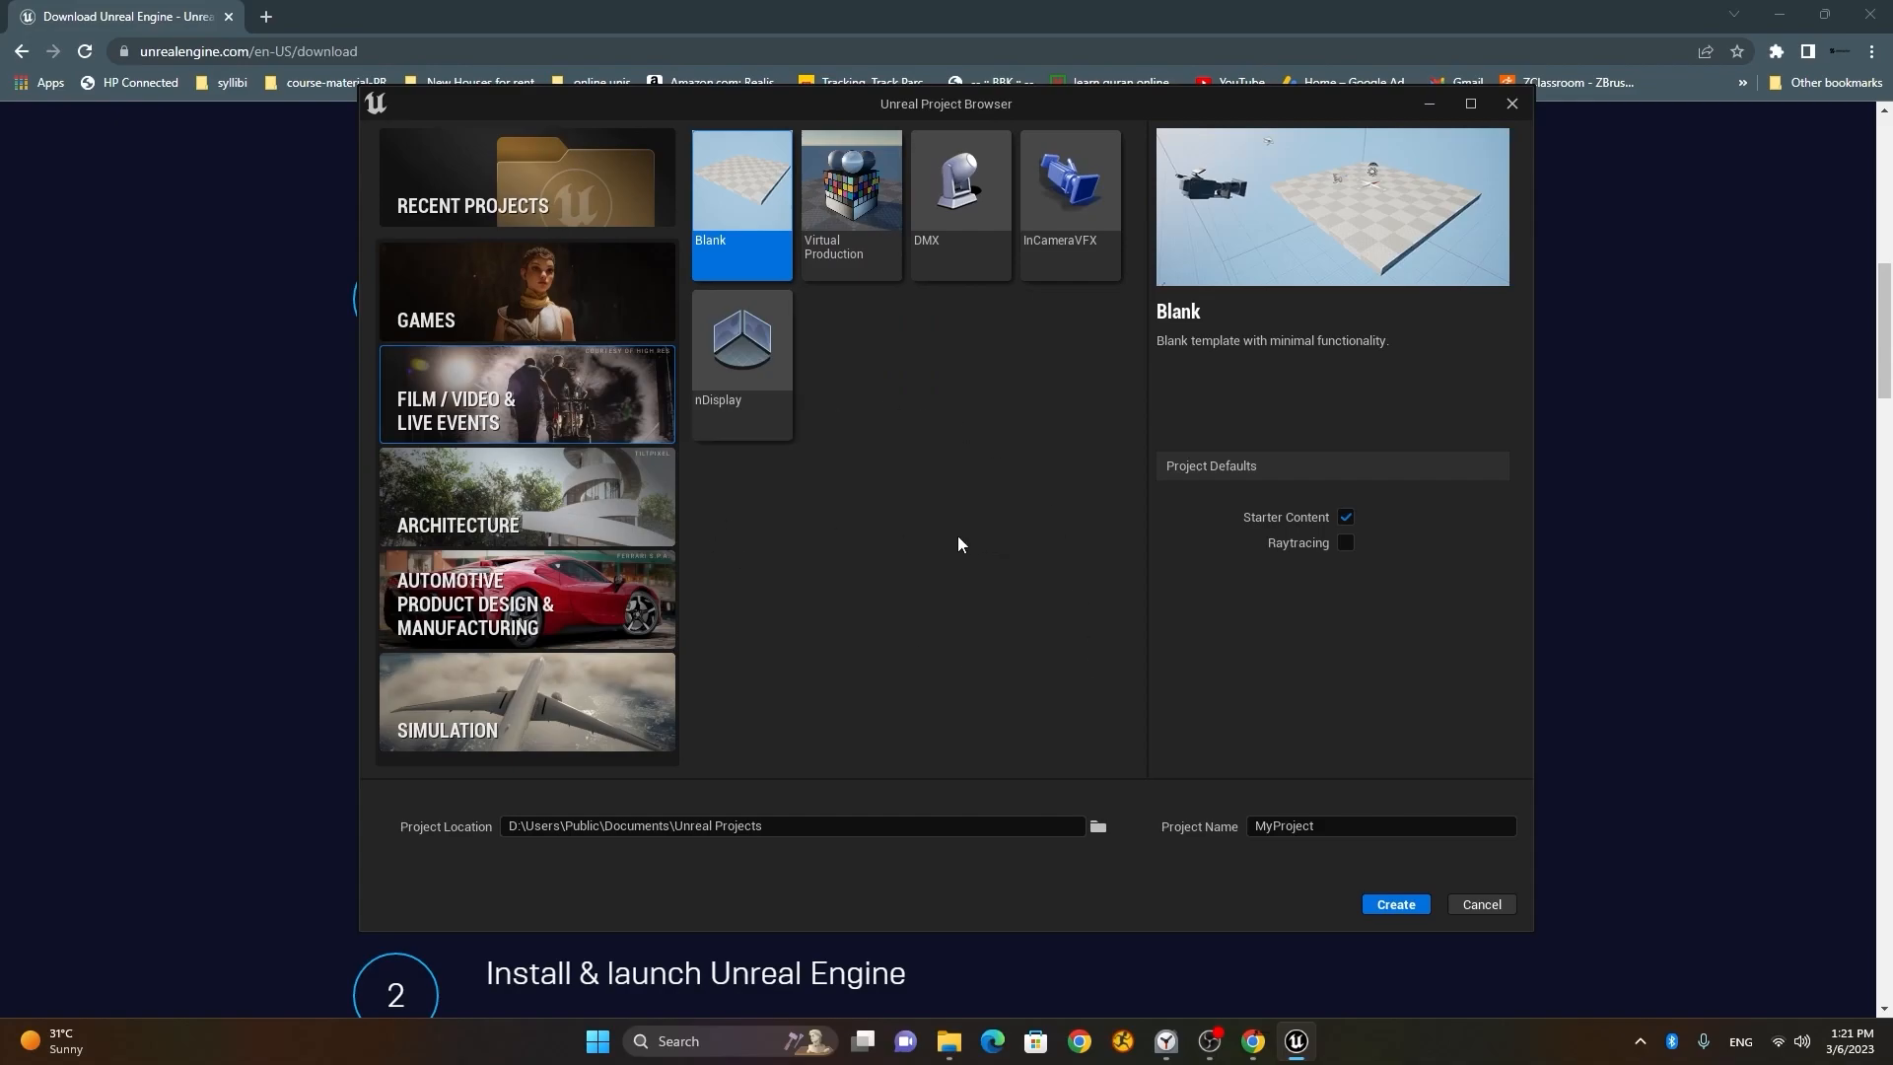
click(527, 296)
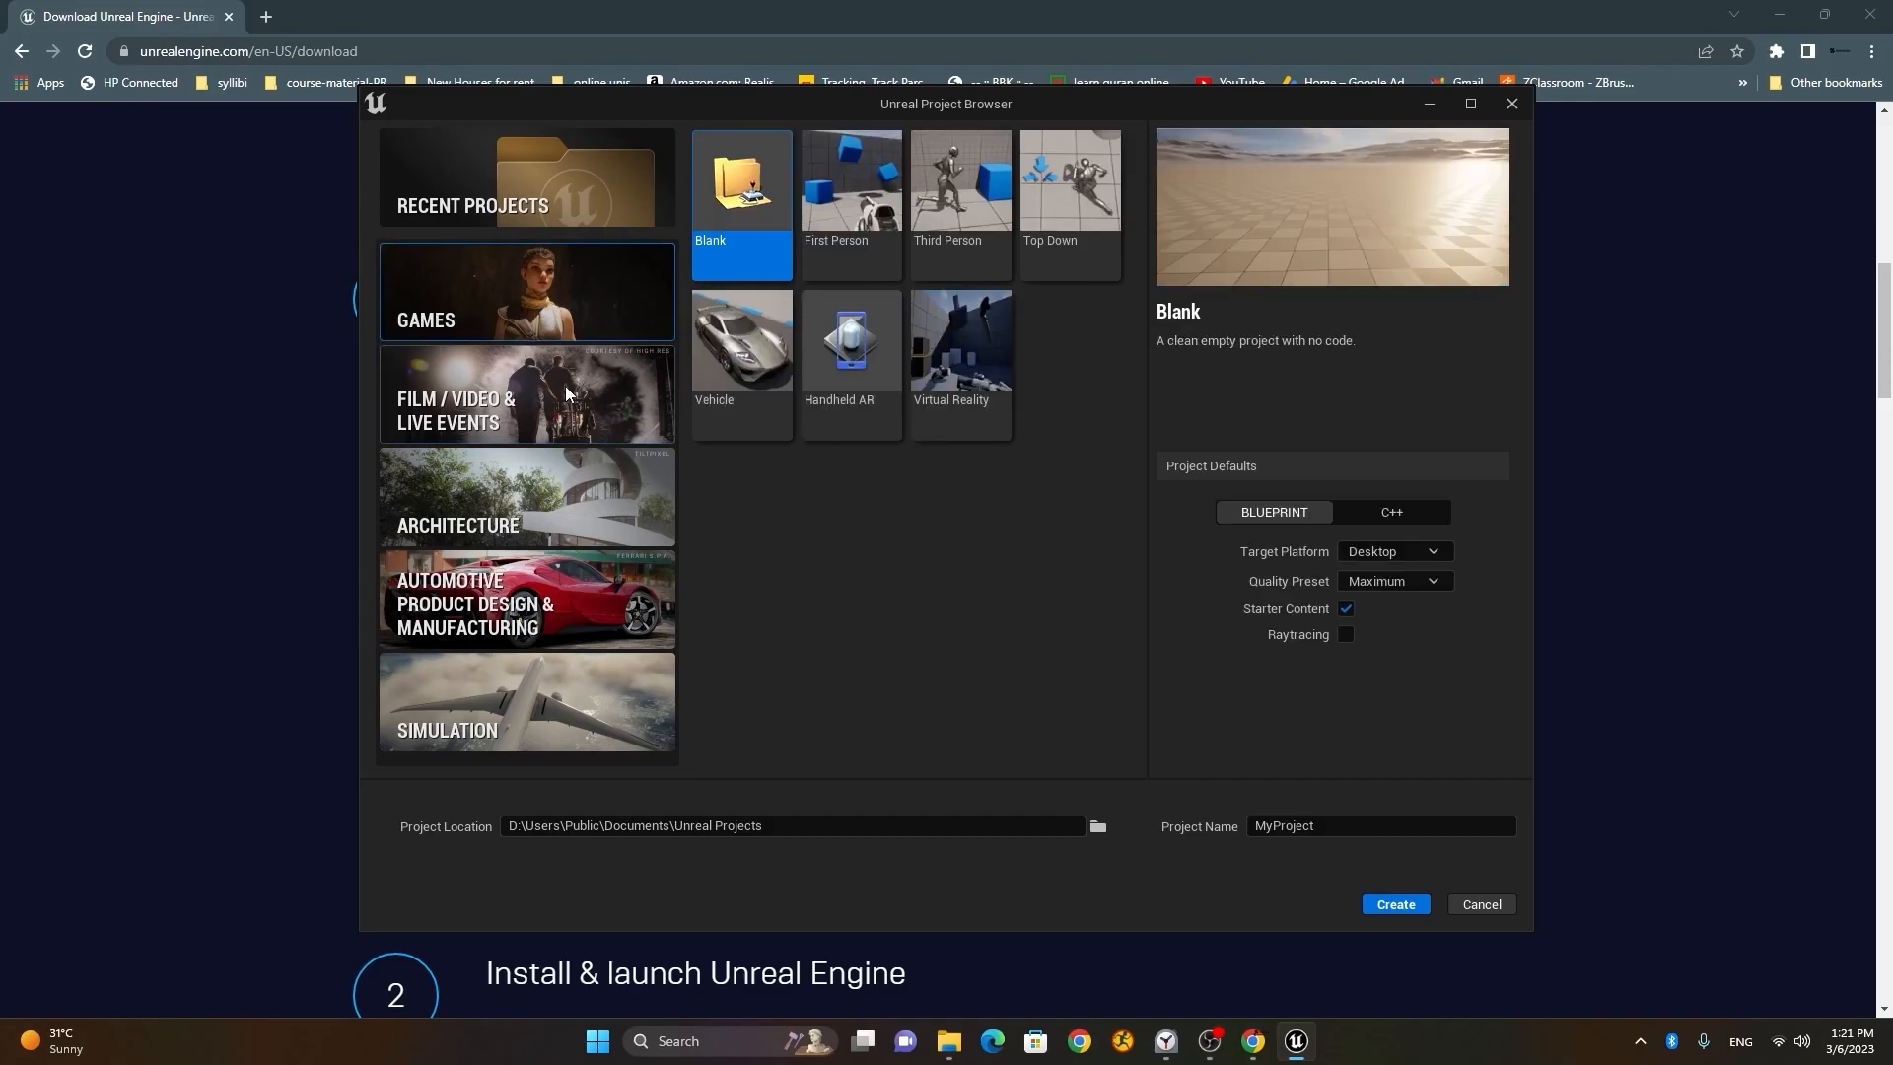
click(527, 398)
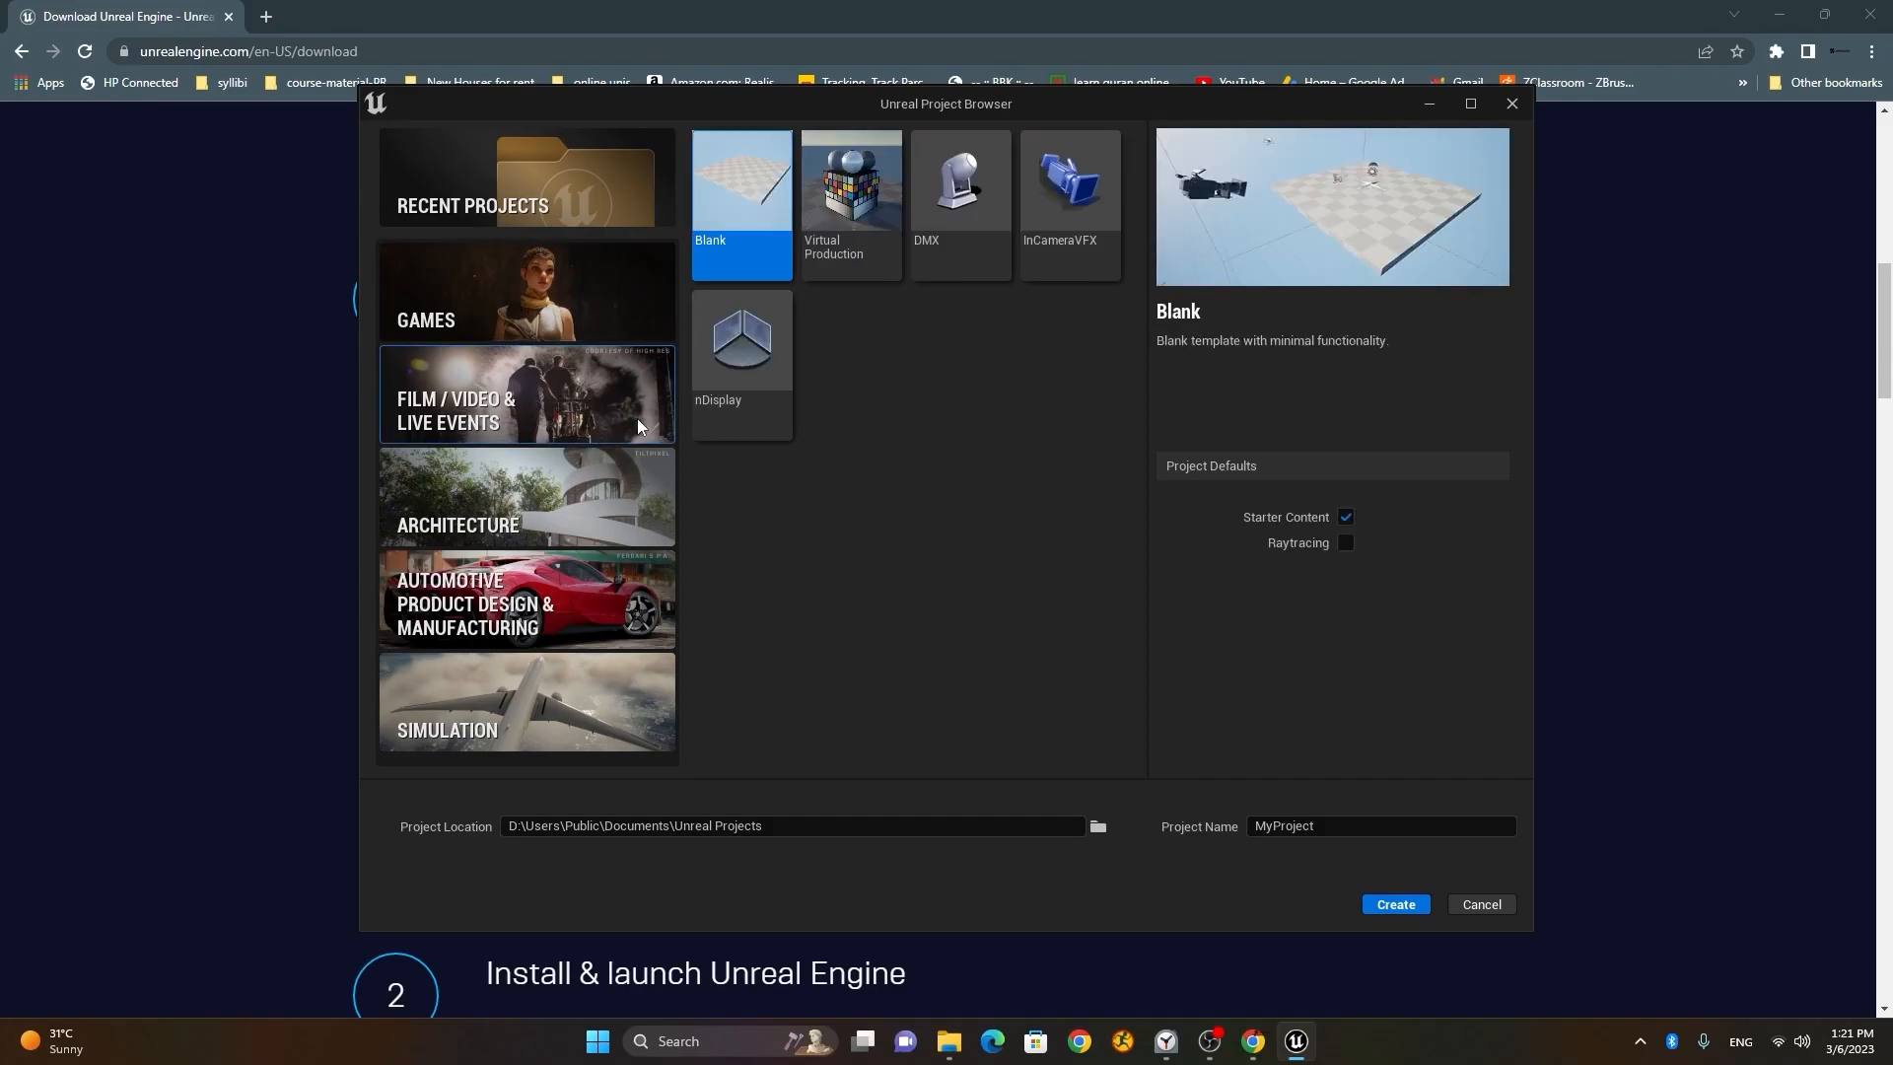
mouse_move(513, 318)
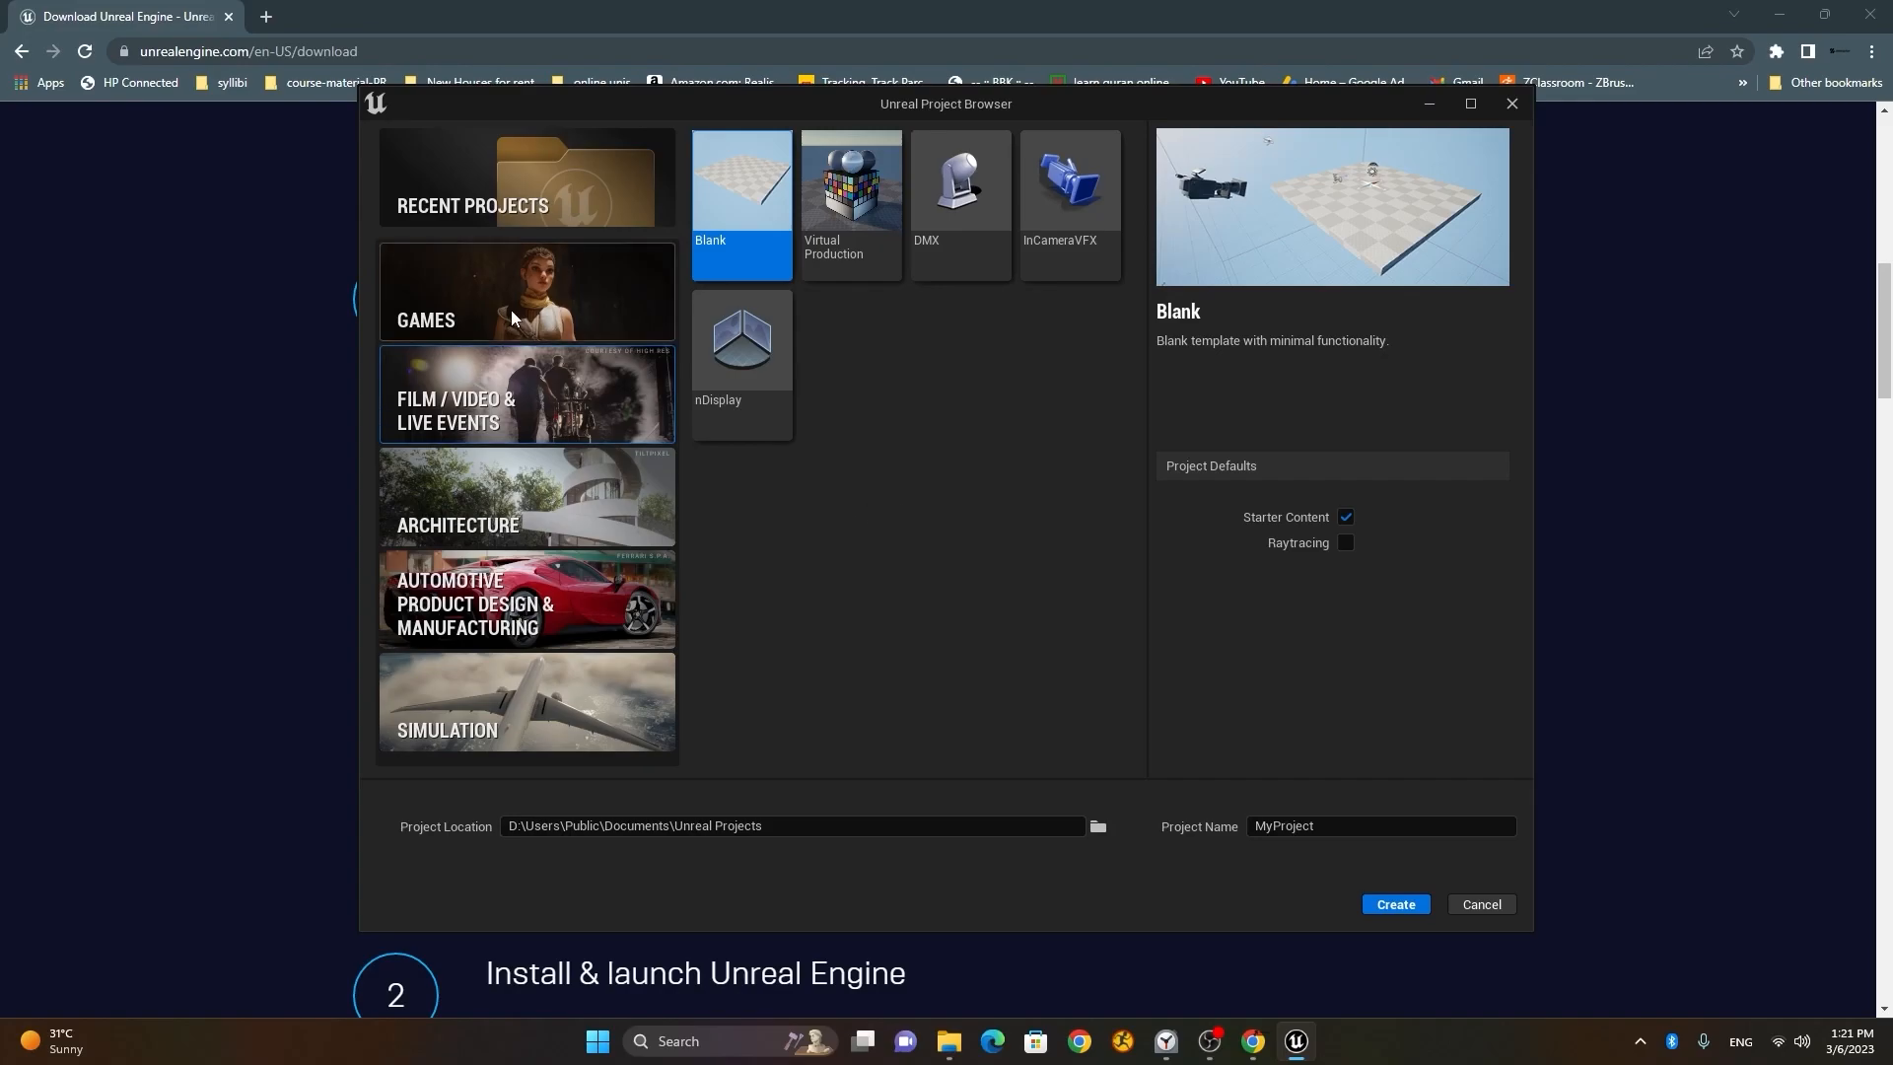
click(527, 290)
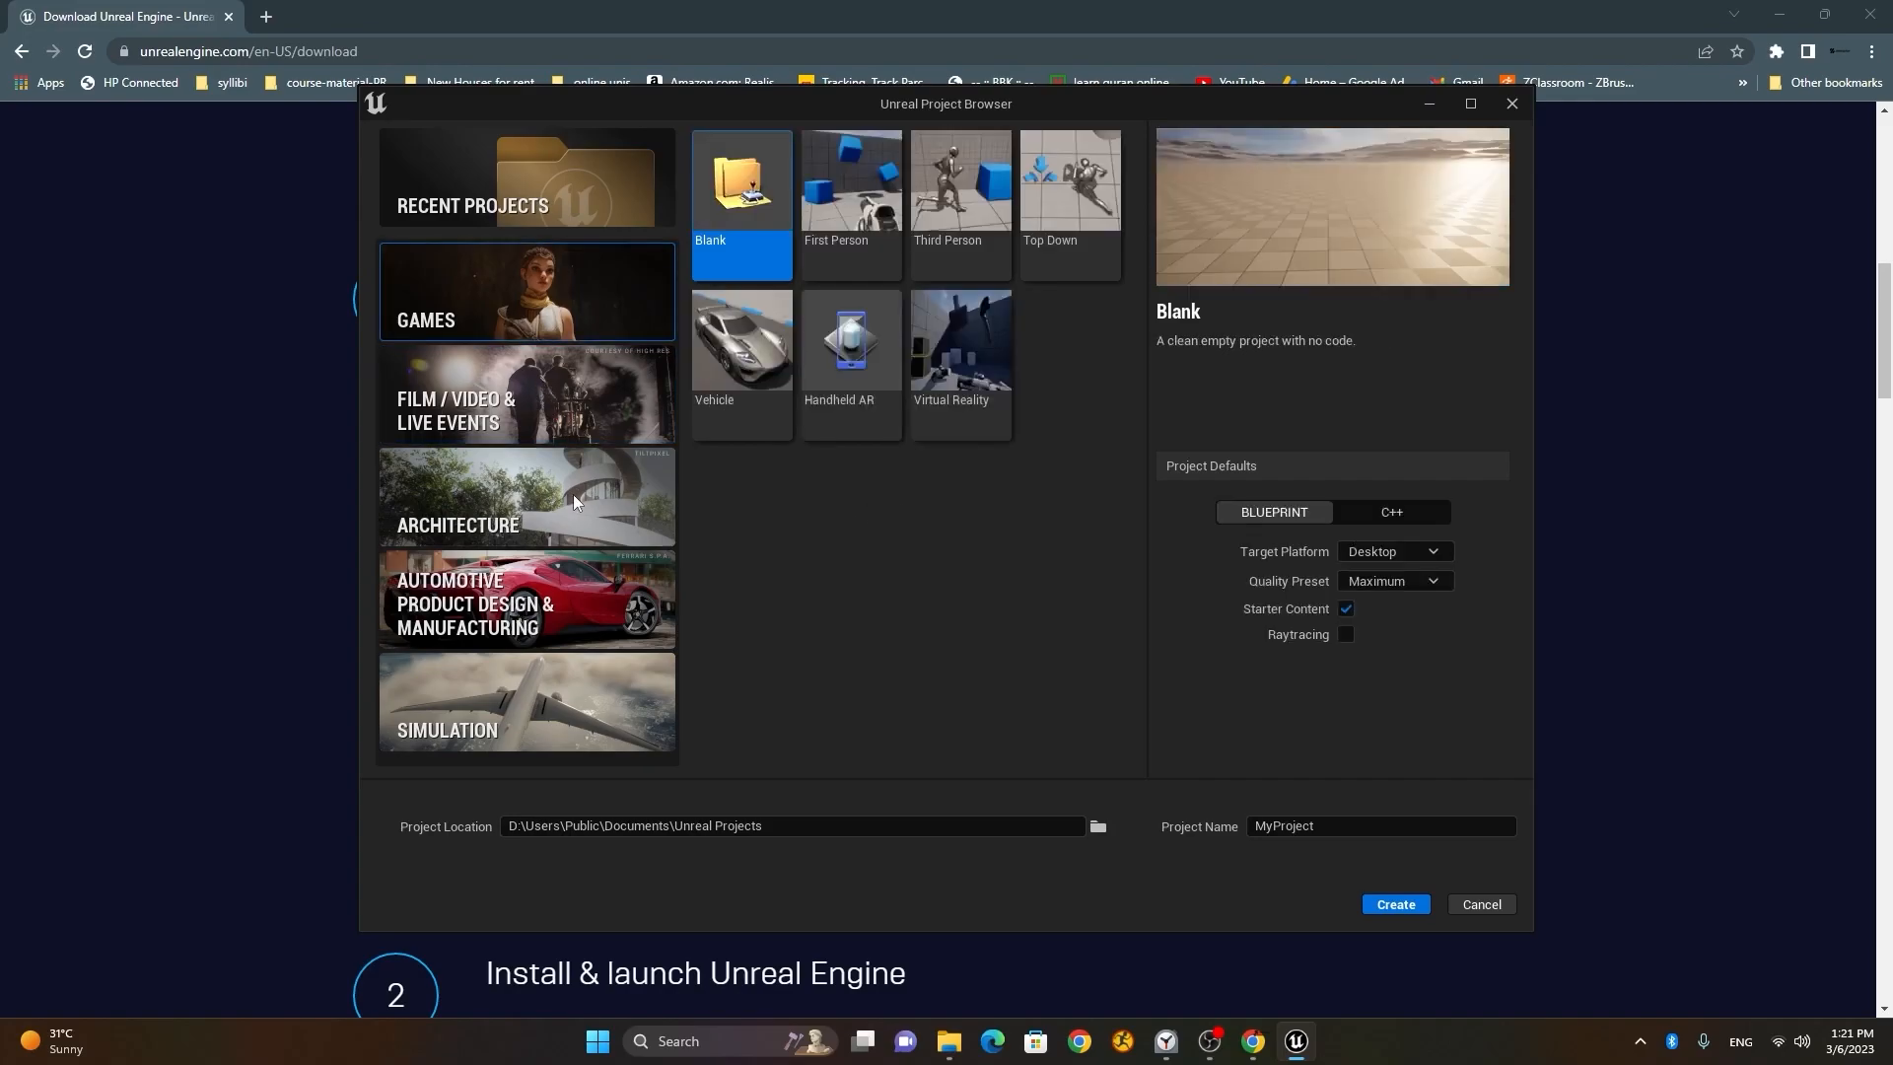
- Preview Architecture, Automotive and Simulation templates, return to Games, then close the Project Browser
click(526, 497)
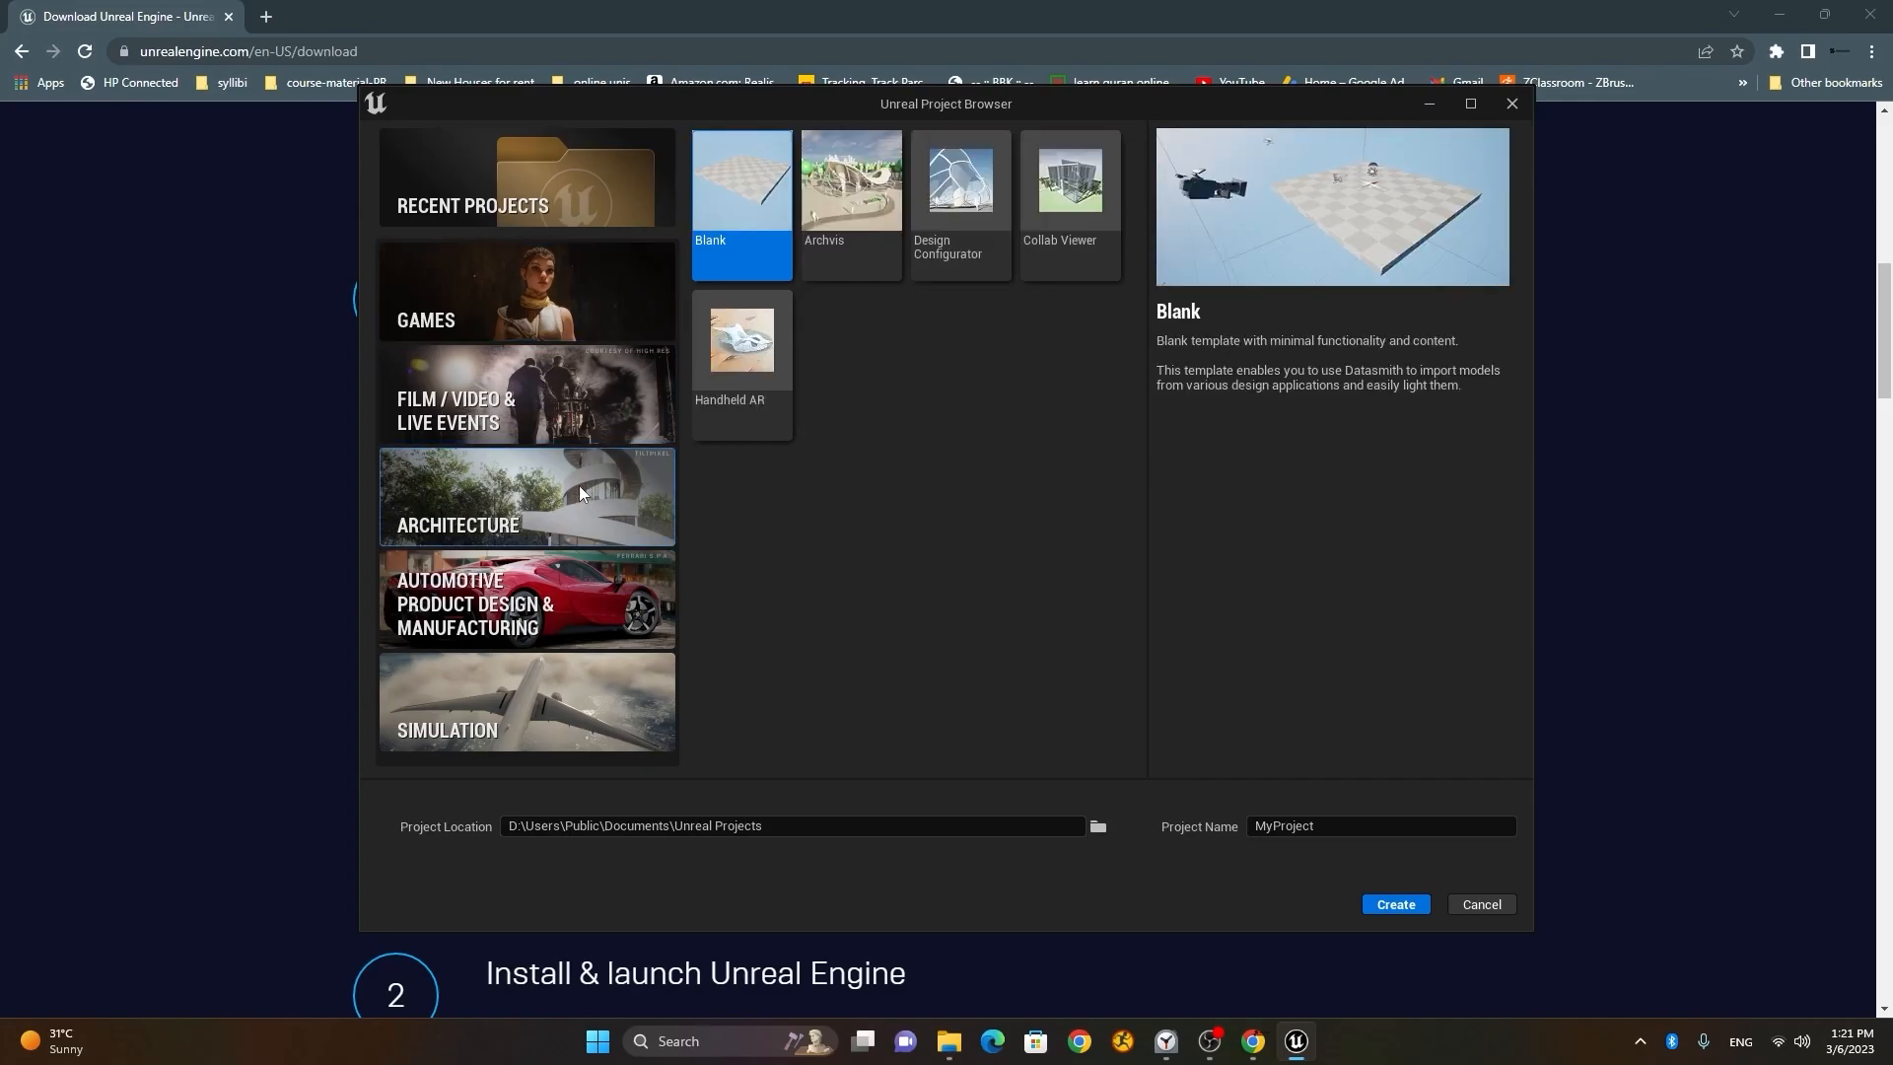
mouse_move(572, 611)
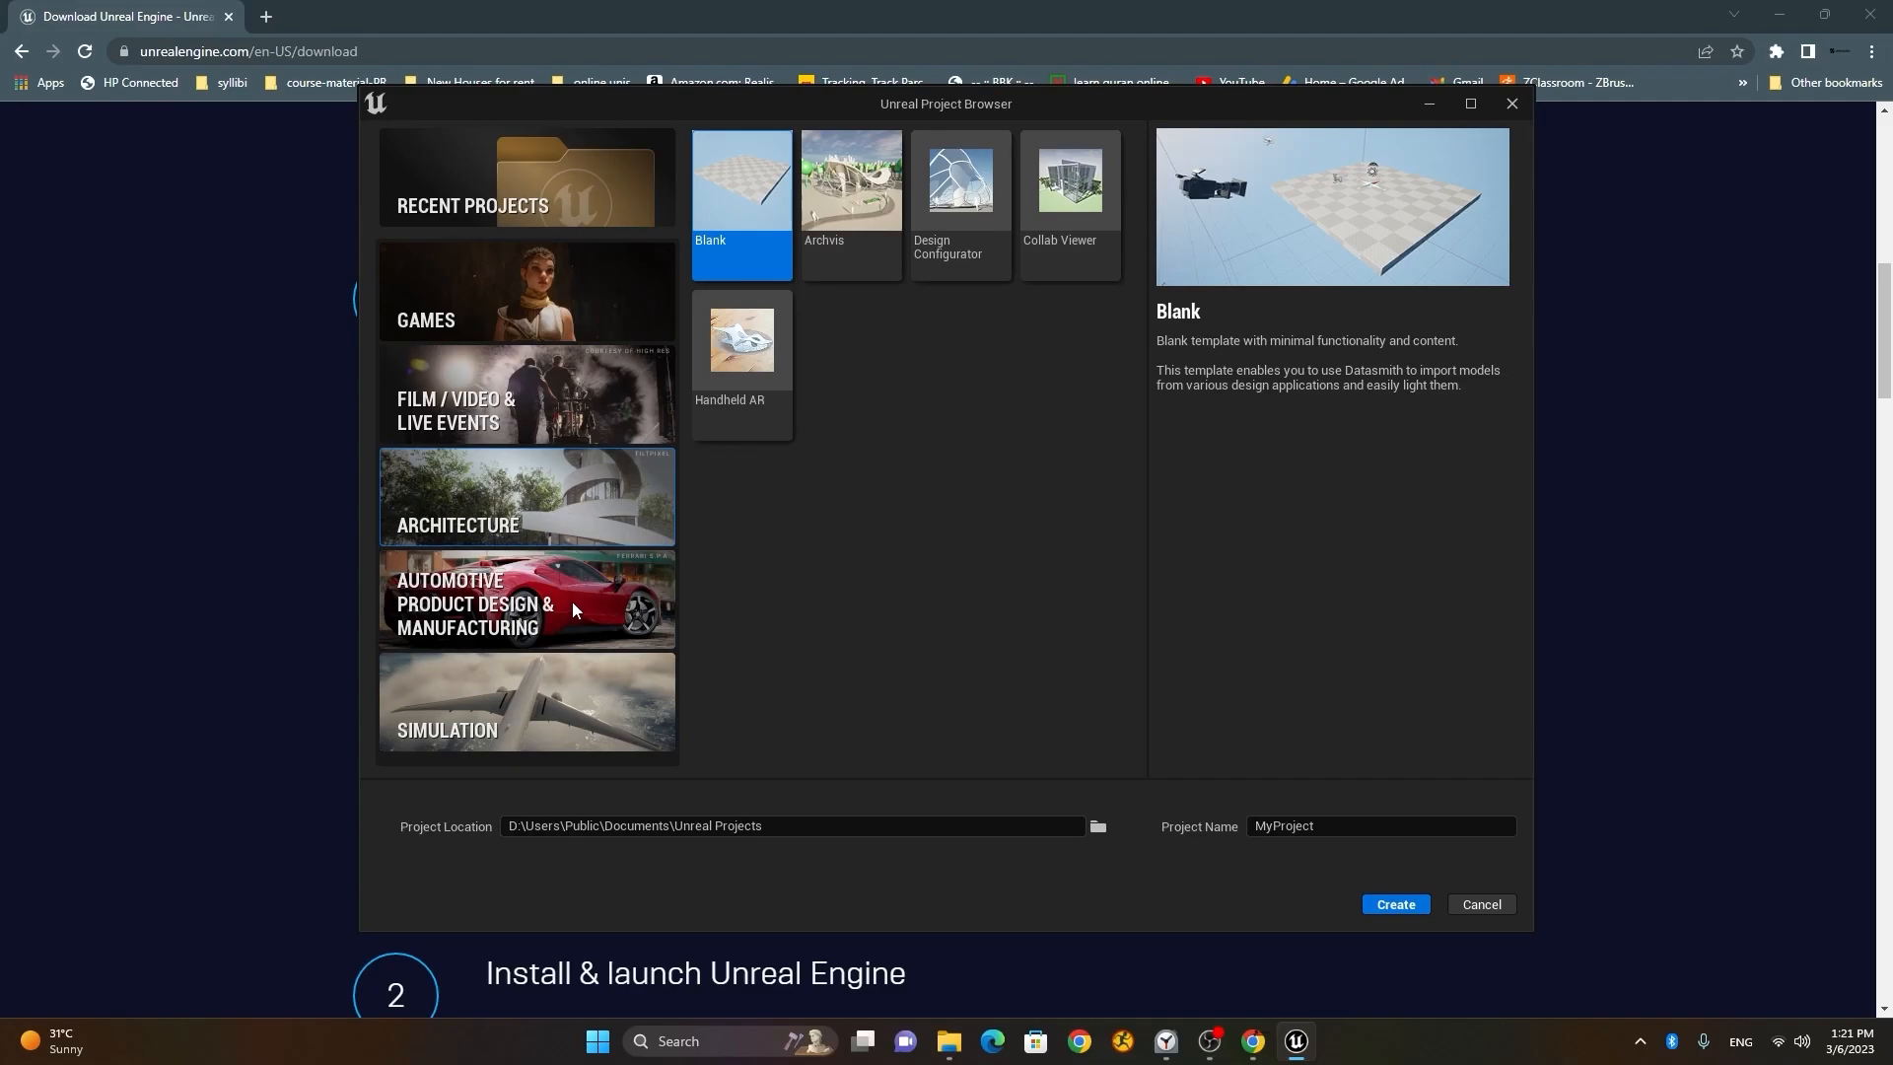
click(526, 603)
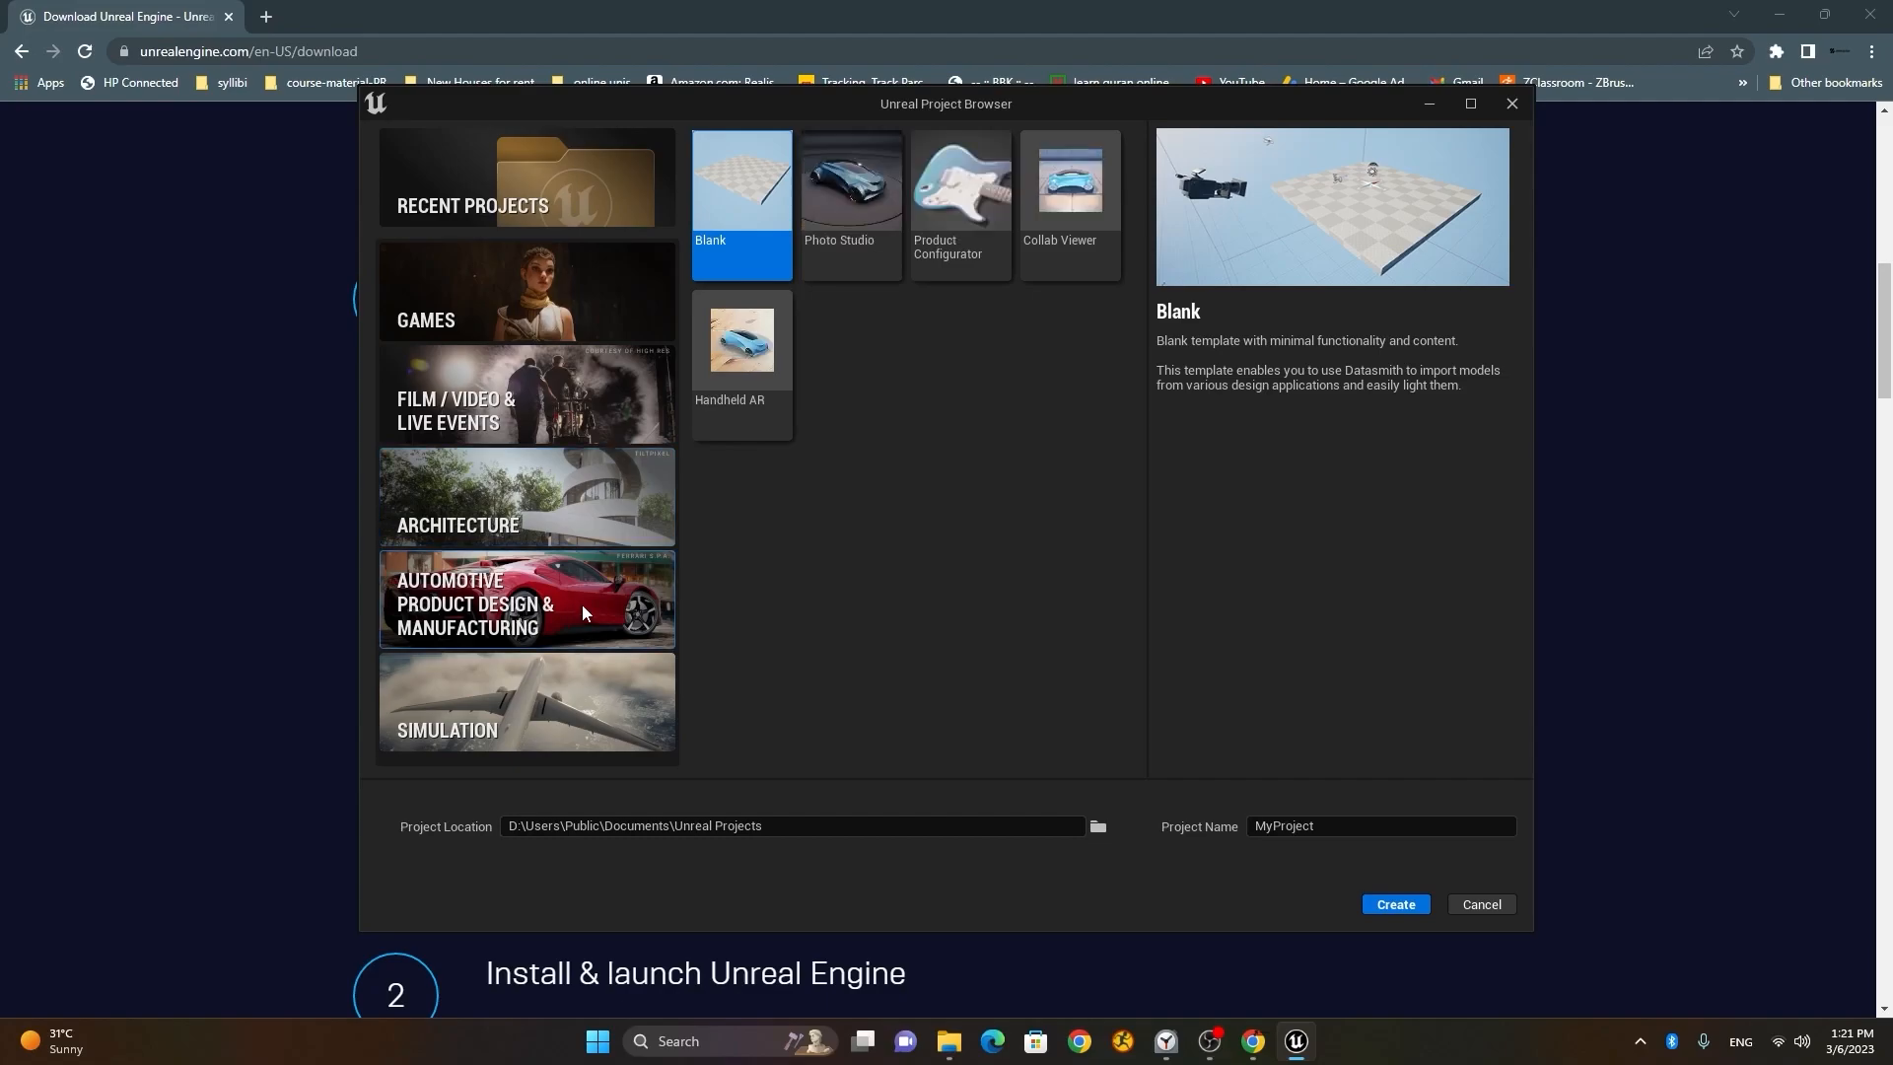
click(527, 700)
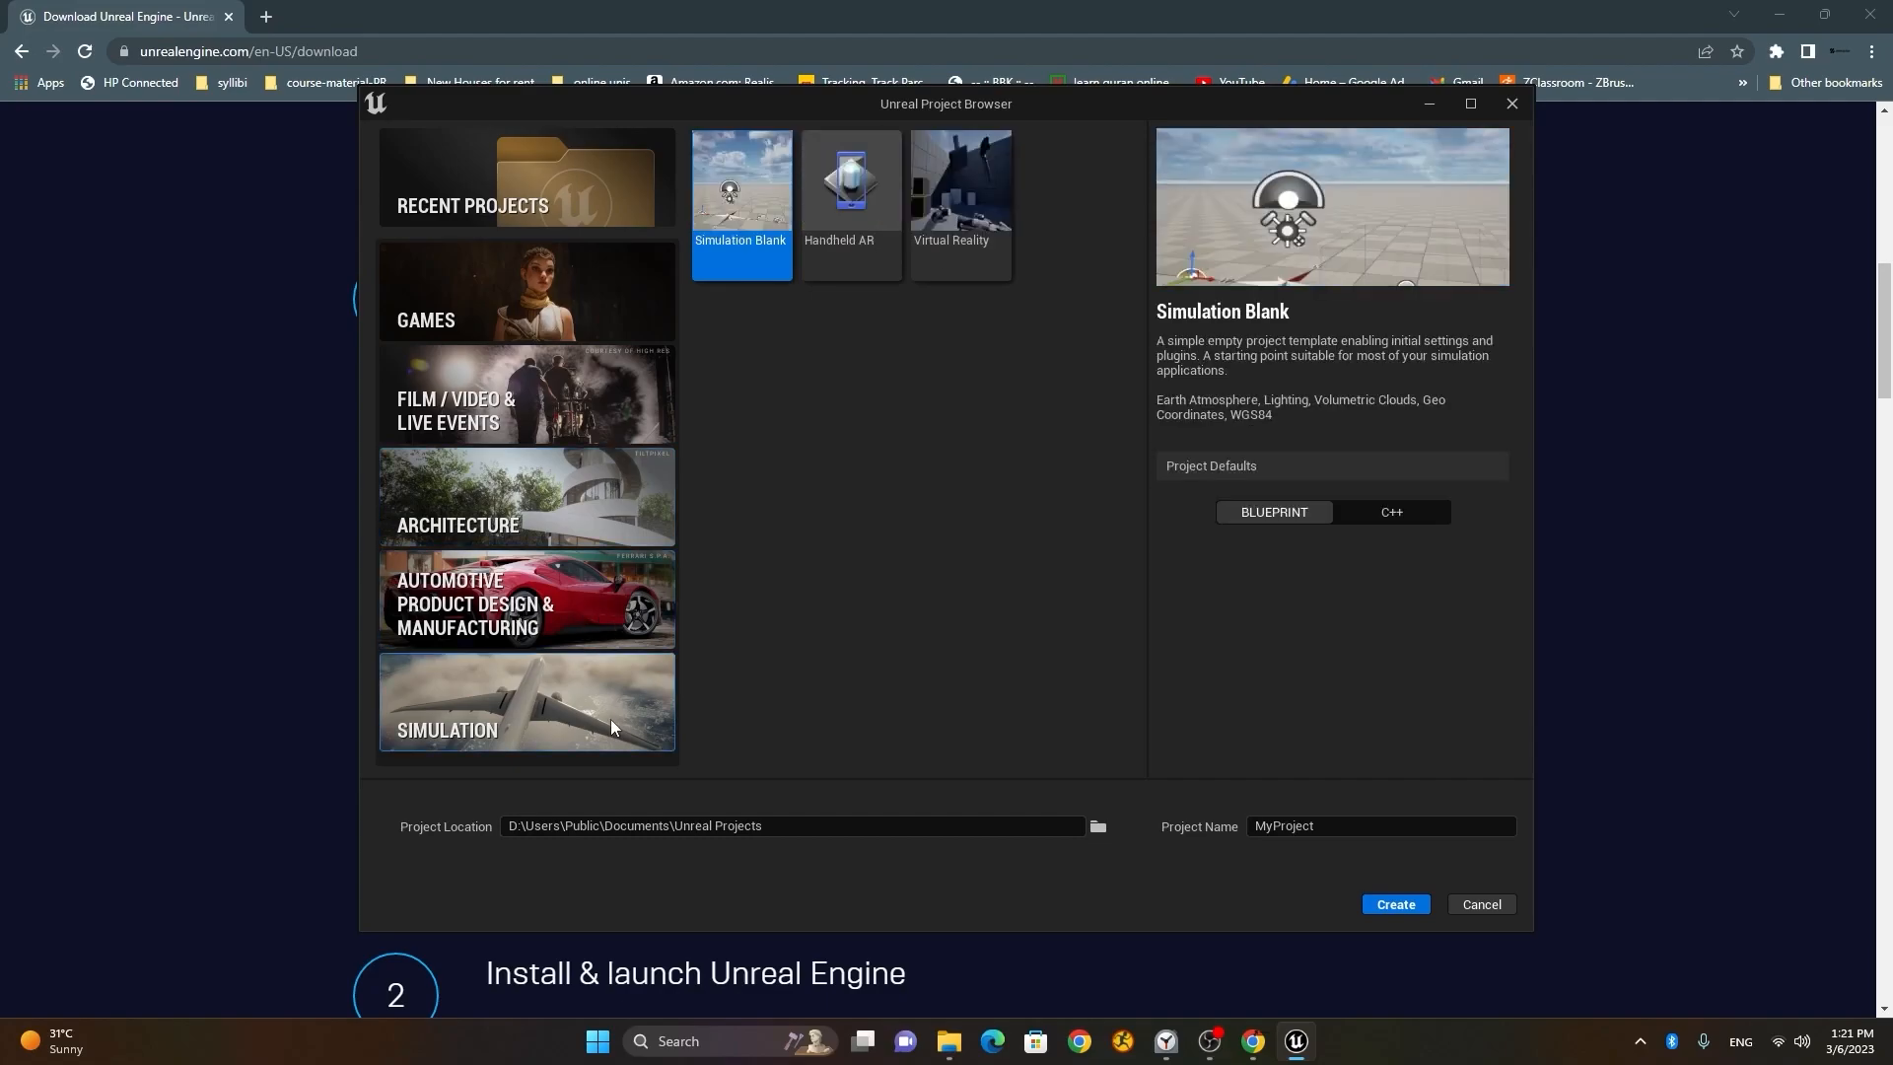
mouse_move(554, 422)
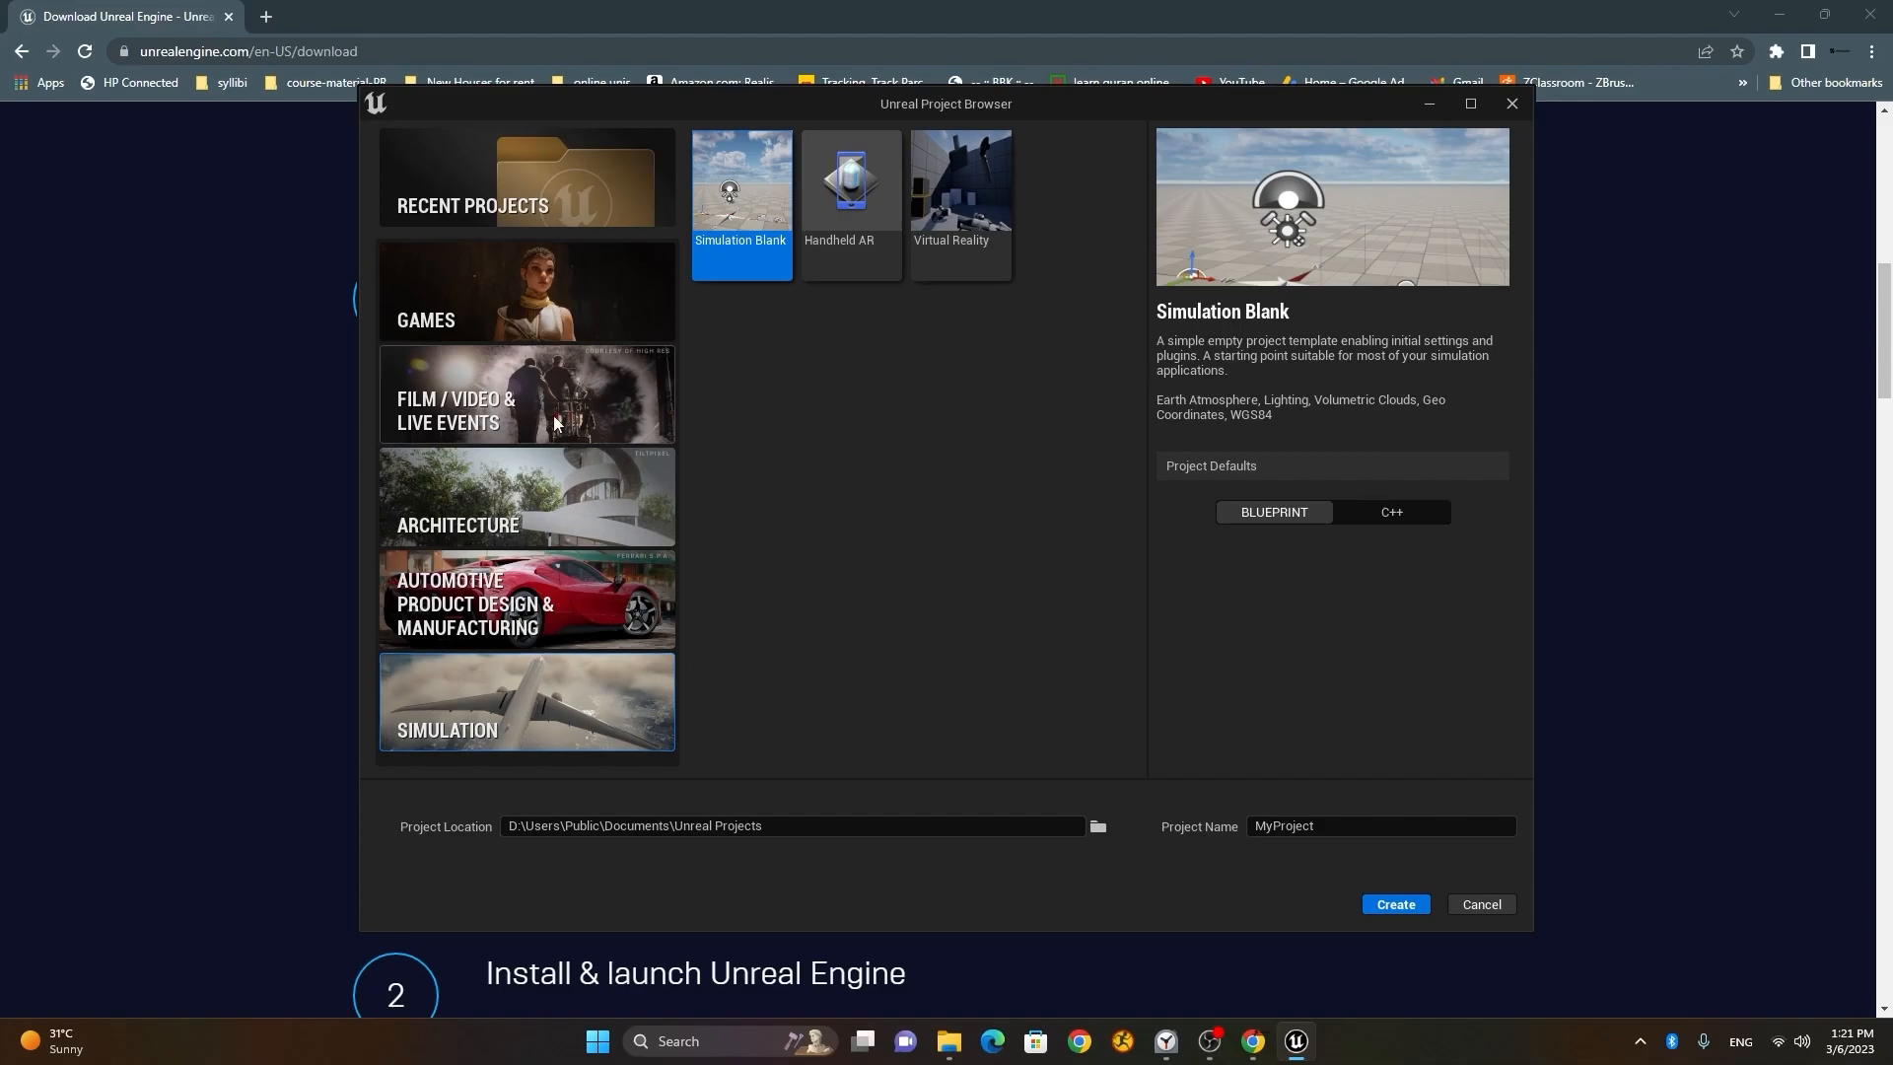
click(526, 399)
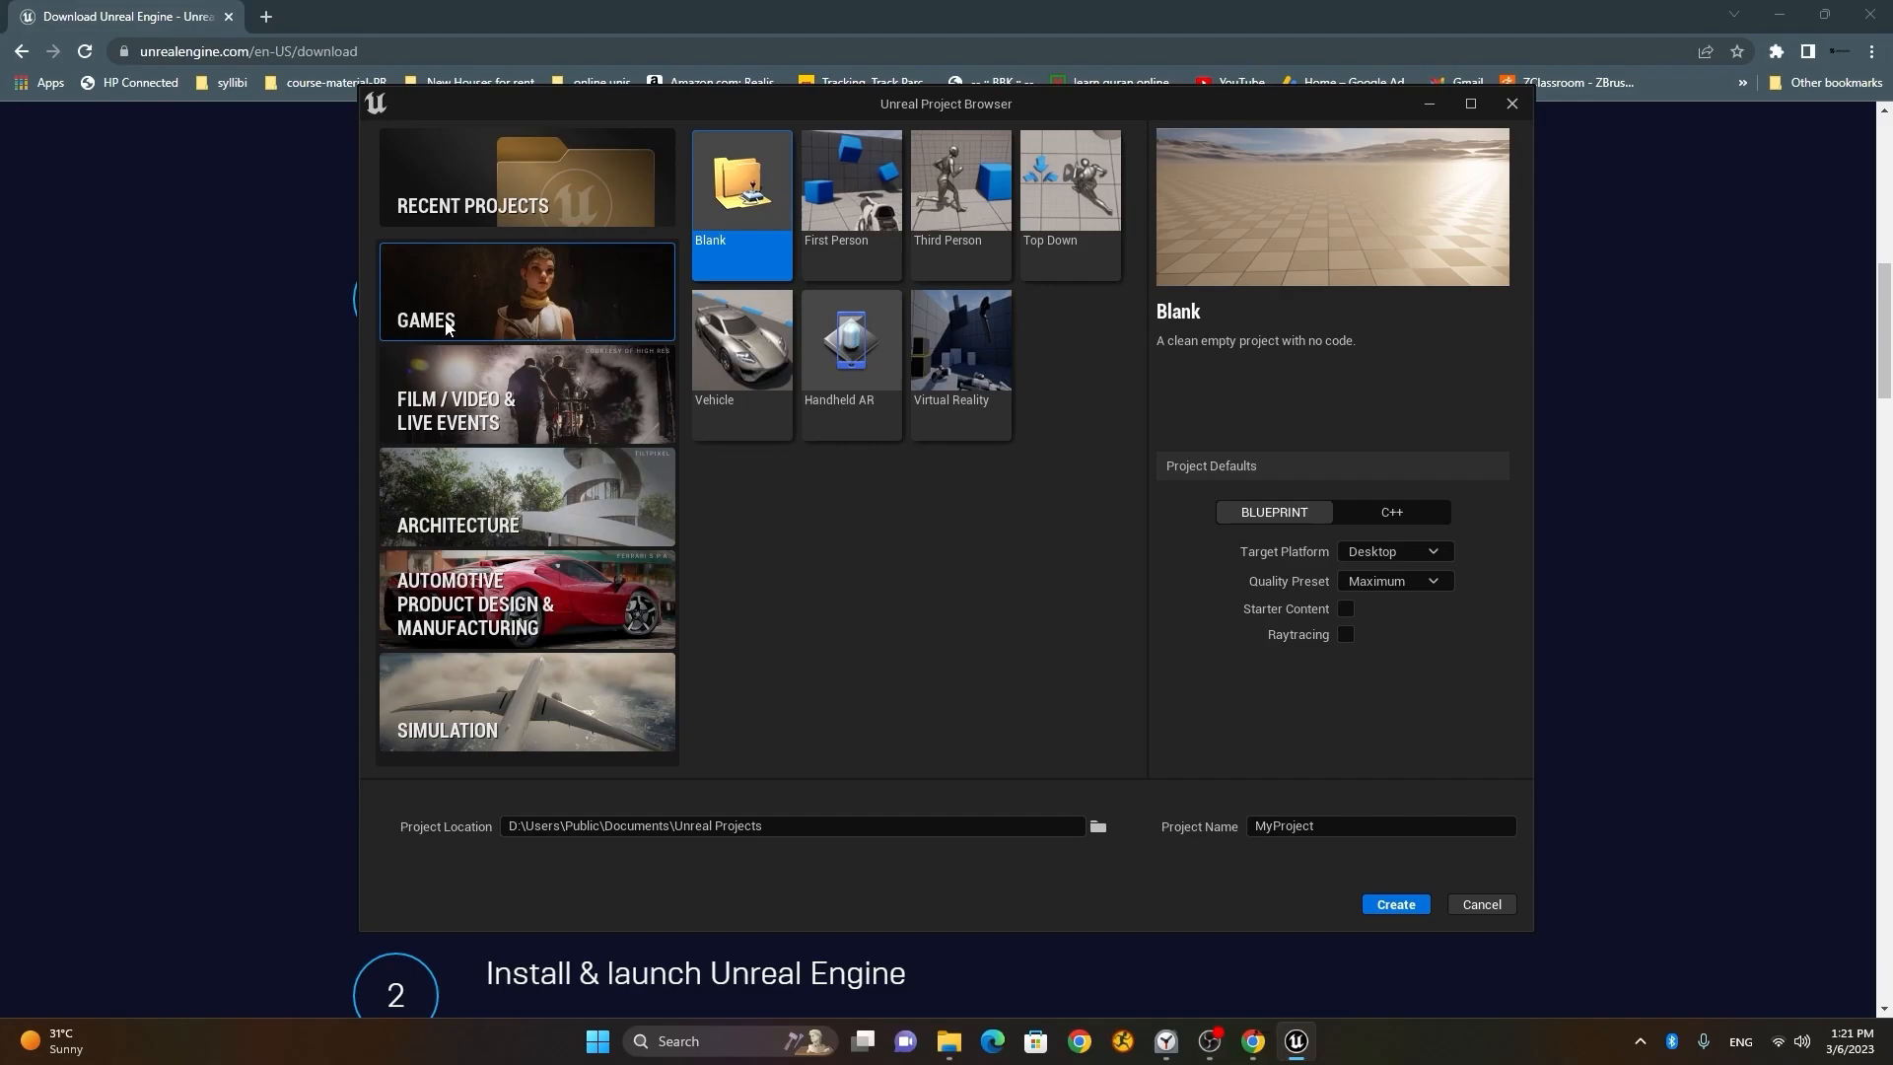
mouse_move(559, 317)
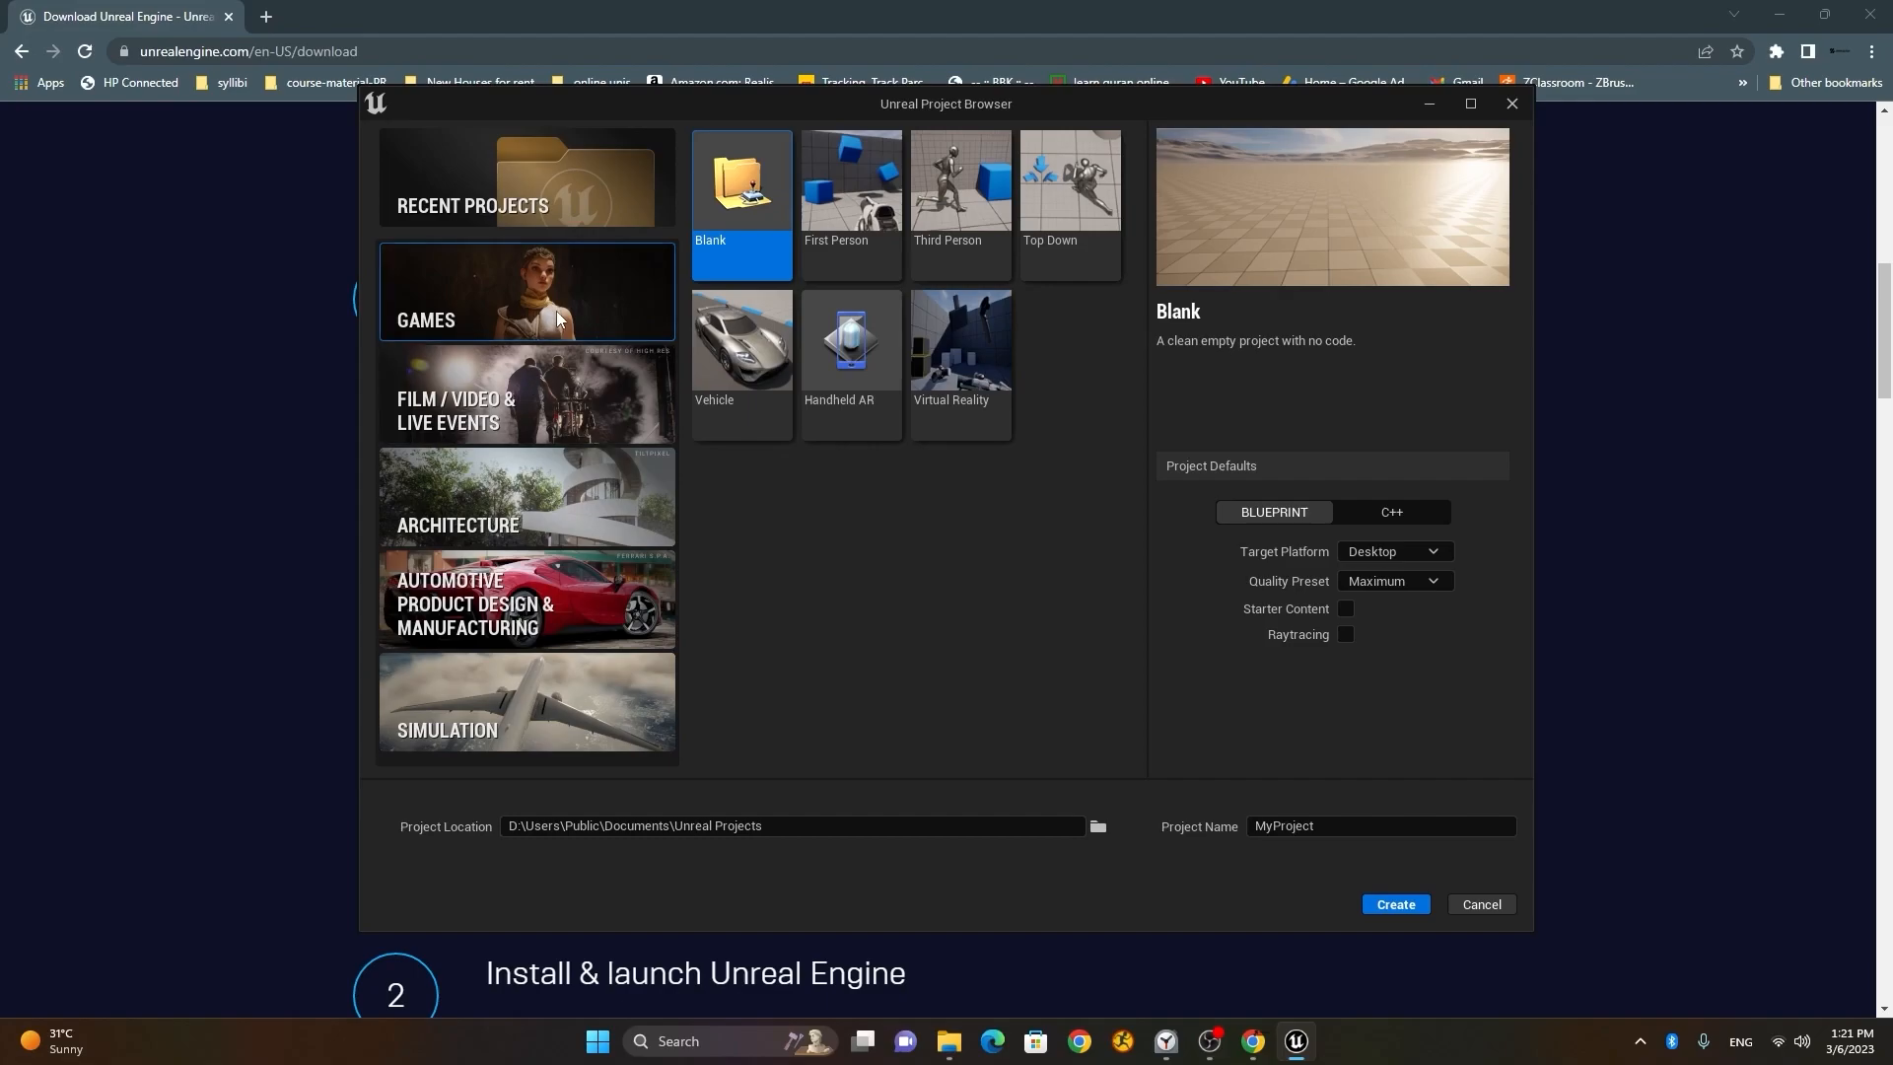
mouse_move(519, 318)
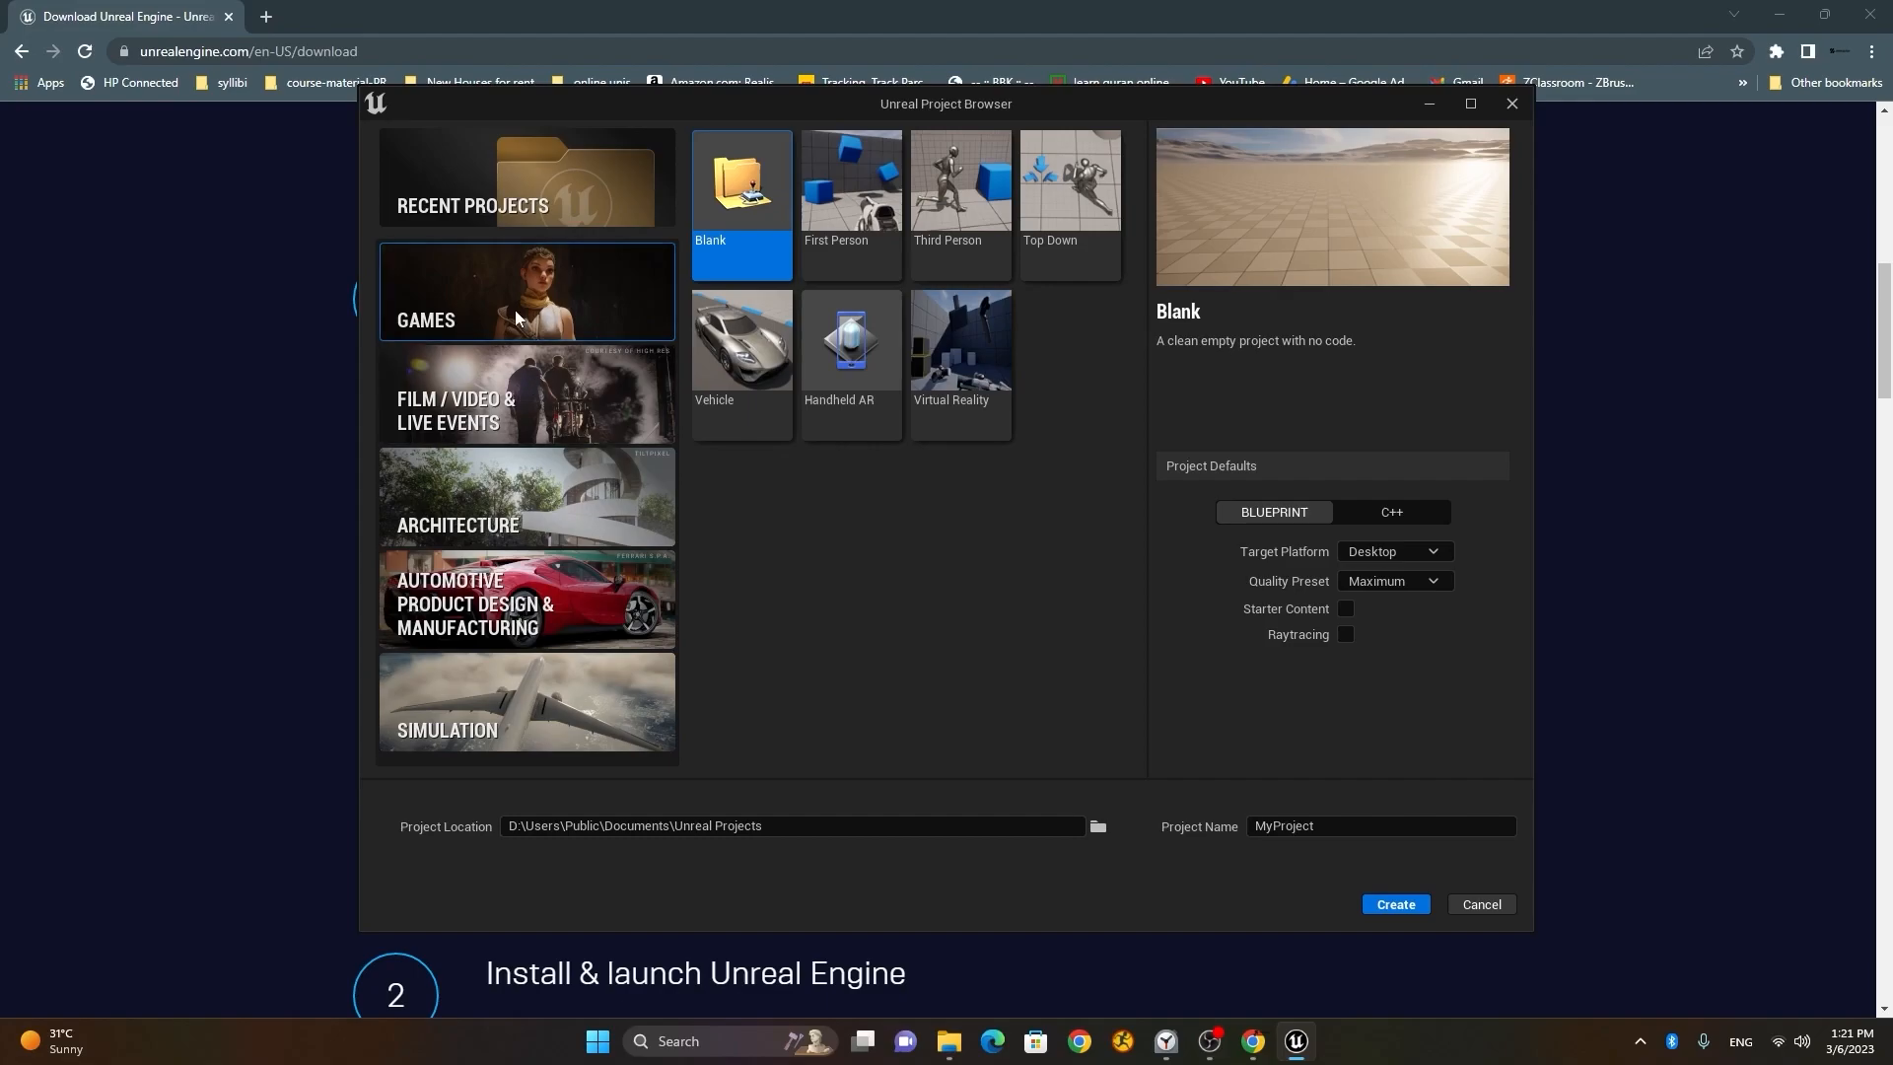
click(525, 398)
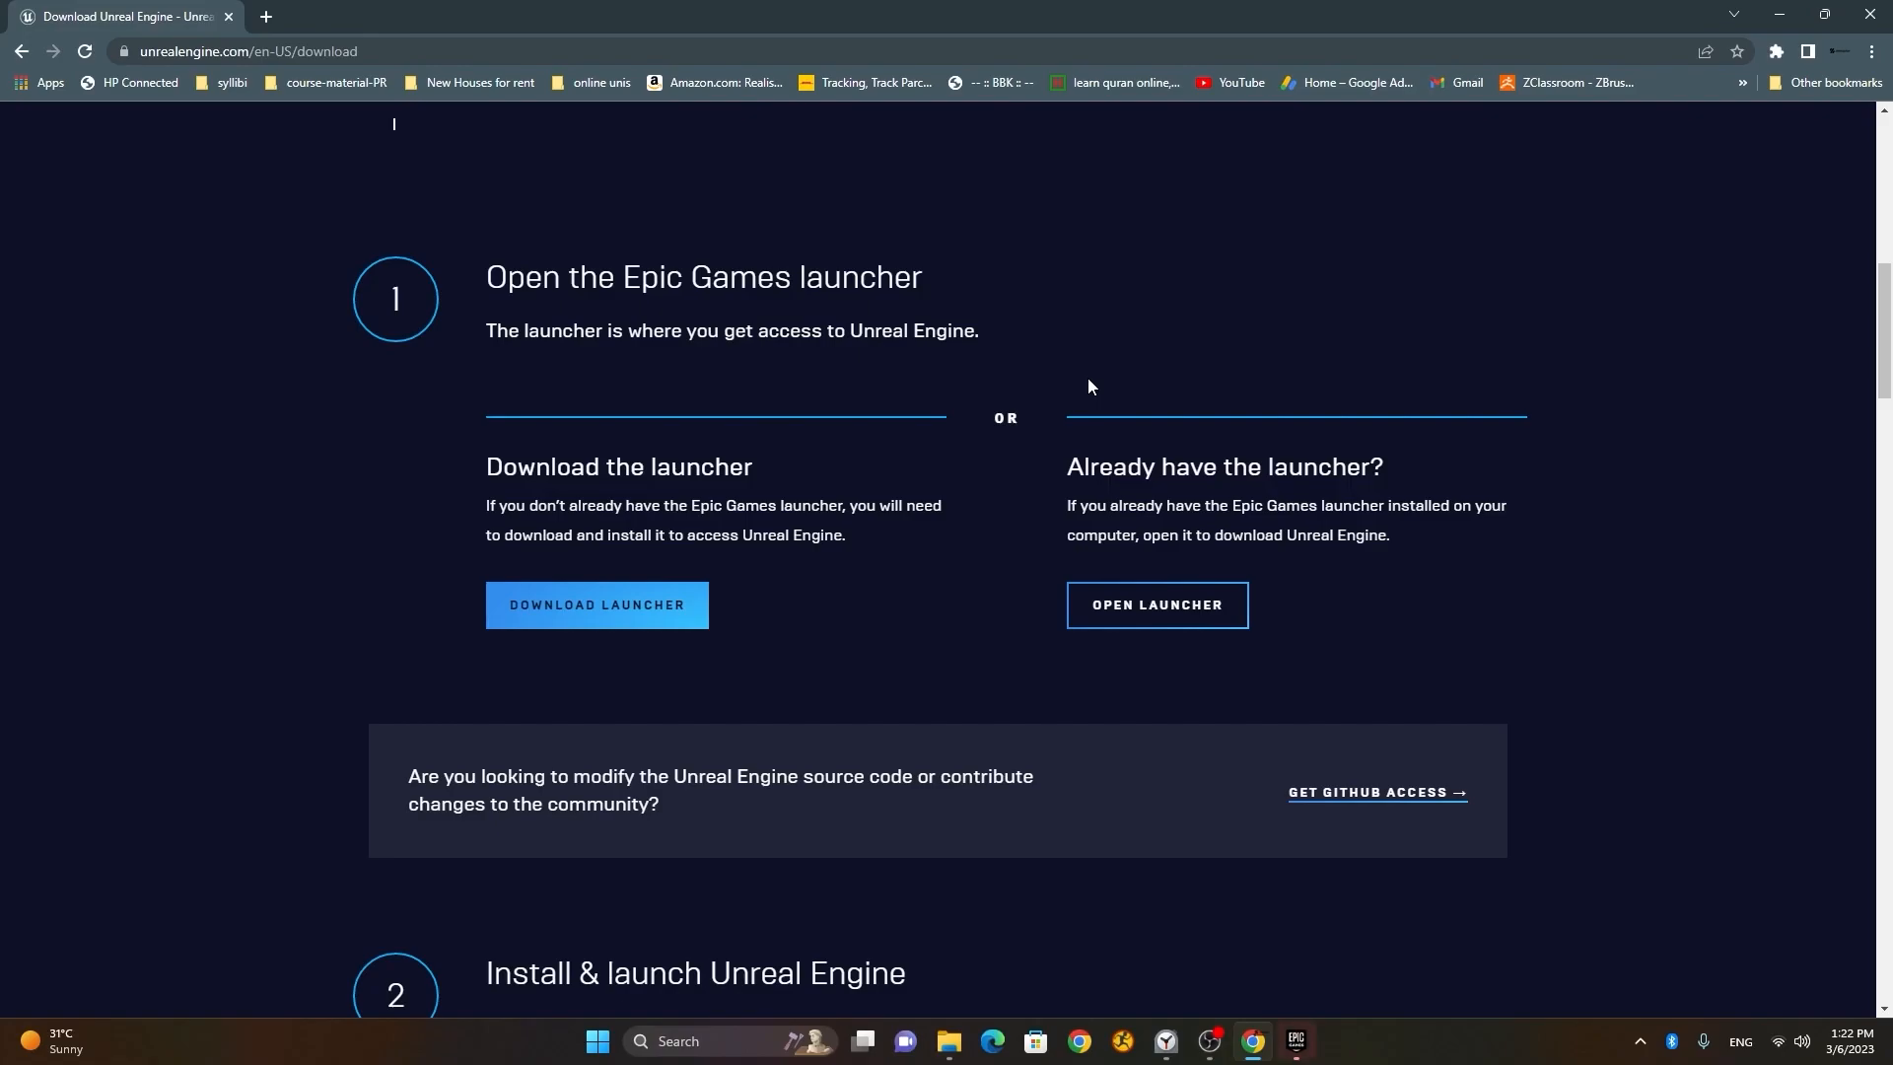
- Scroll down the download page past the install steps and resources to the FAQs
scroll(down, 3)
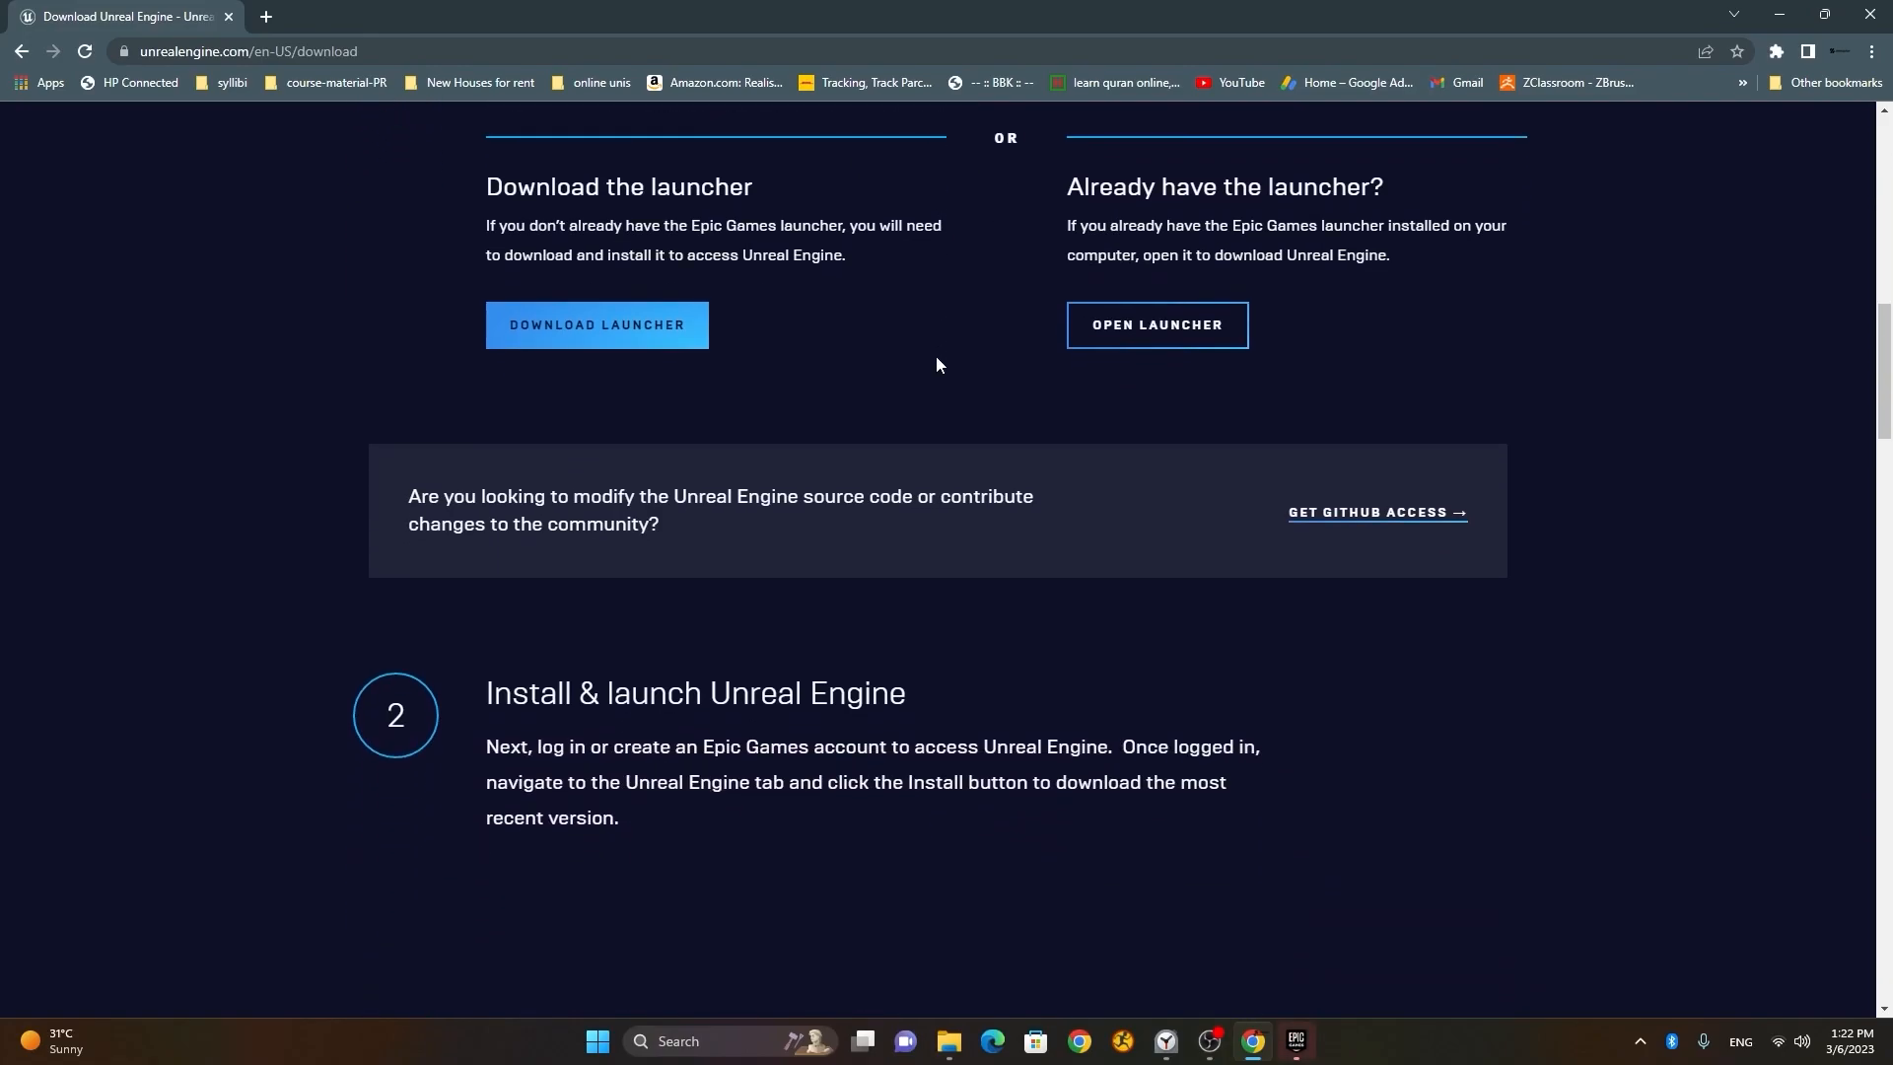
scroll(down, 3)
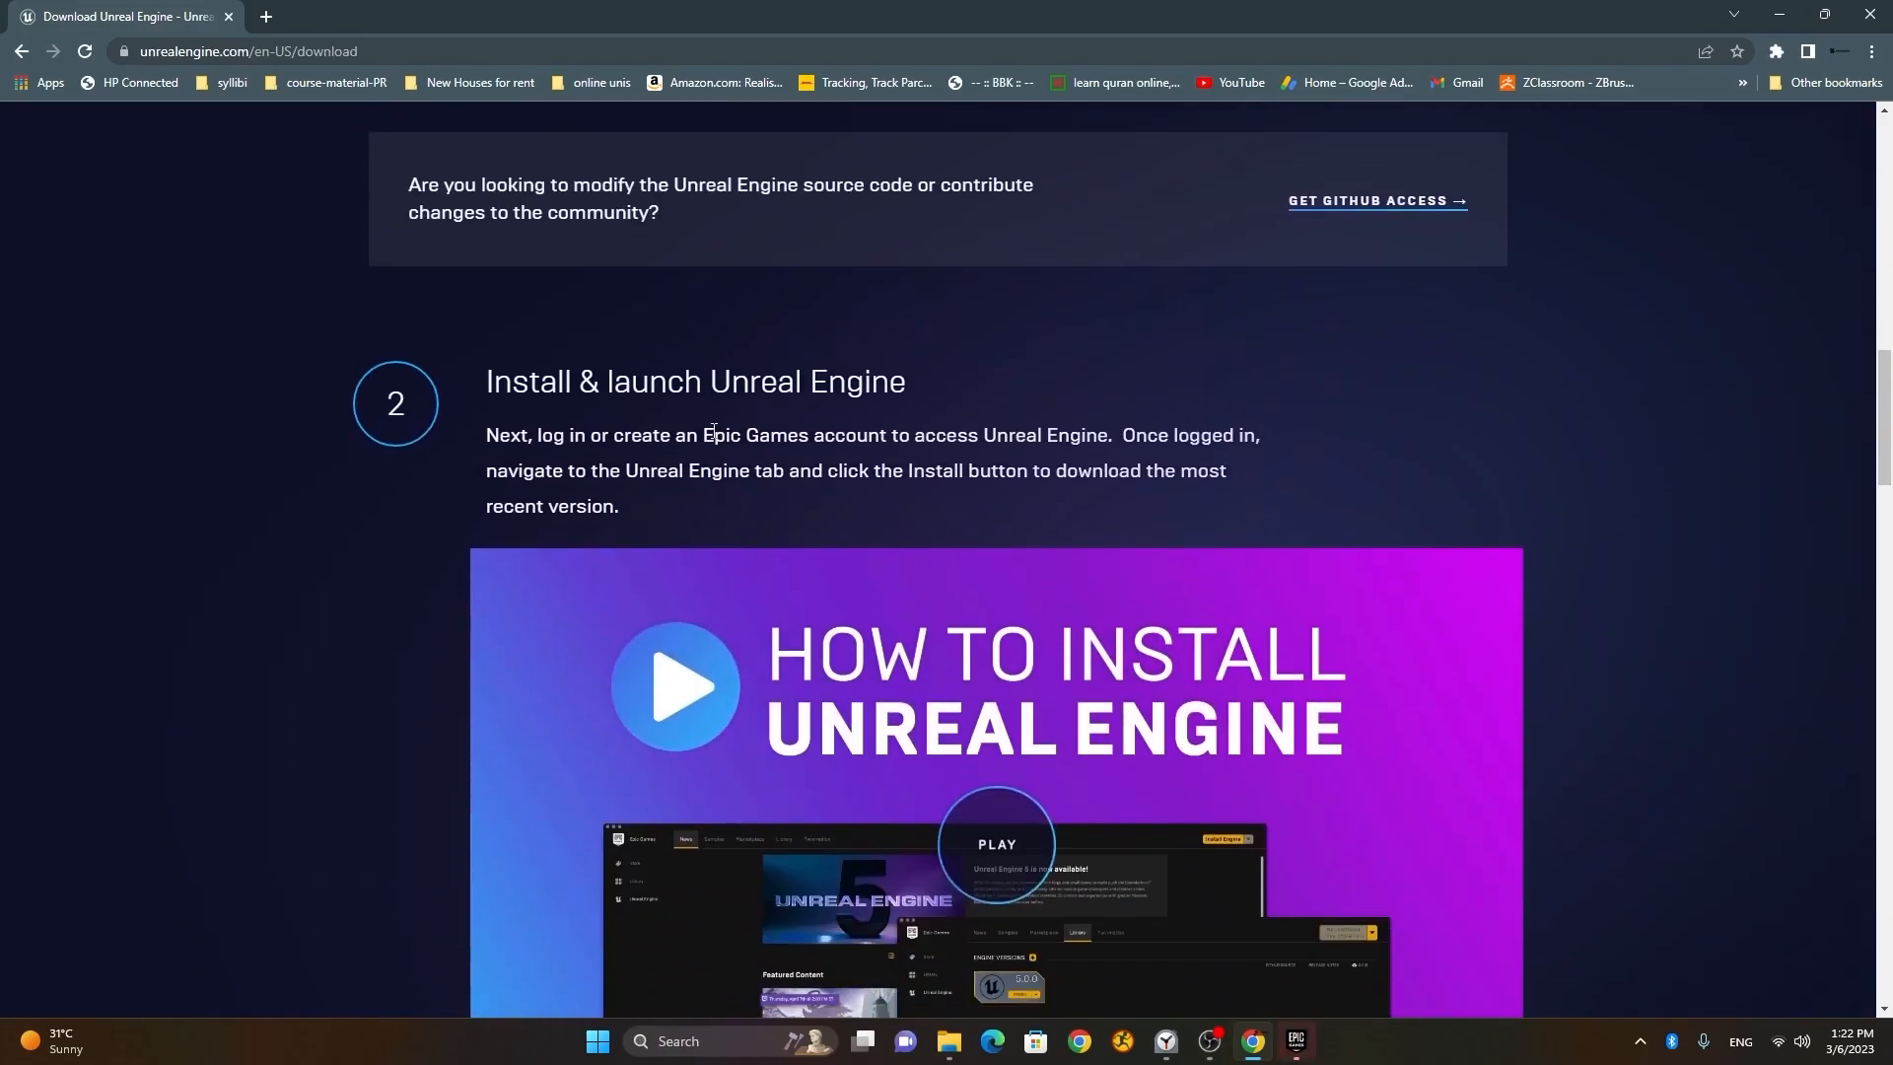
scroll(down, 3)
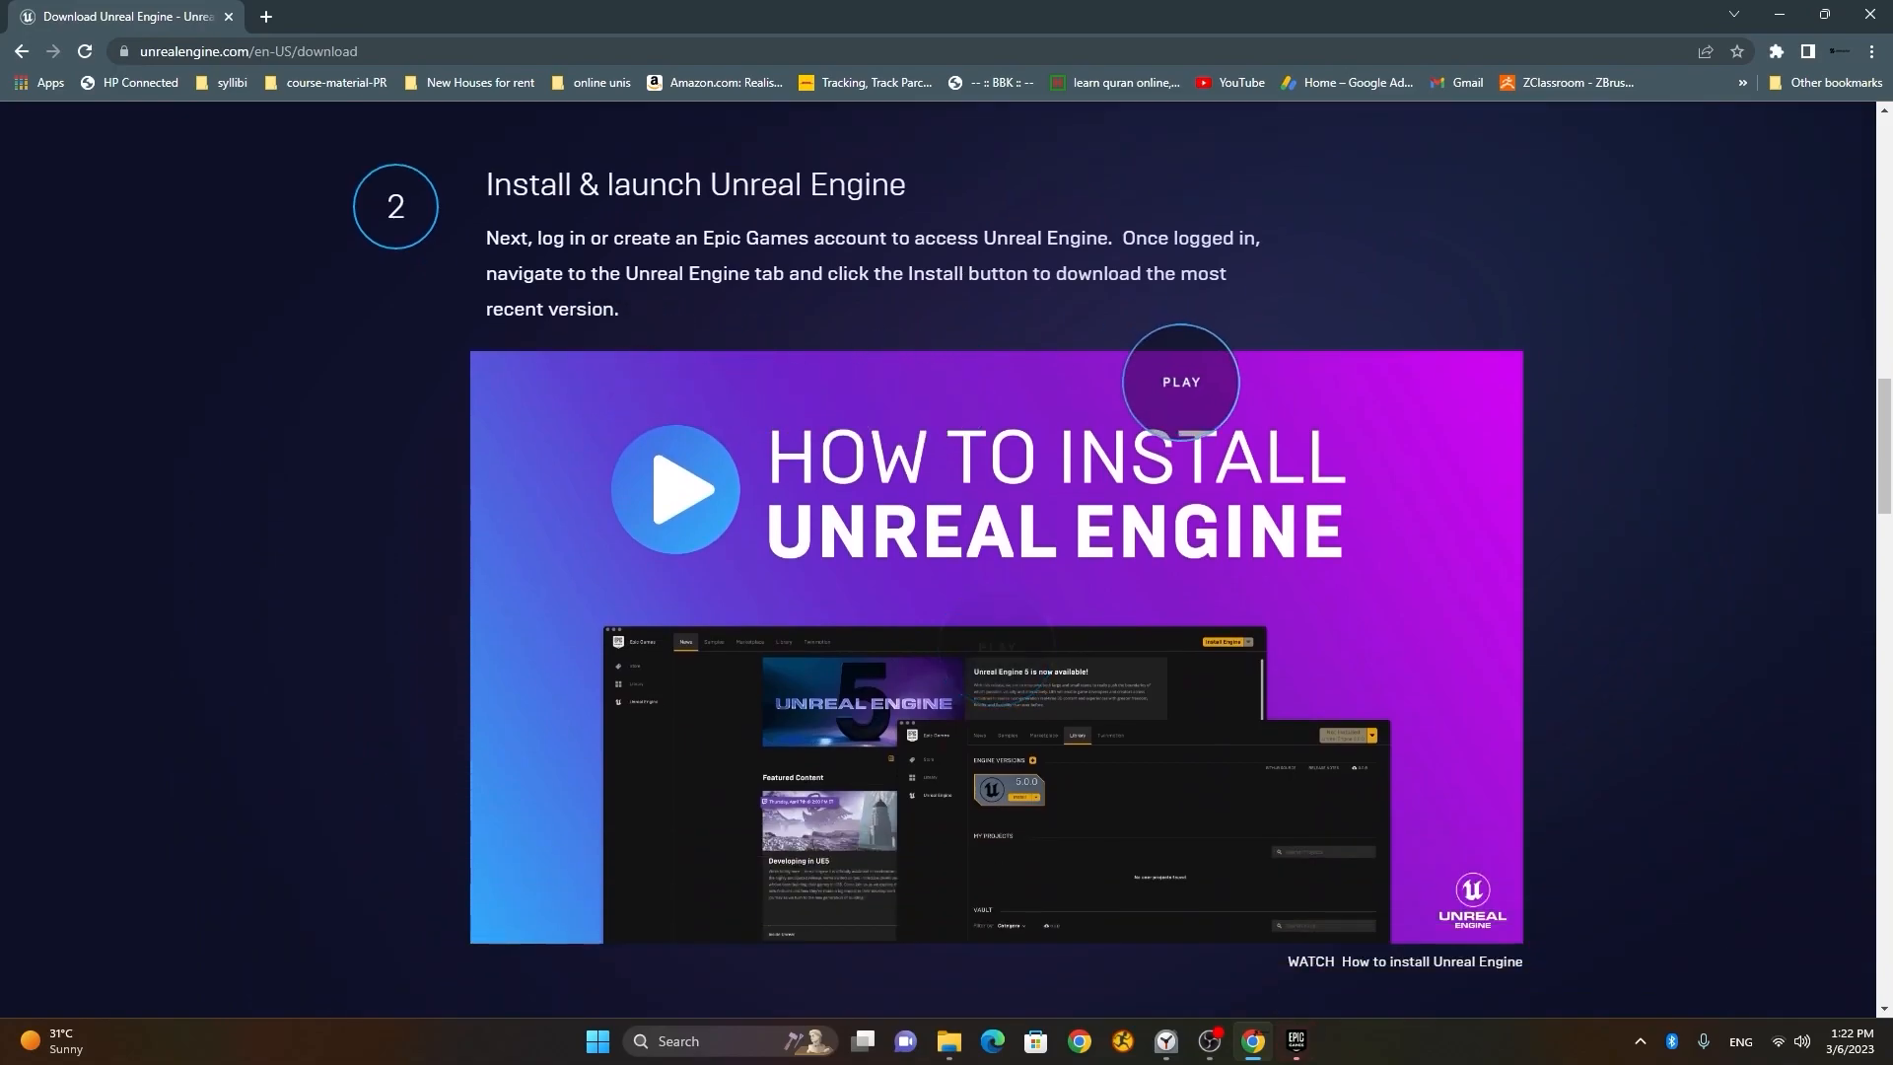
scroll(down, 3)
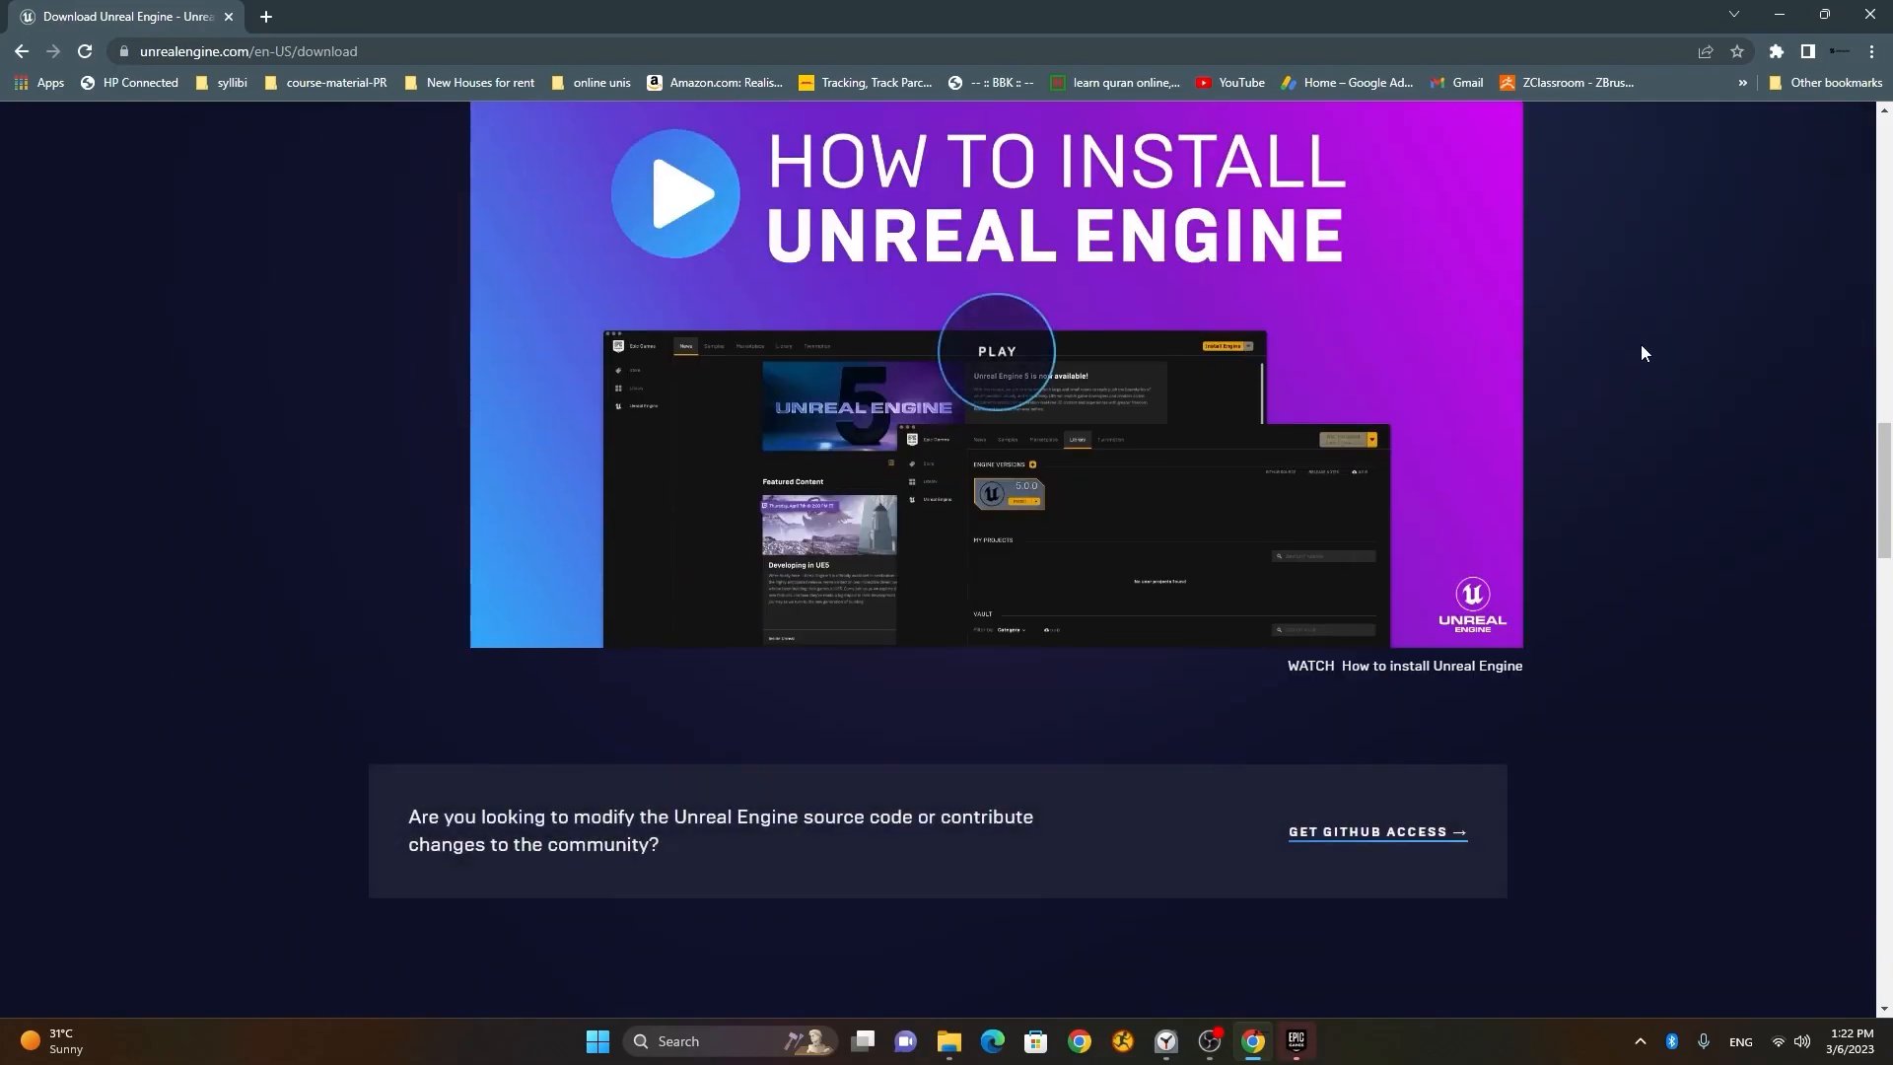
scroll(down, 3)
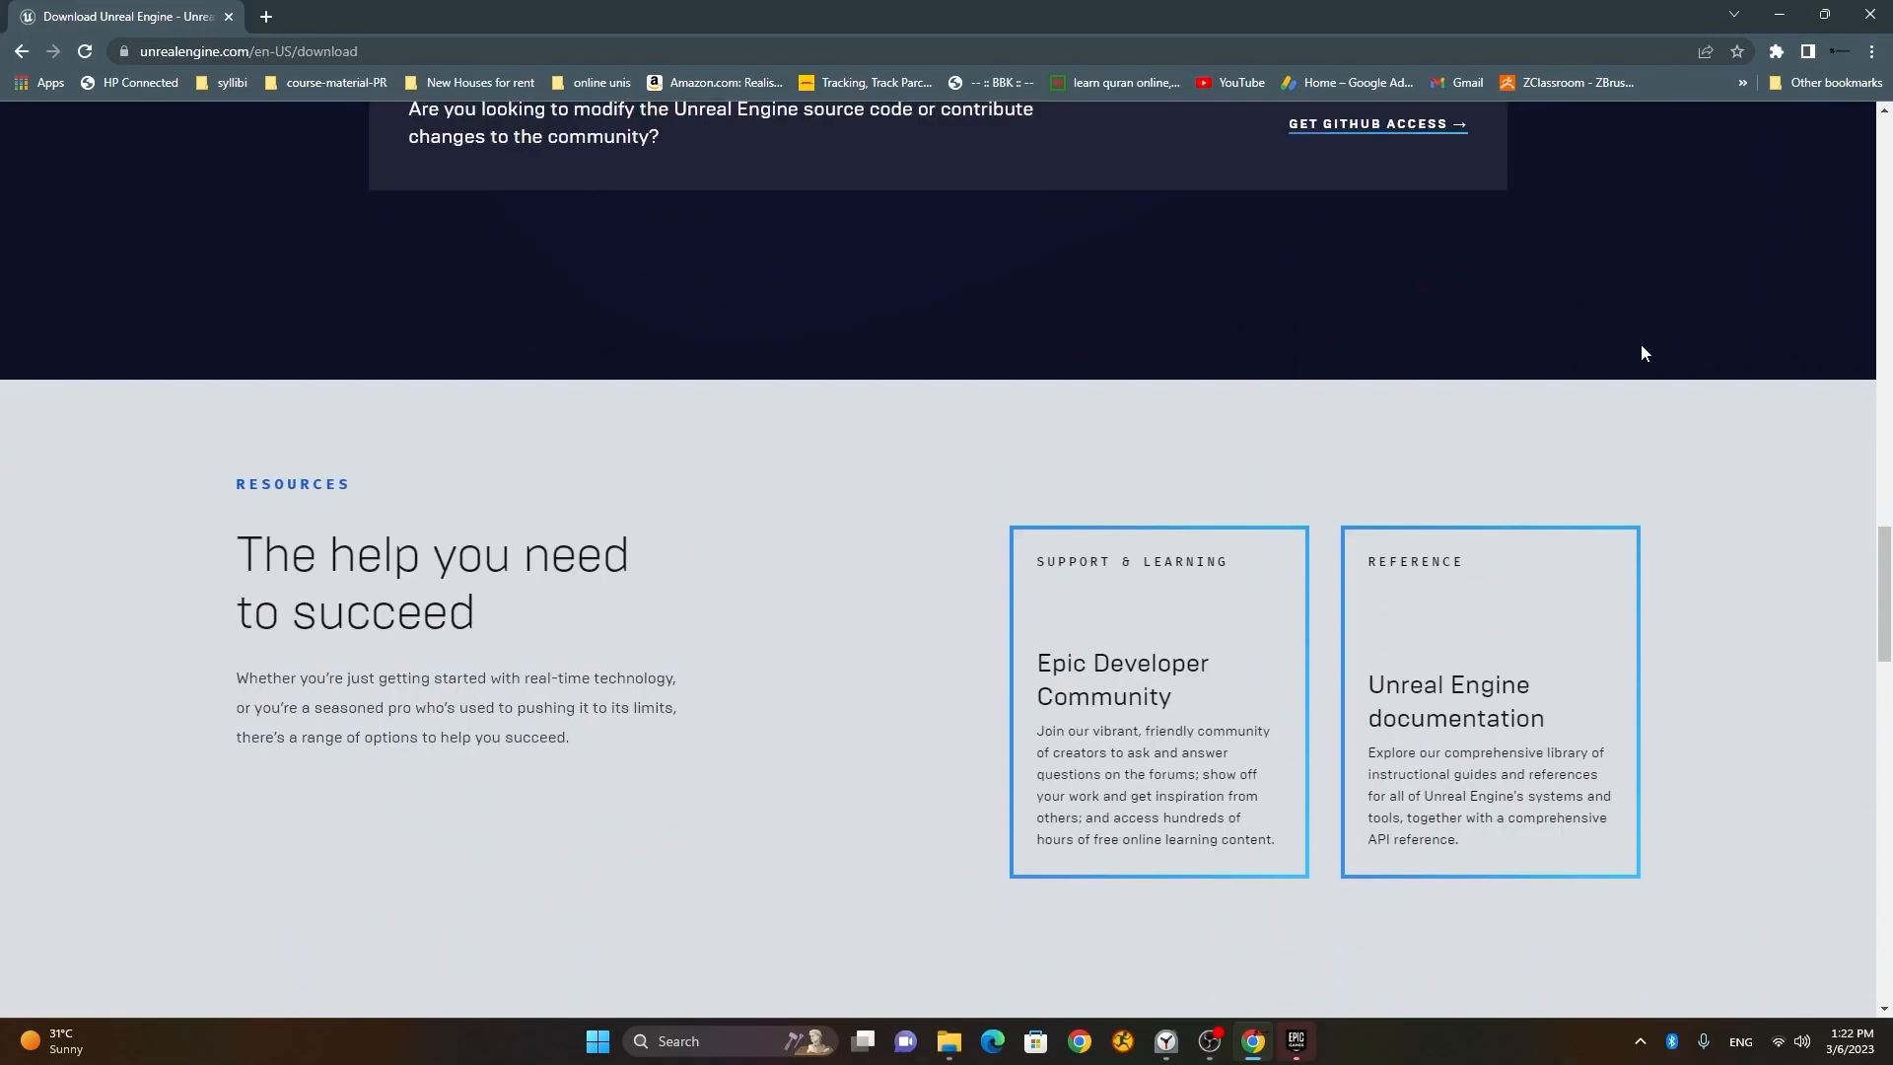
scroll(down, 3)
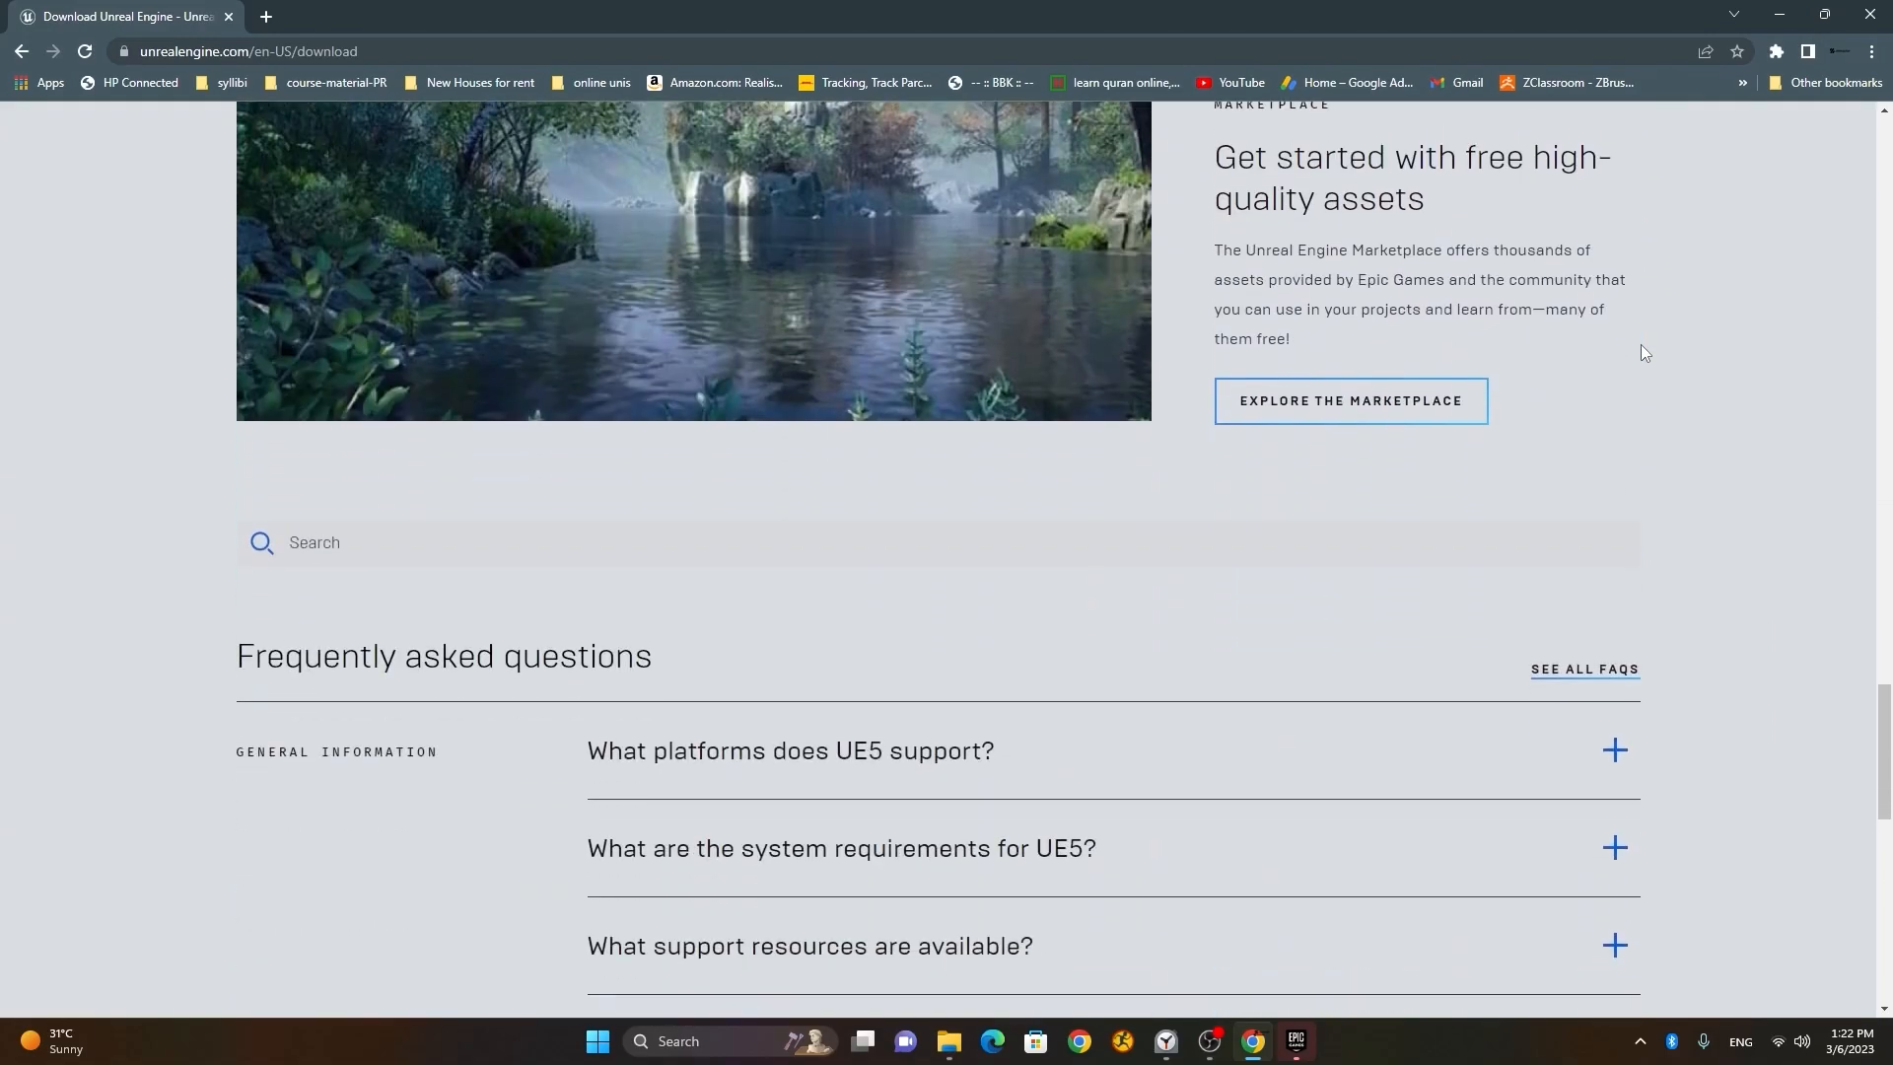
scroll(down, 3)
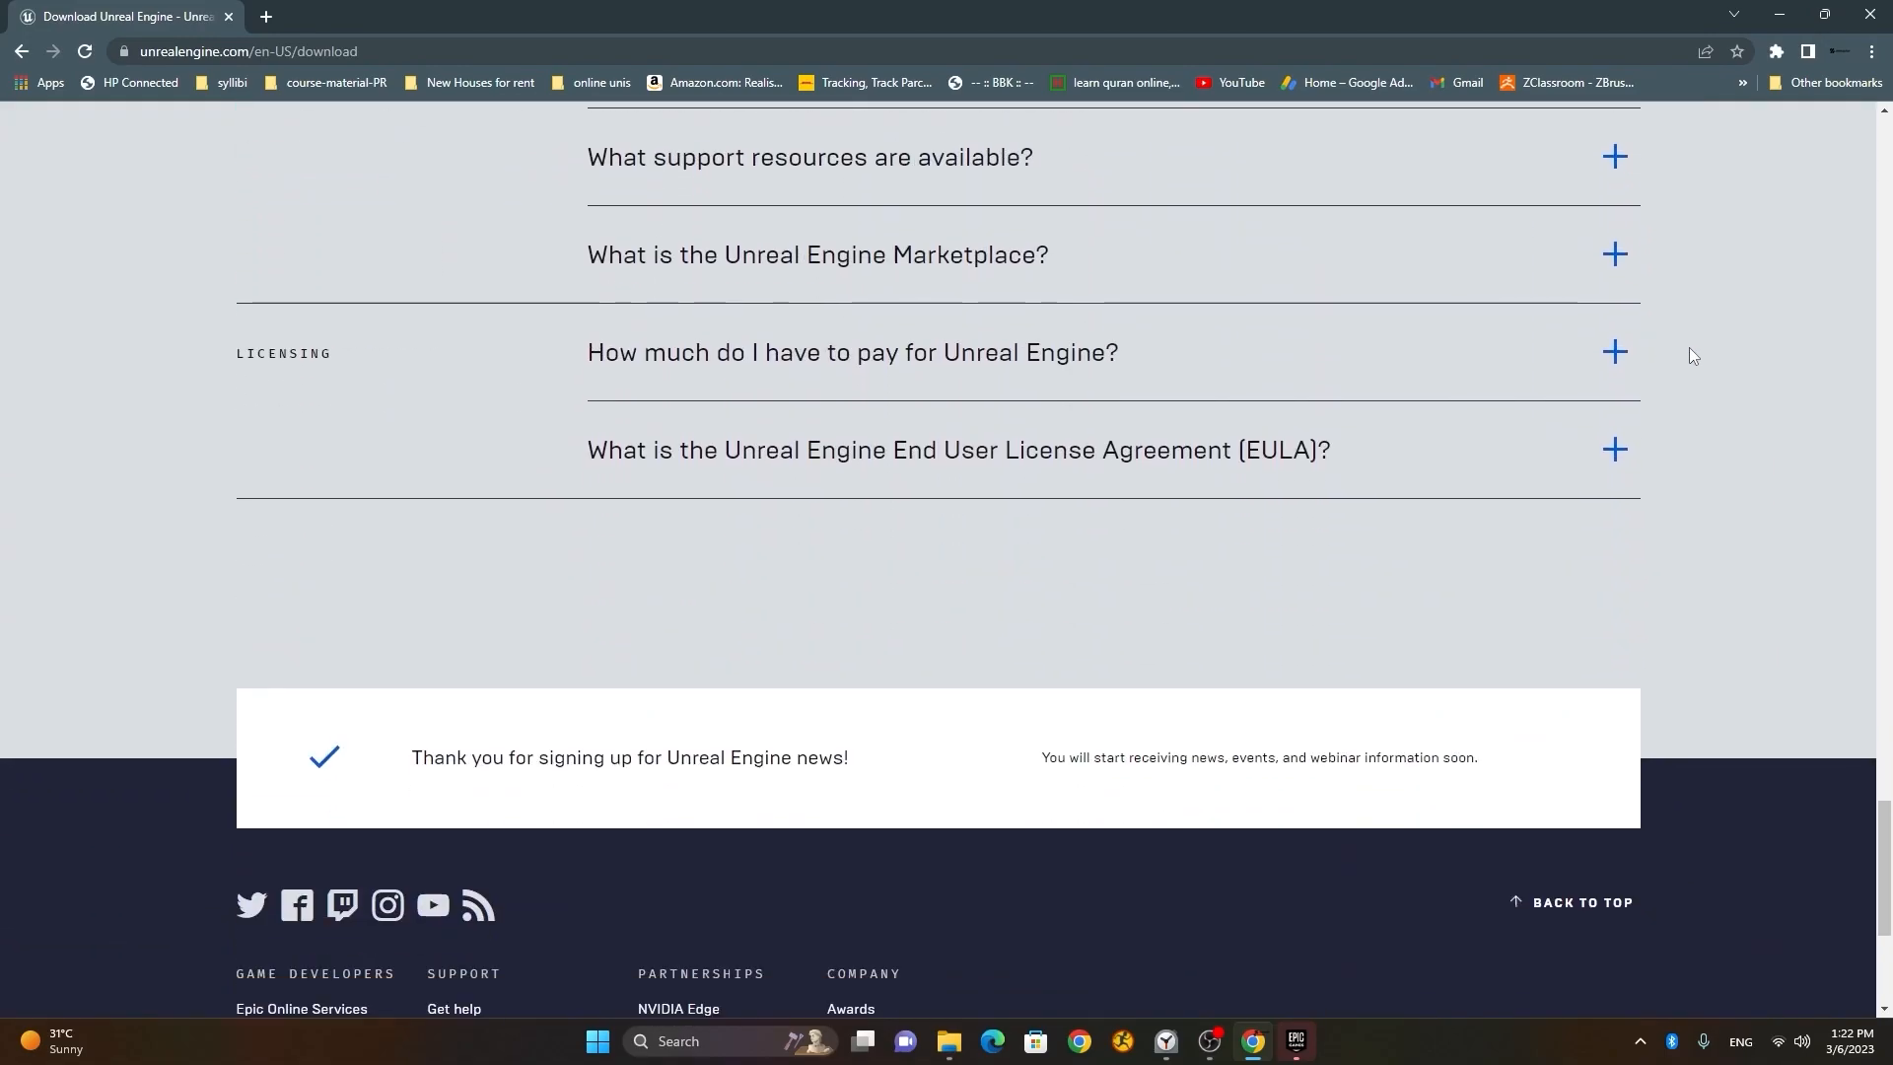
- Scroll back up to the Get started heading at the top of the download page
scroll(up, 3)
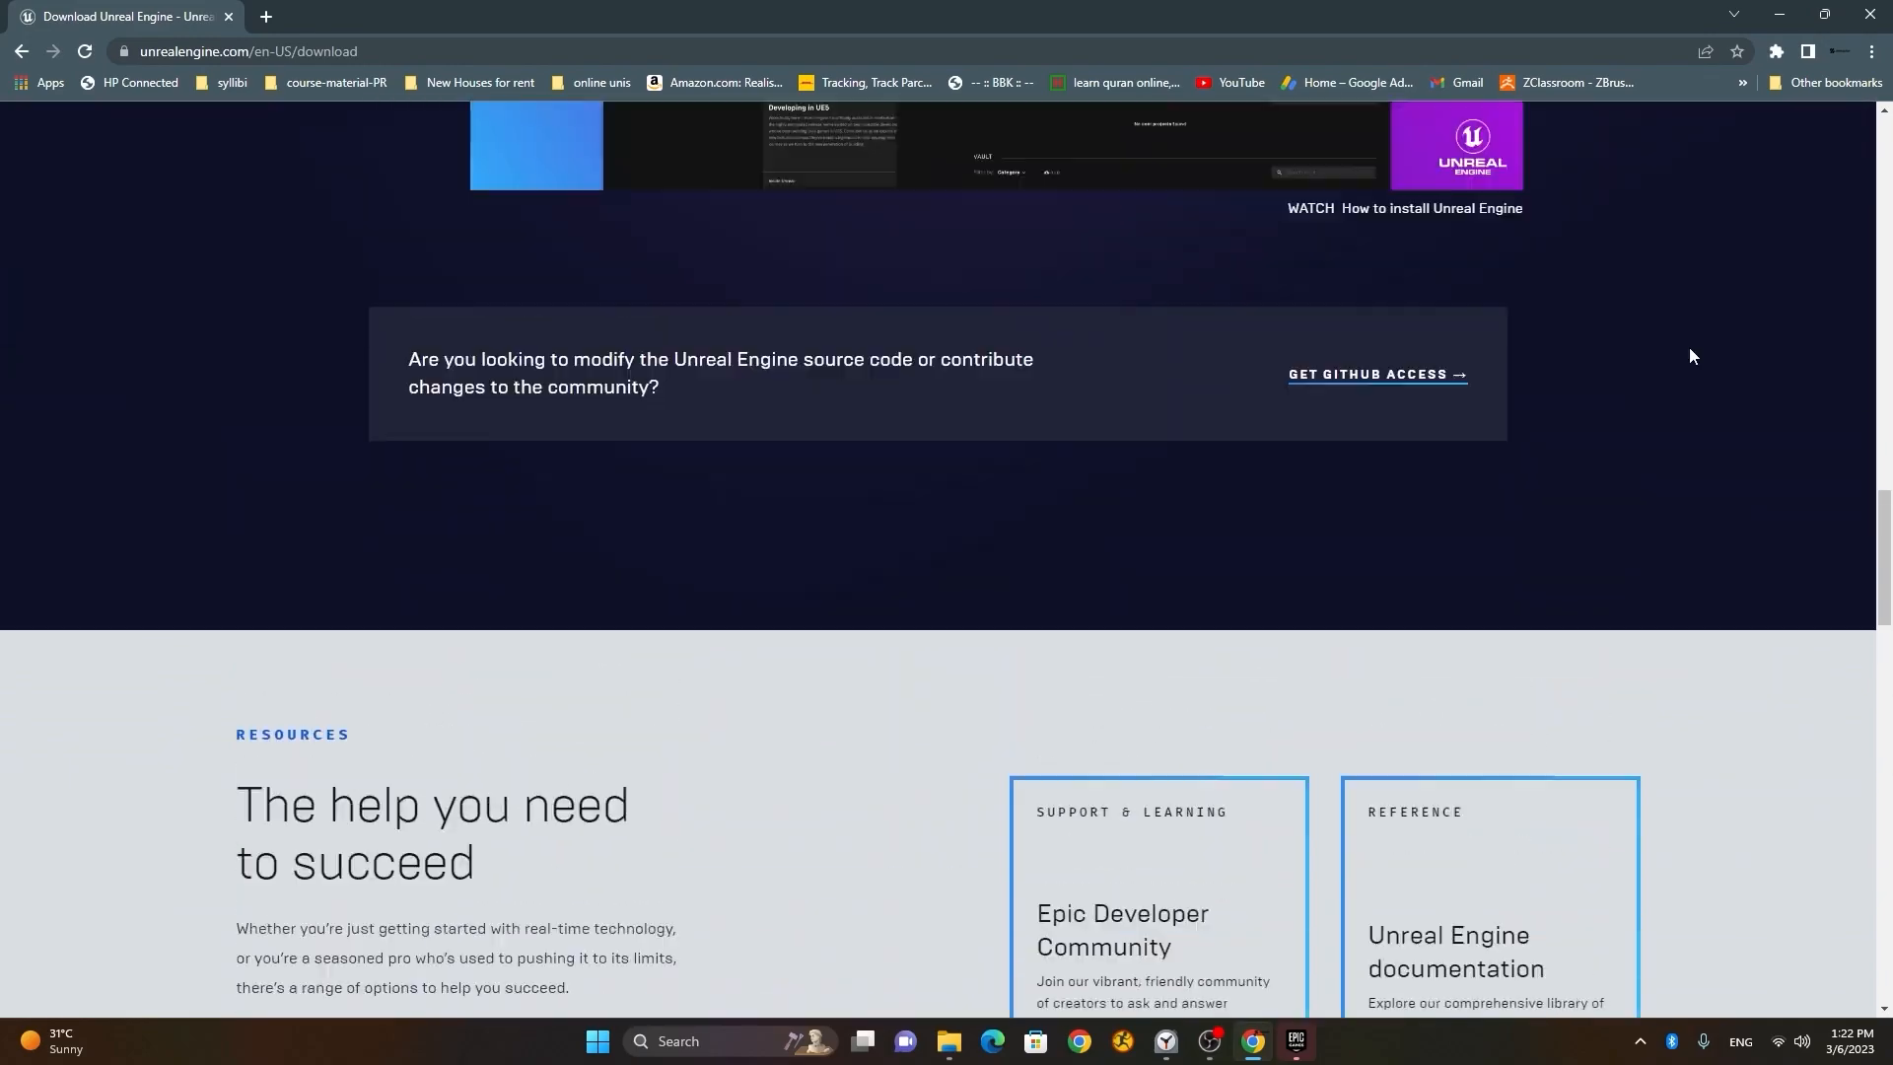
scroll(up, 3)
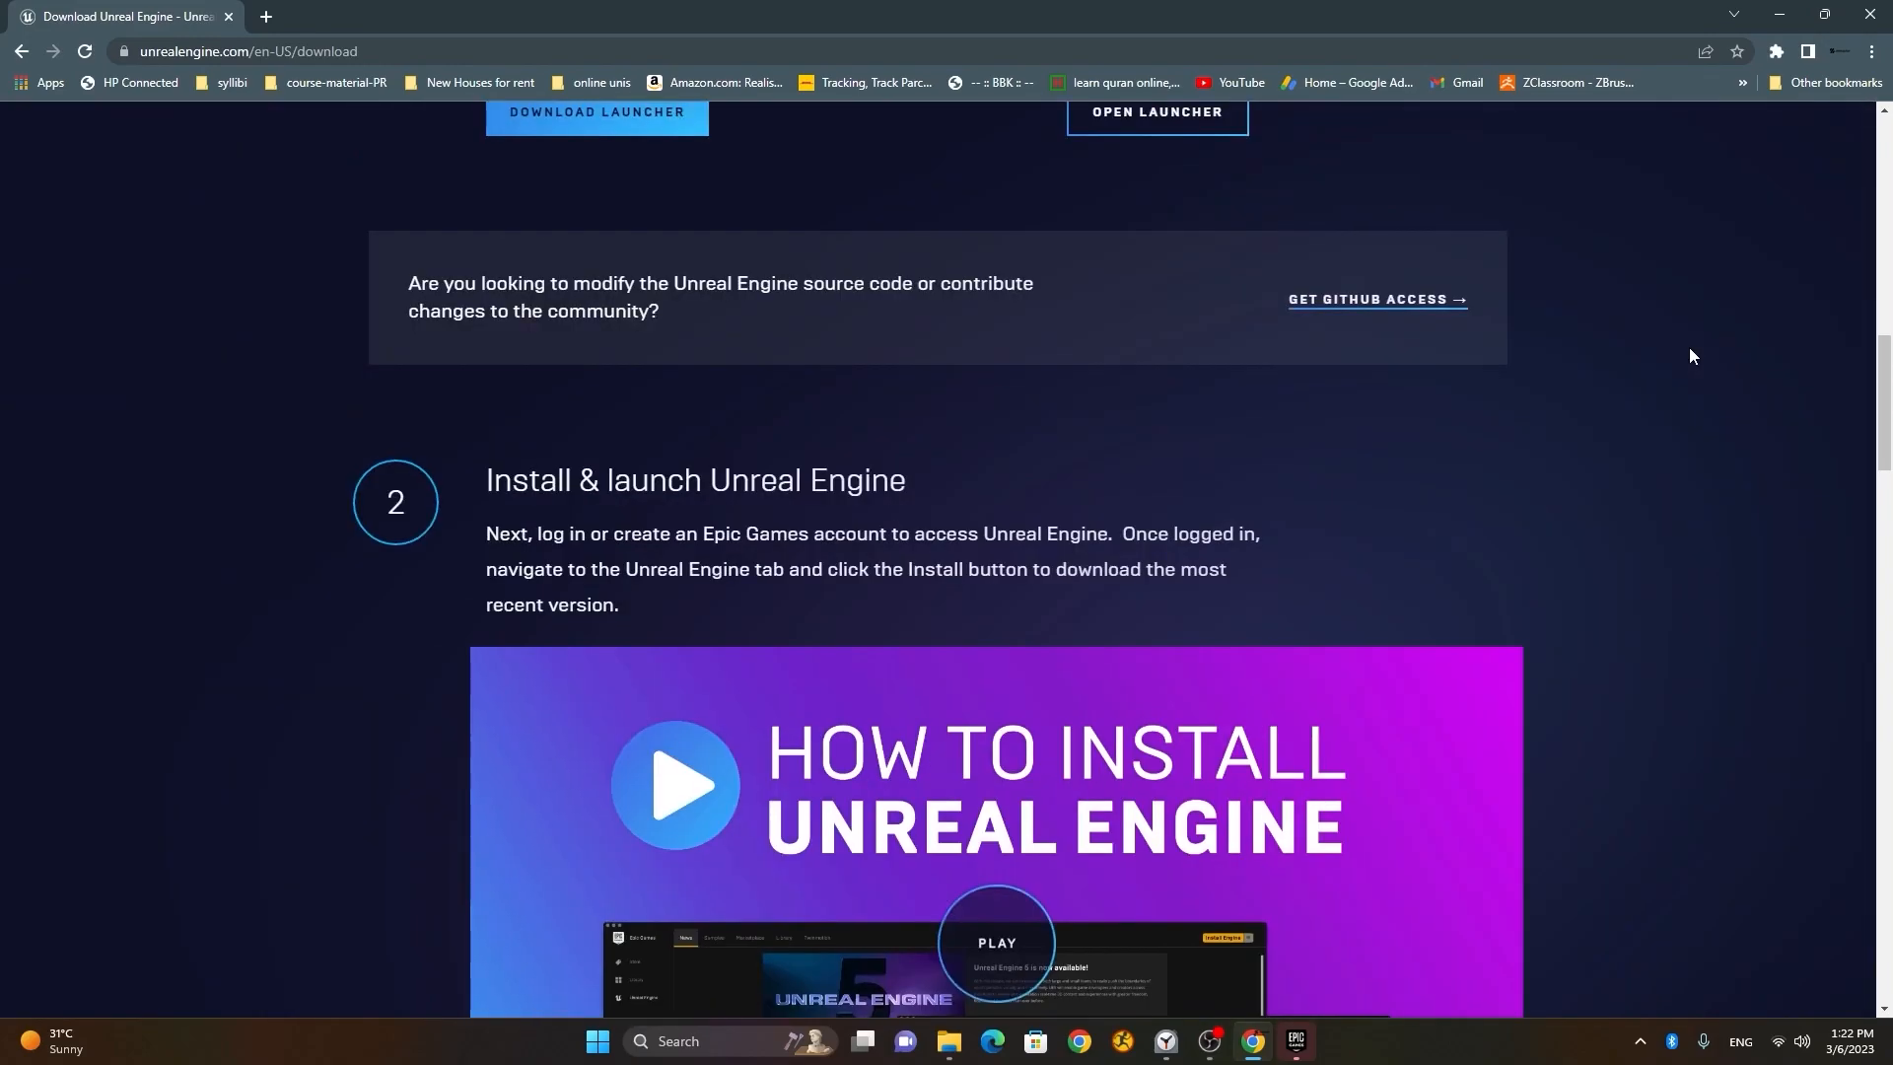
scroll(up, 3)
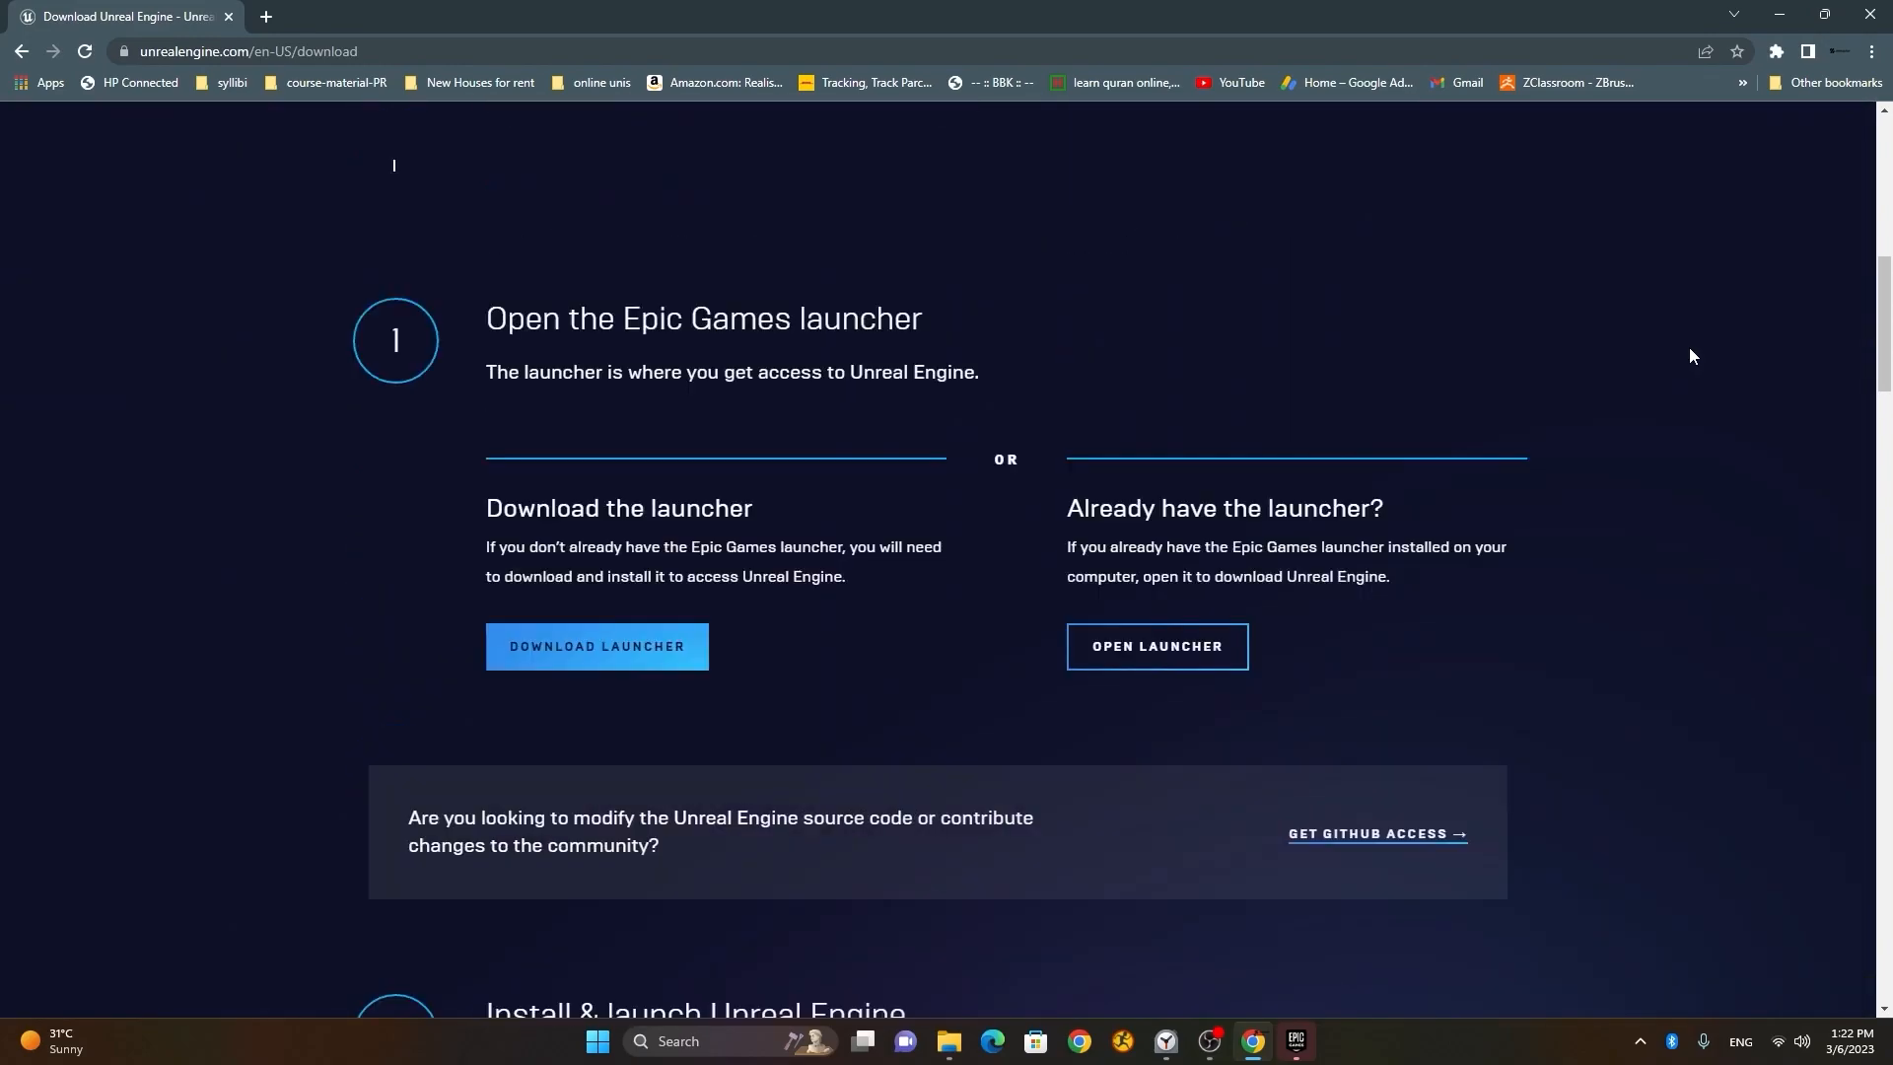
scroll(down, 3)
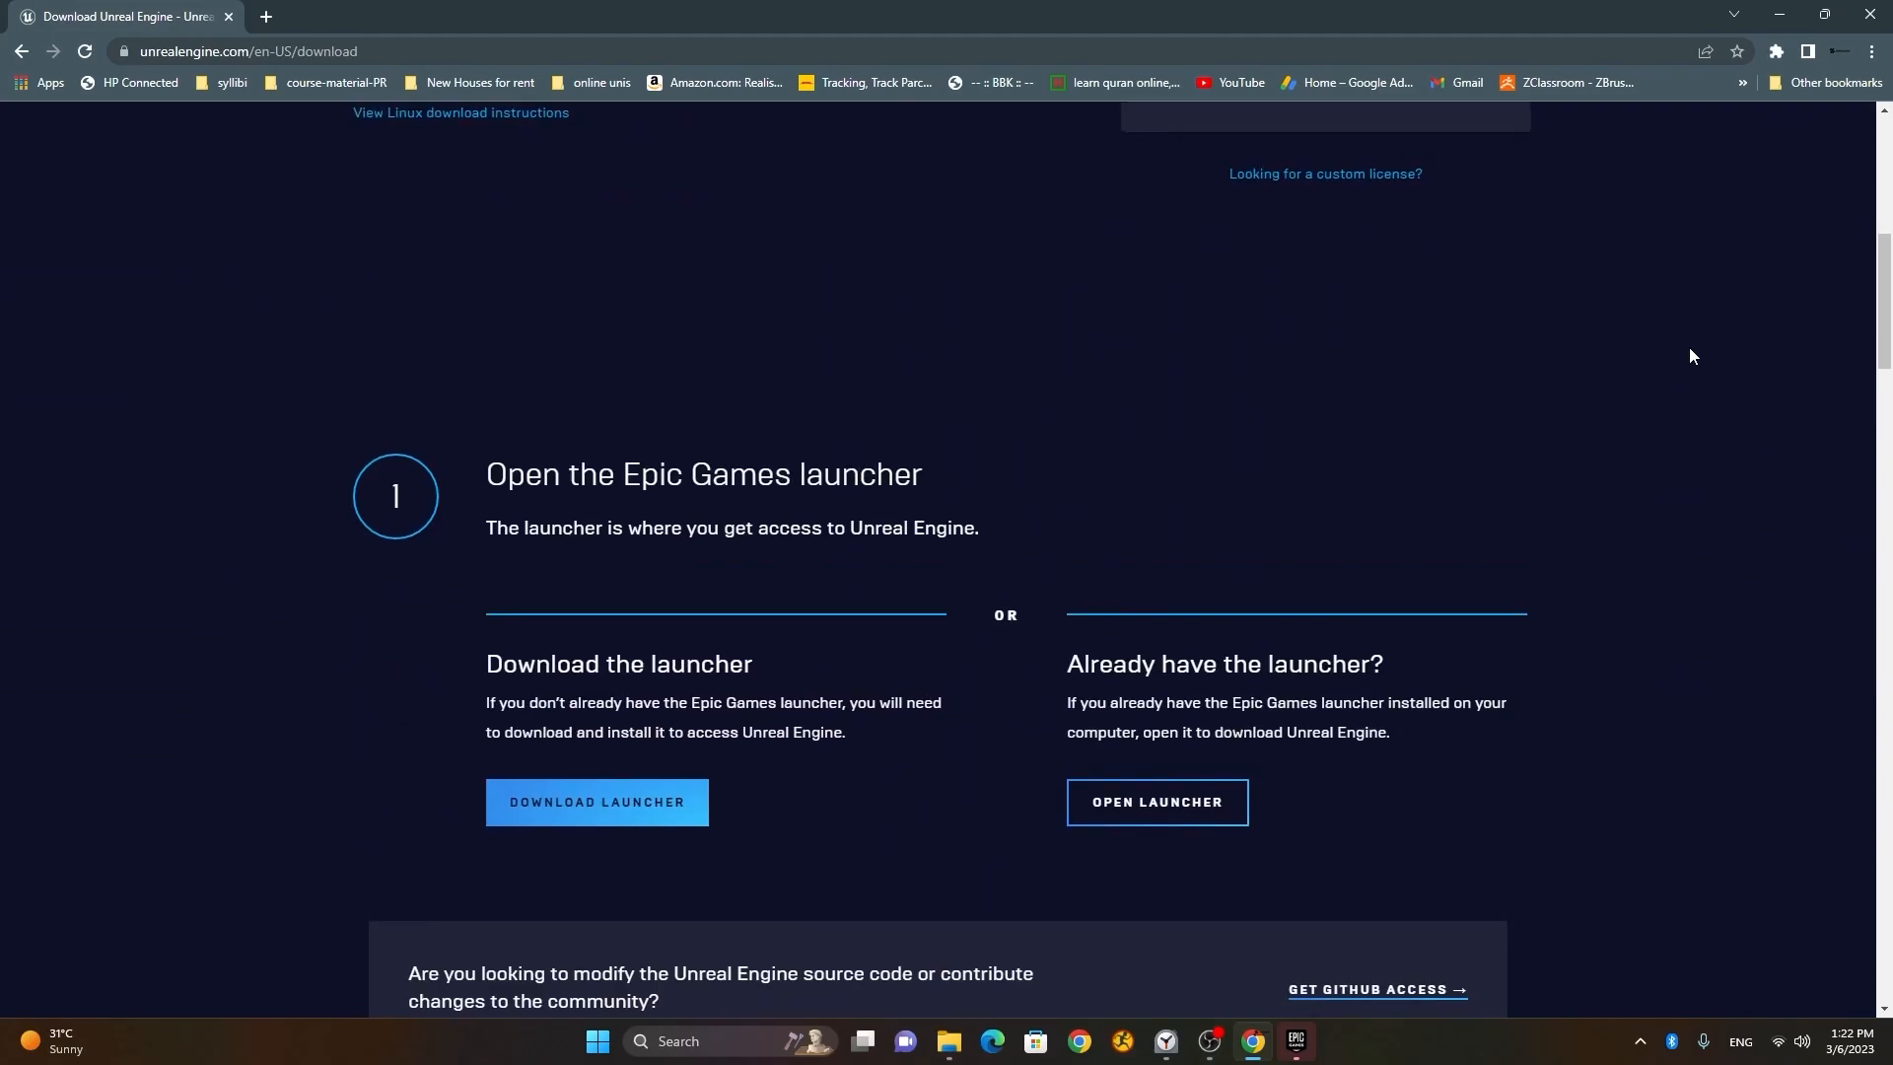
scroll(up, 3)
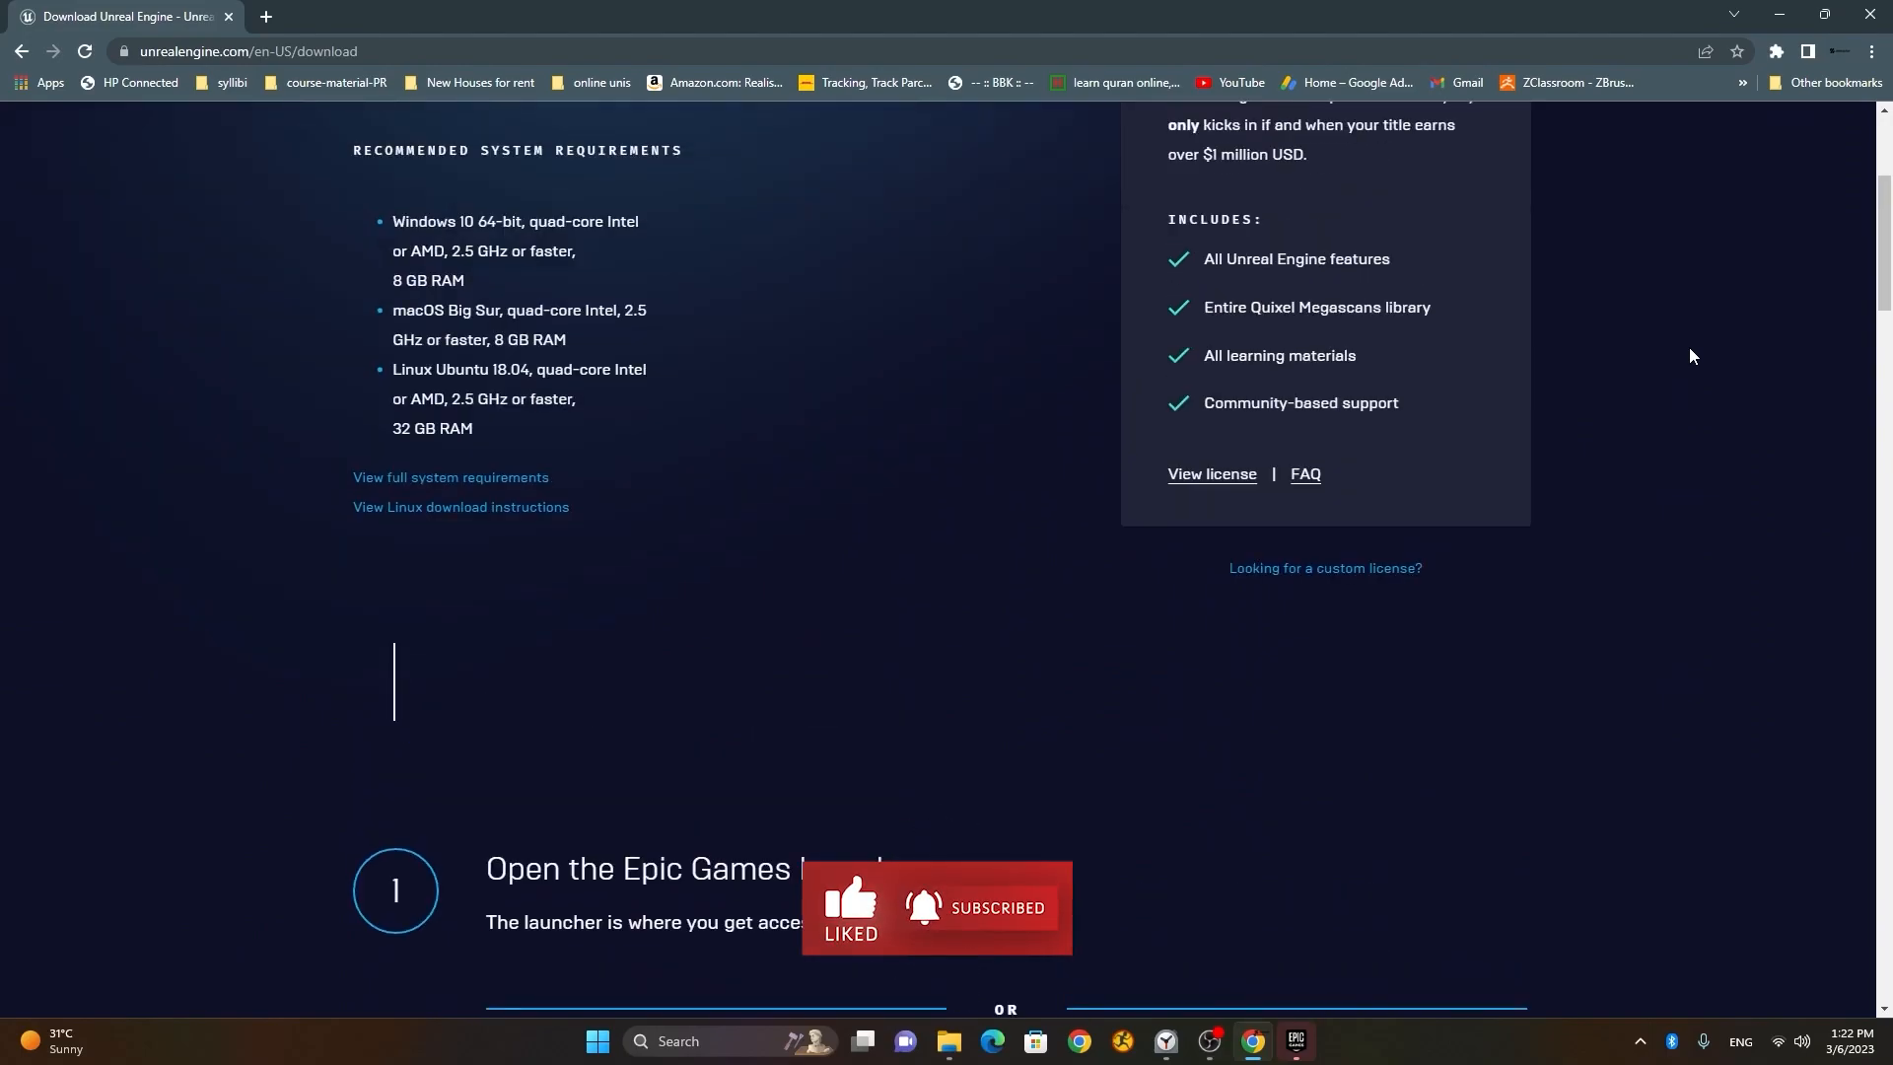
scroll(up, 3)
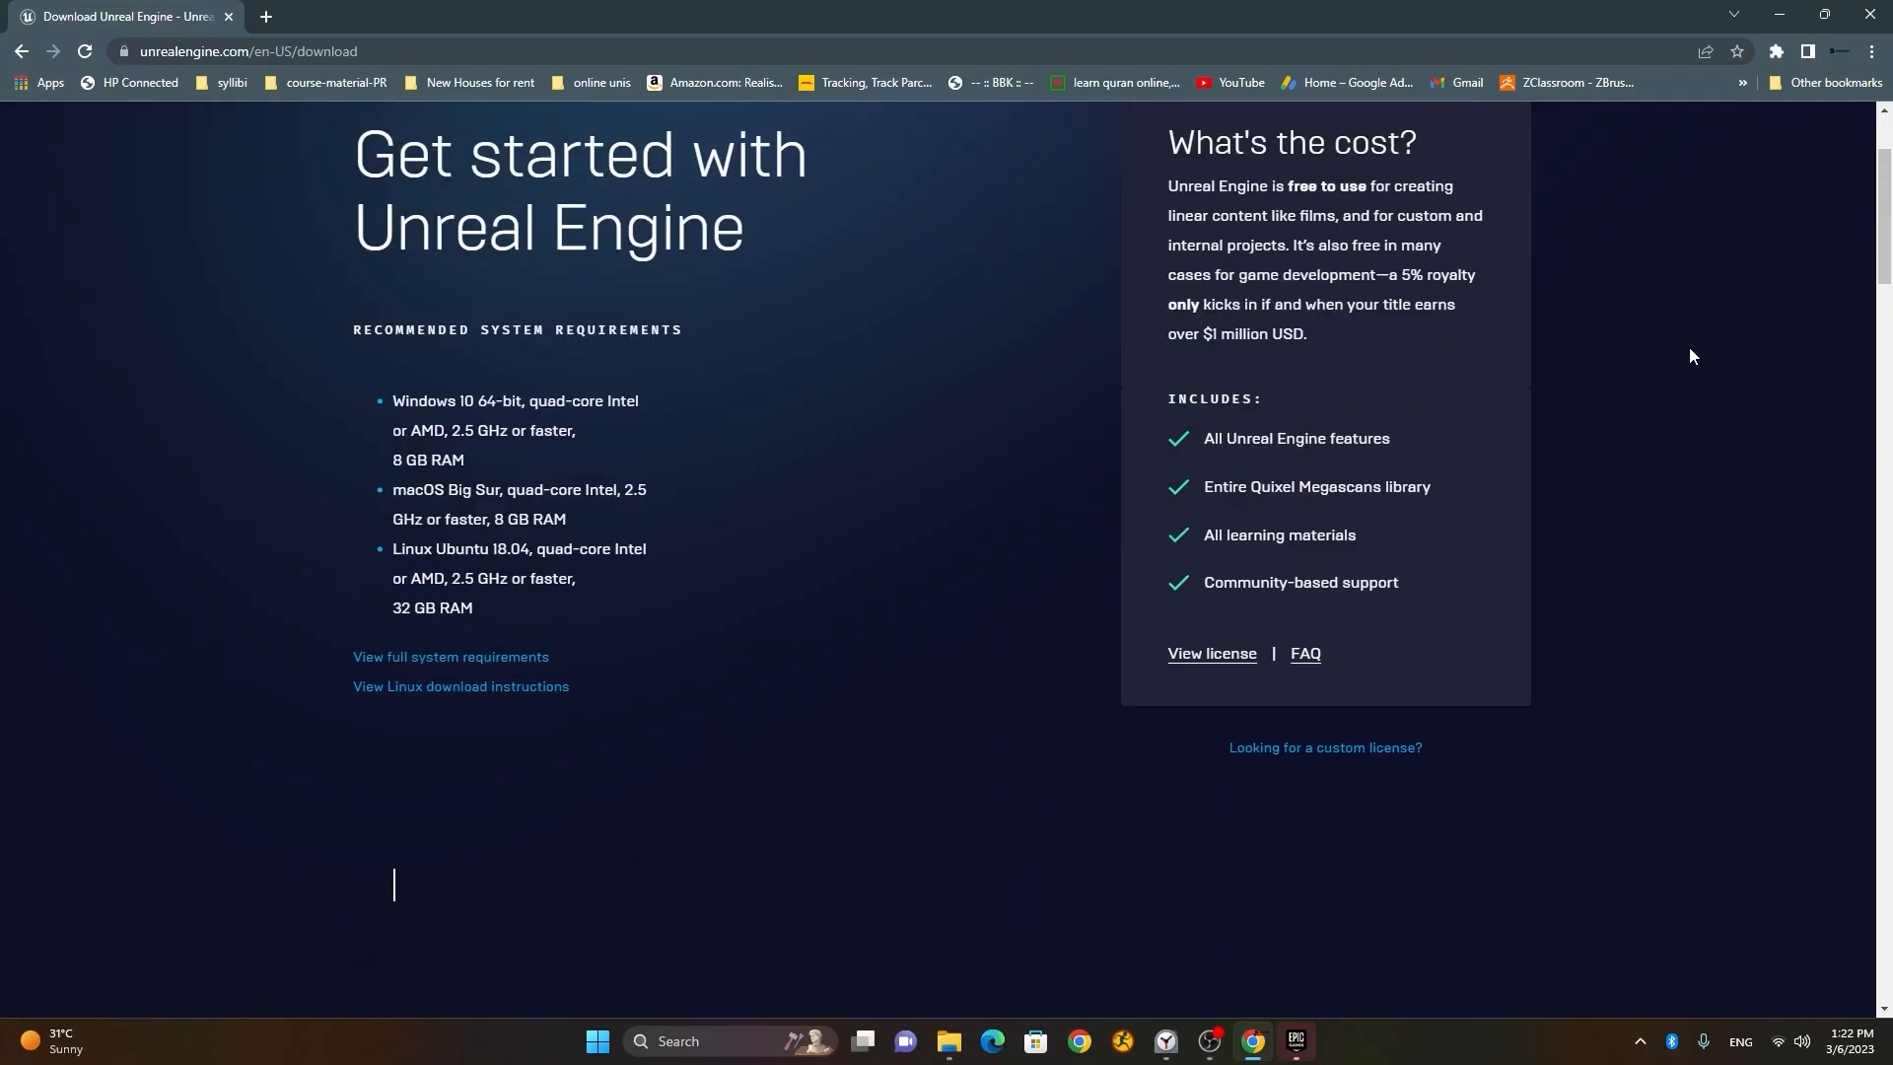
scroll(up, 3)
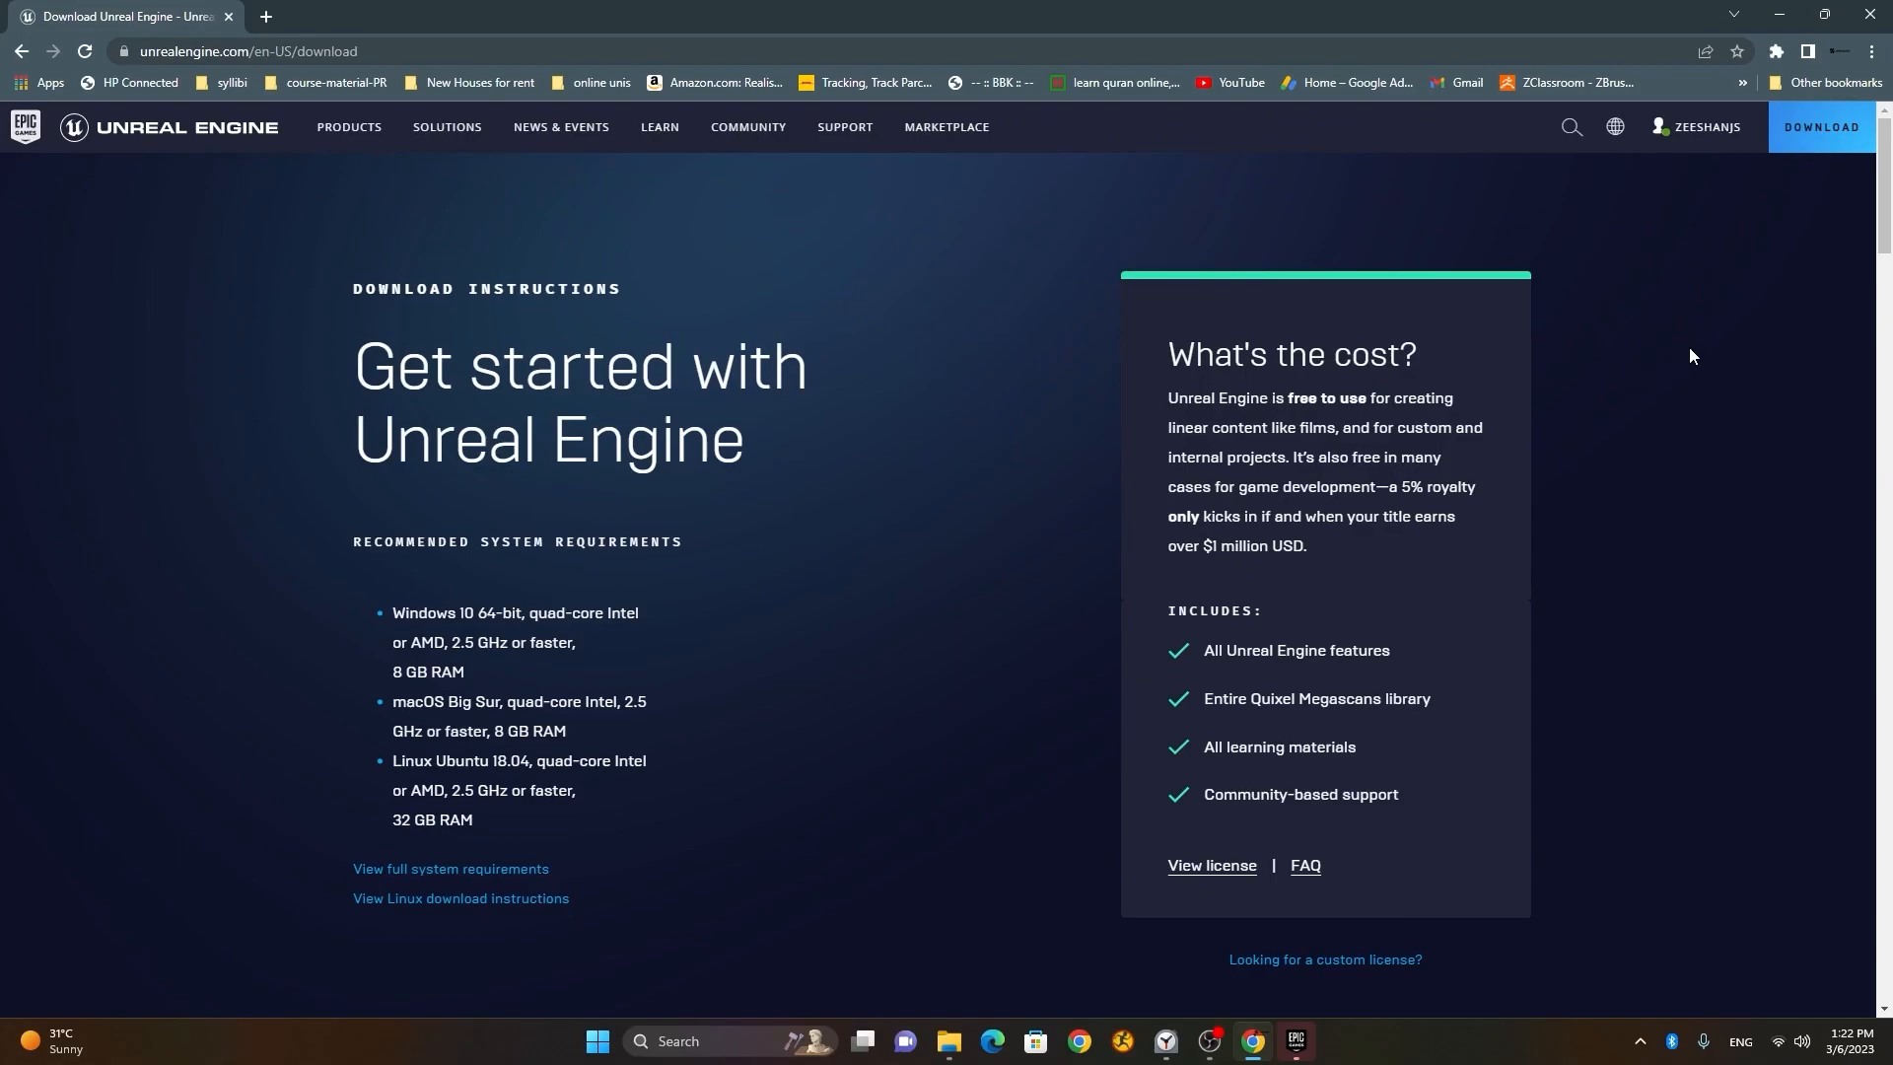
mouse_move(1700, 369)
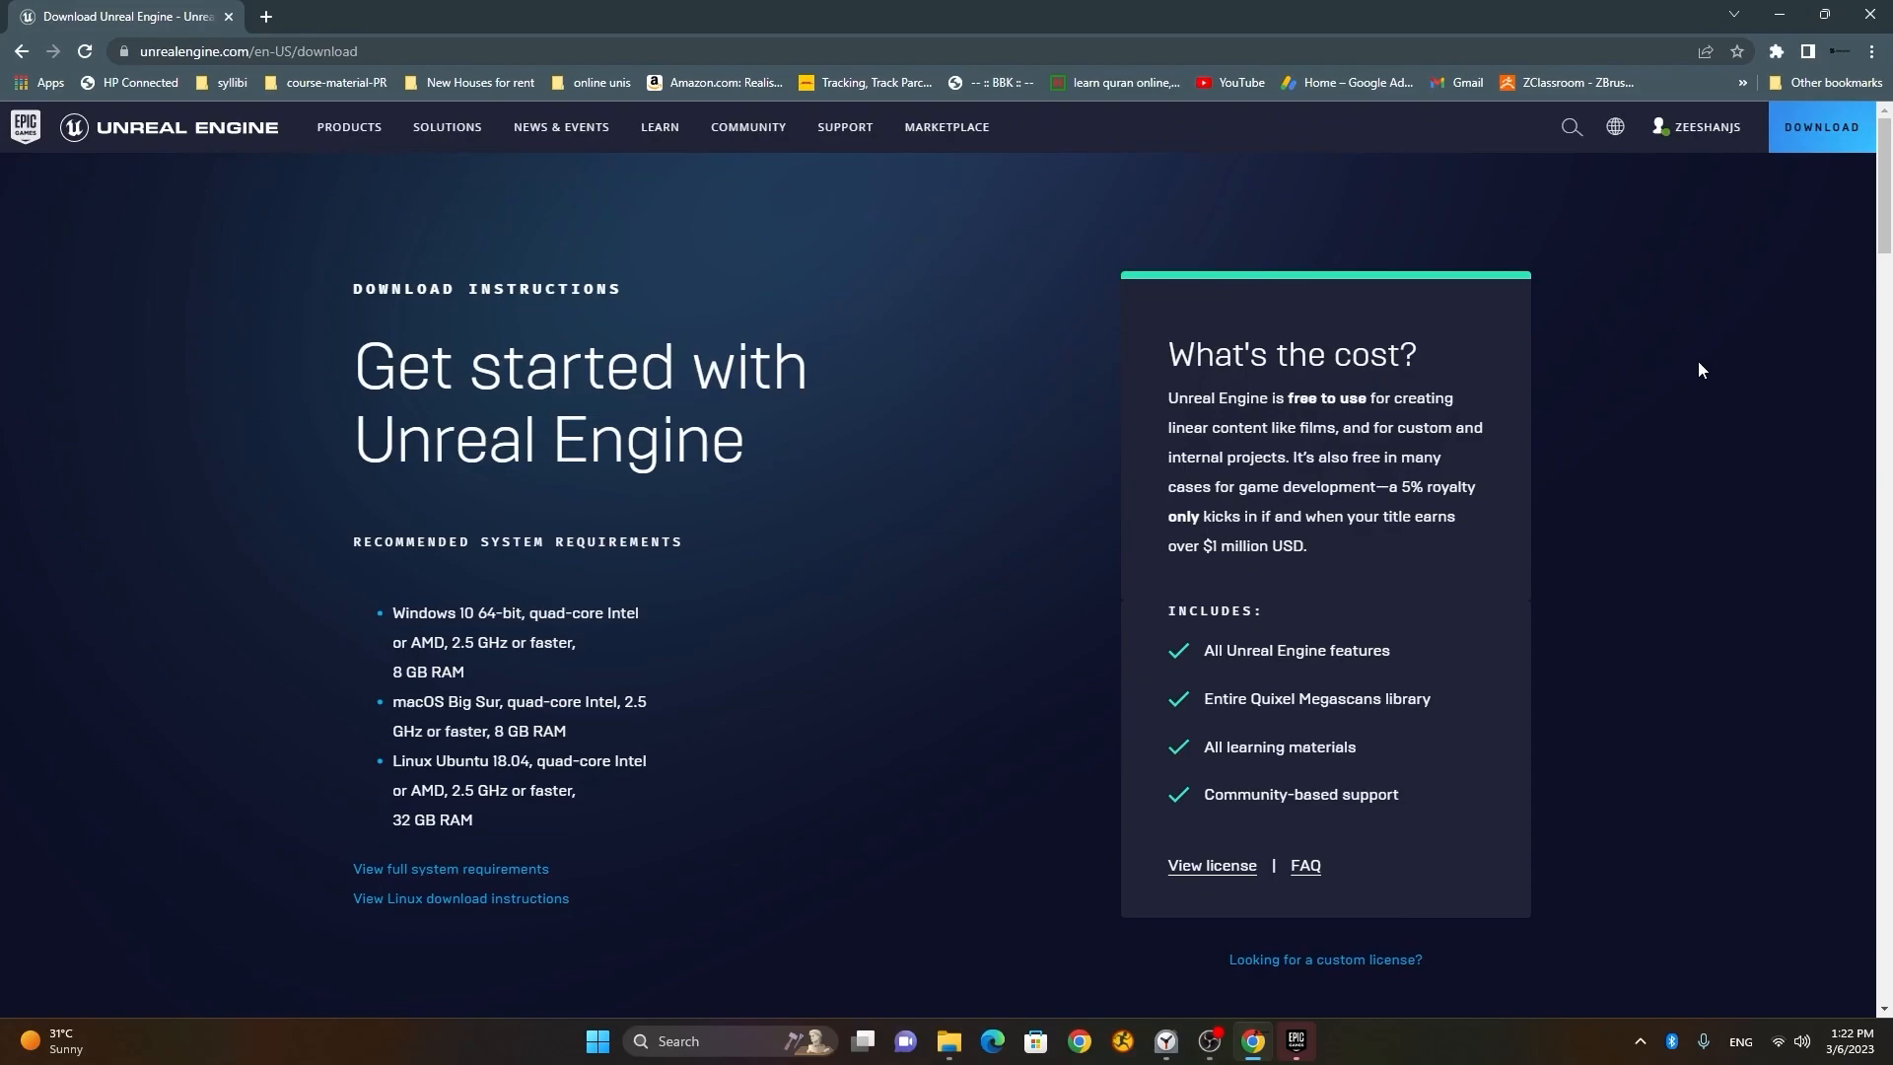
mouse_move(1767, 527)
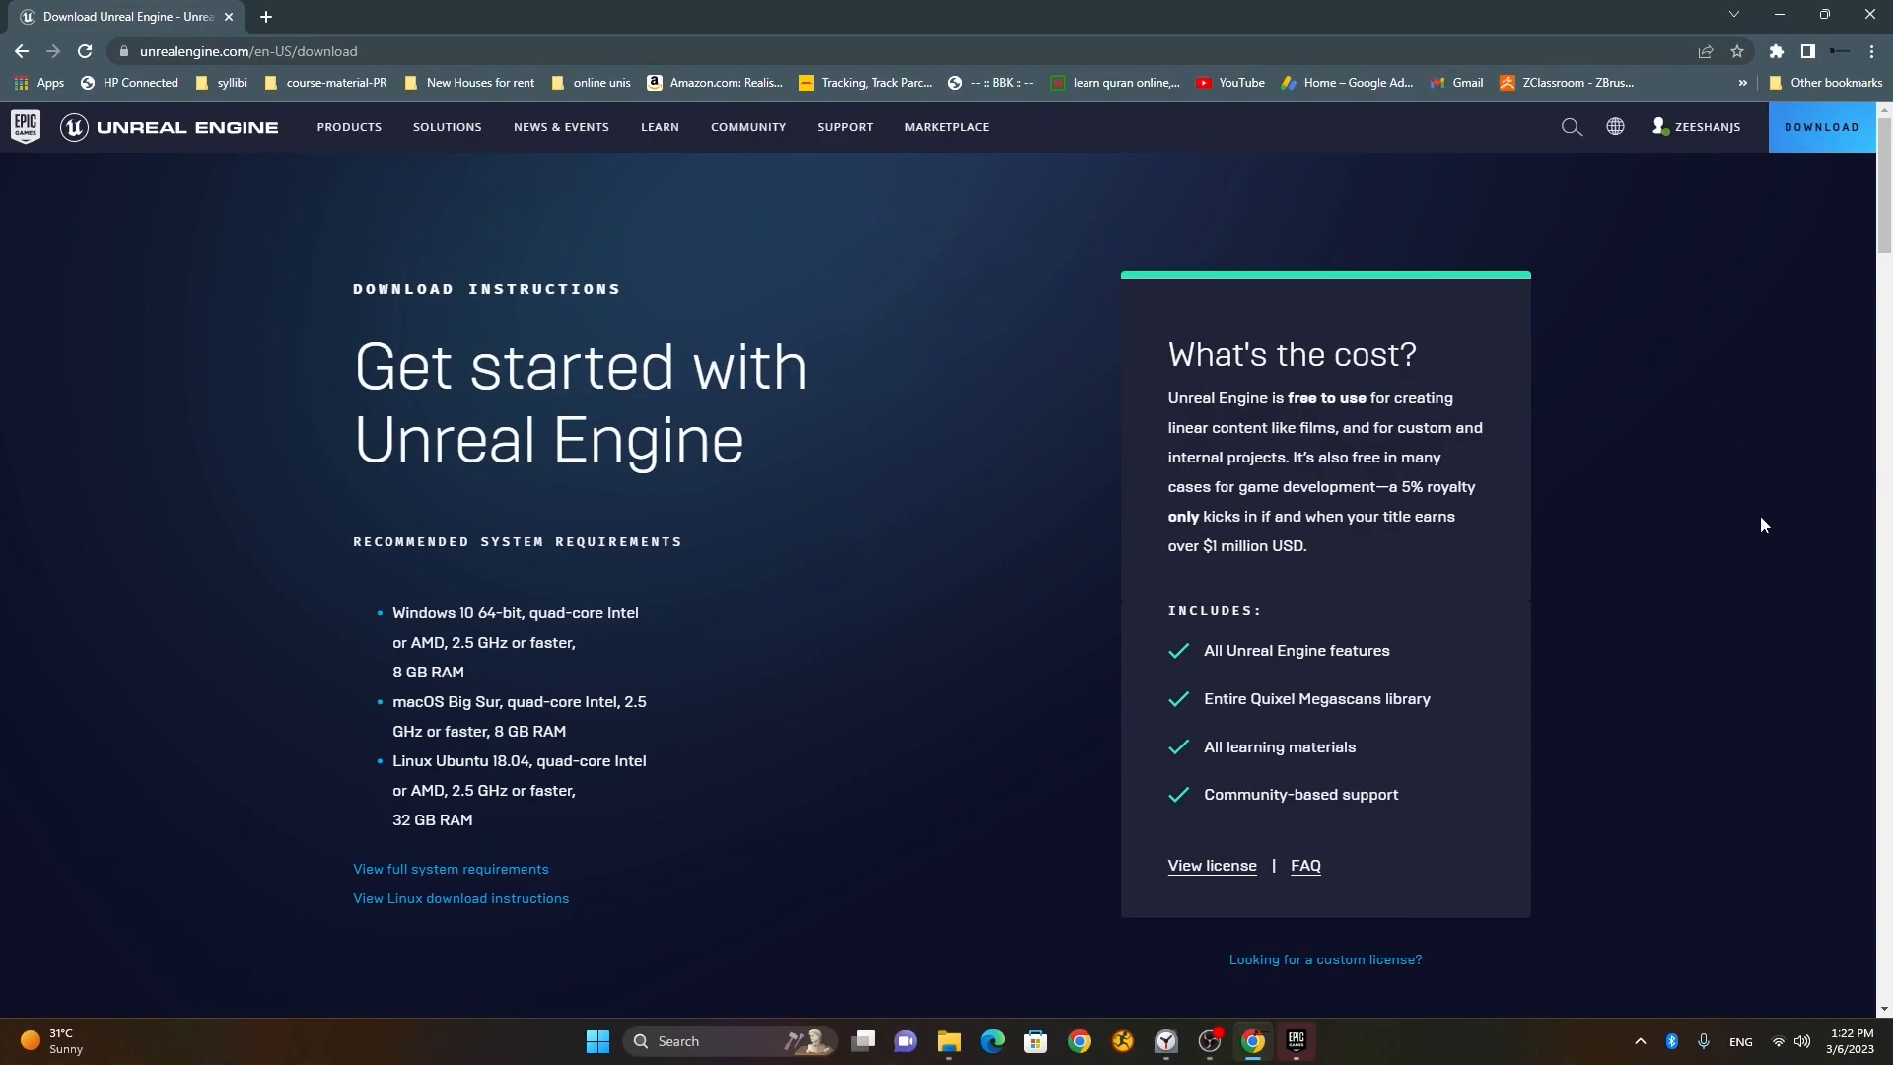